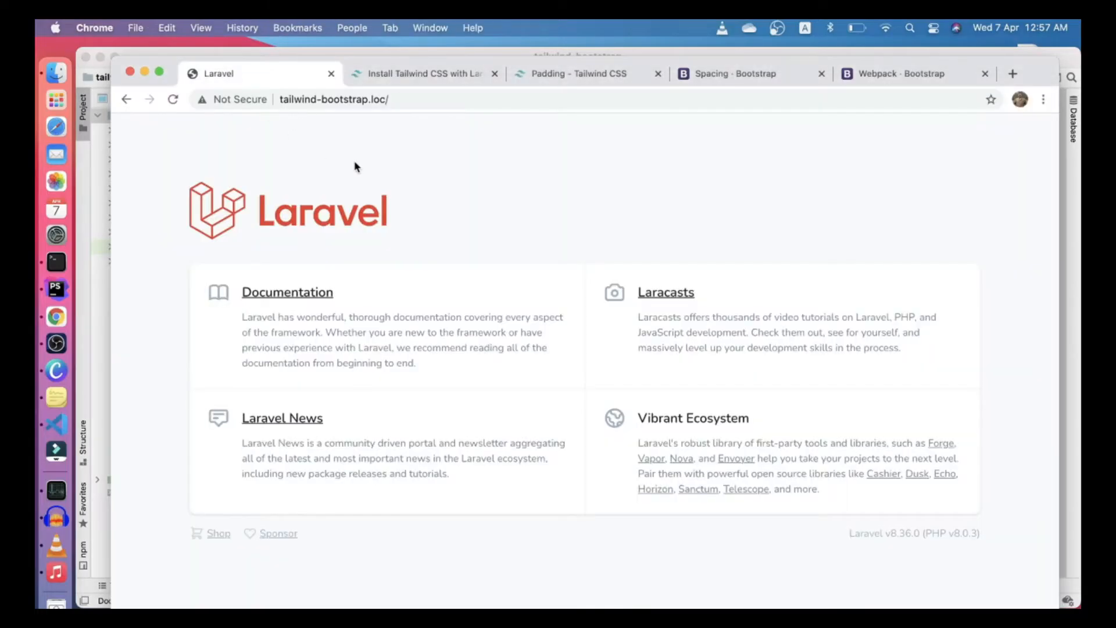
mouse_move(357, 191)
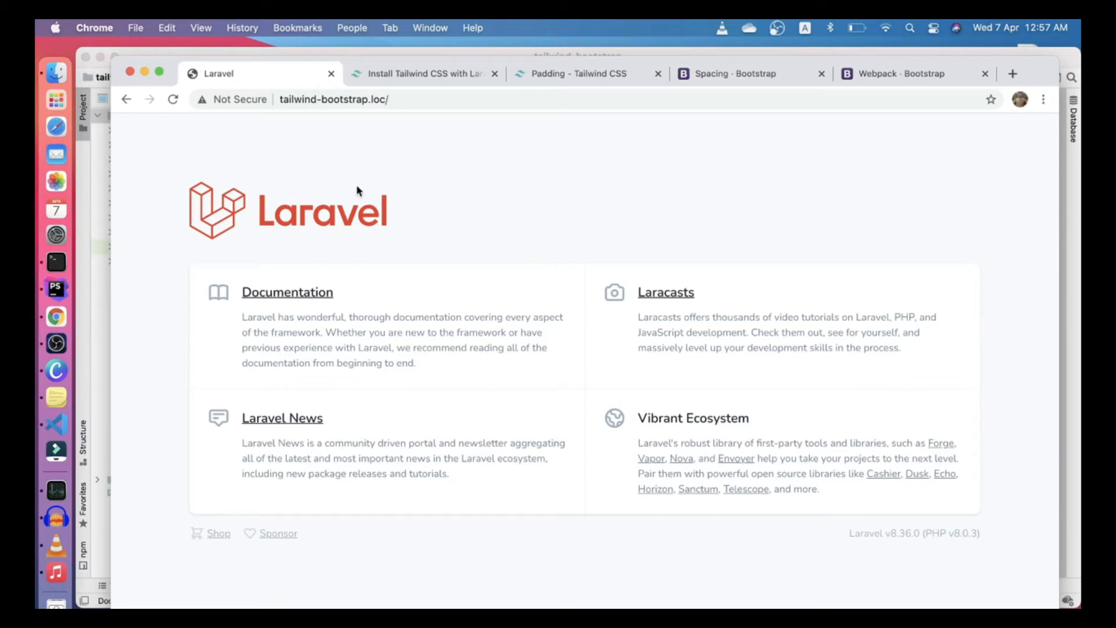
mouse_move(369, 207)
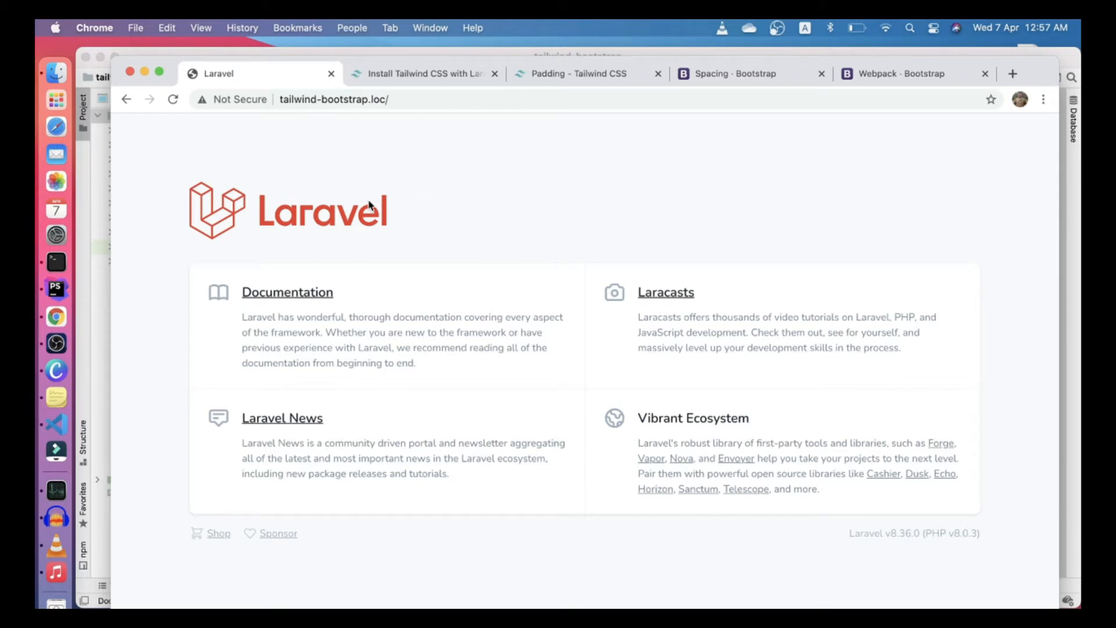
mouse_move(414, 197)
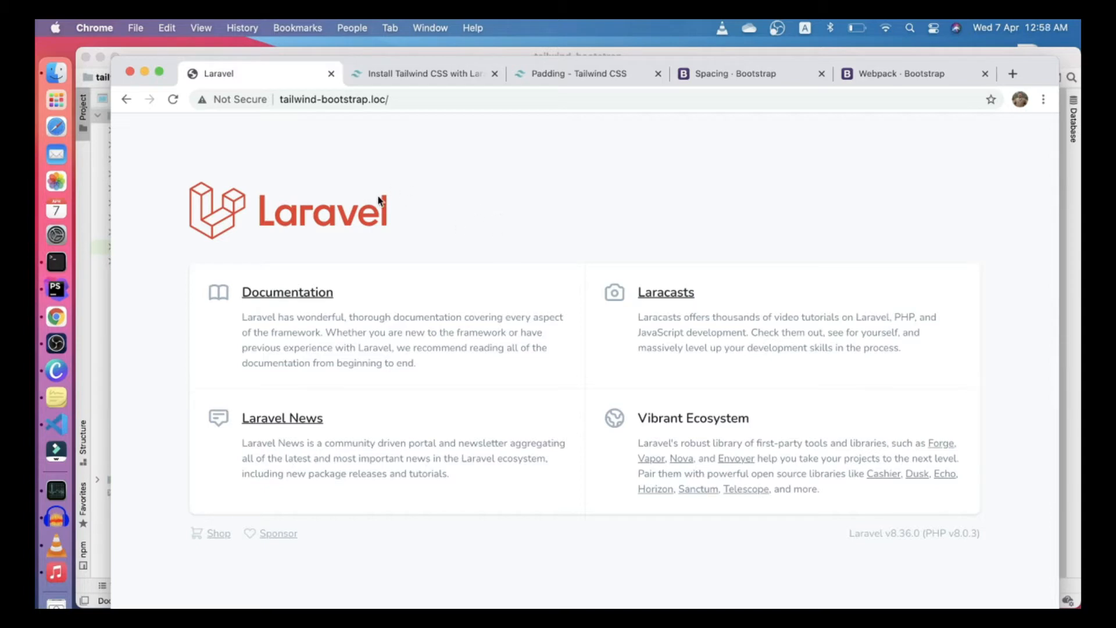
mouse_move(447, 204)
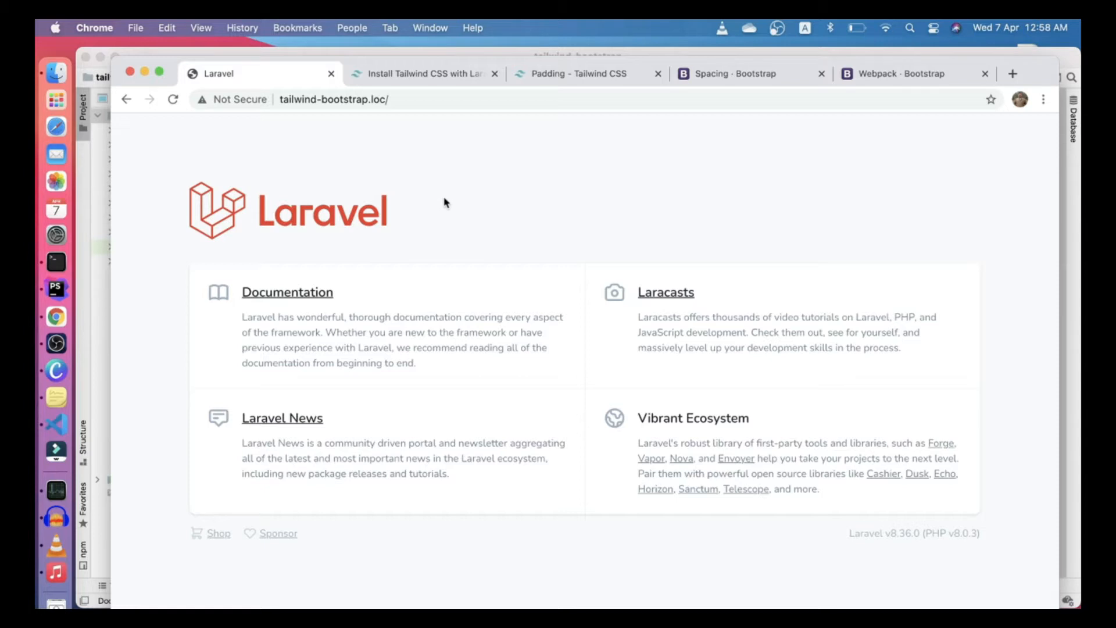
mouse_move(319, 189)
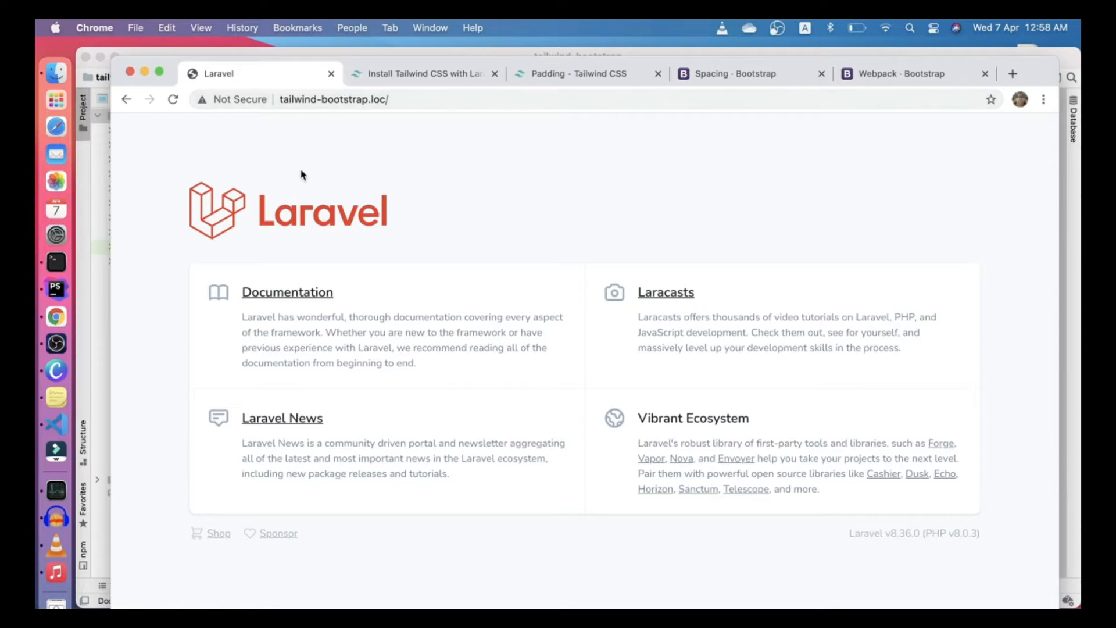
mouse_move(464, 254)
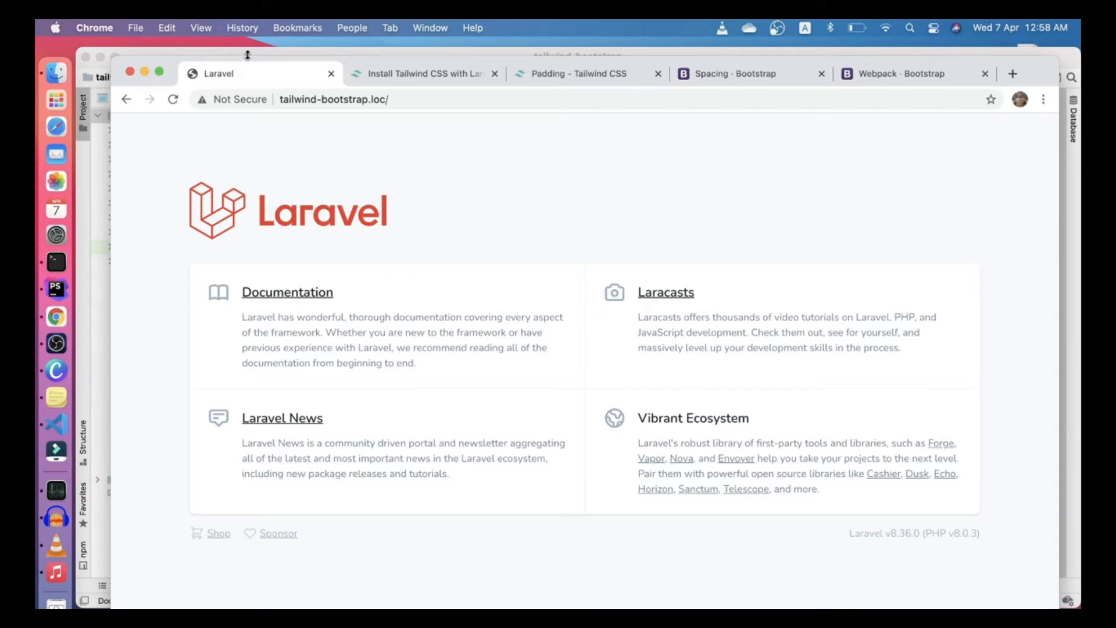
mouse_move(289, 155)
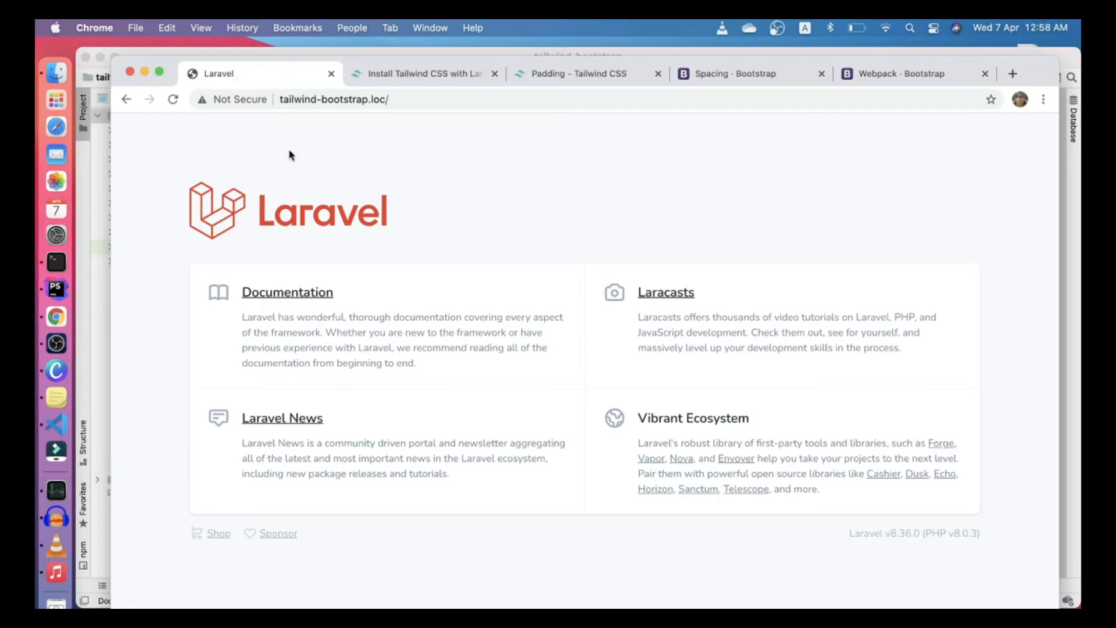
mouse_move(335, 297)
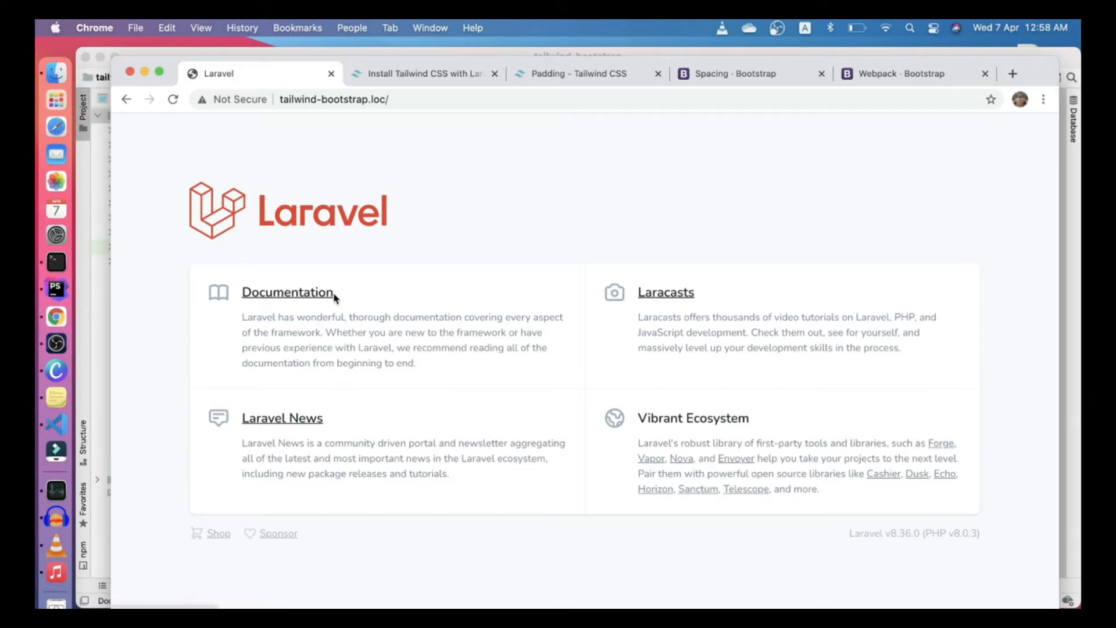
mouse_move(437, 219)
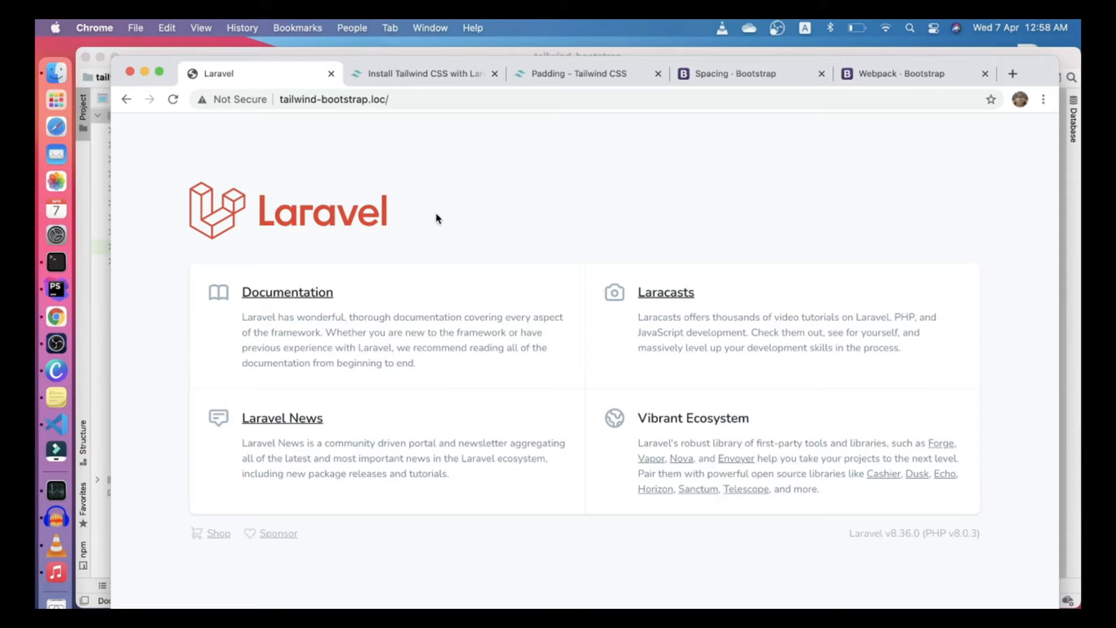
Open resources/views/welcome.blade.php in the Laravel project and clear its default body markup
click(576, 74)
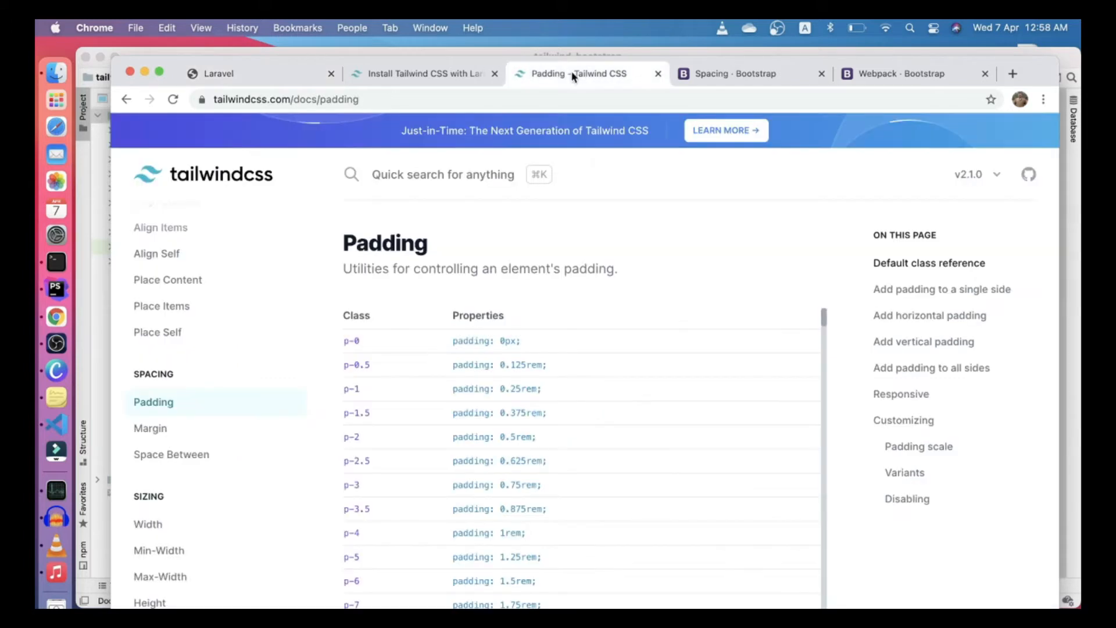
mouse_move(349, 336)
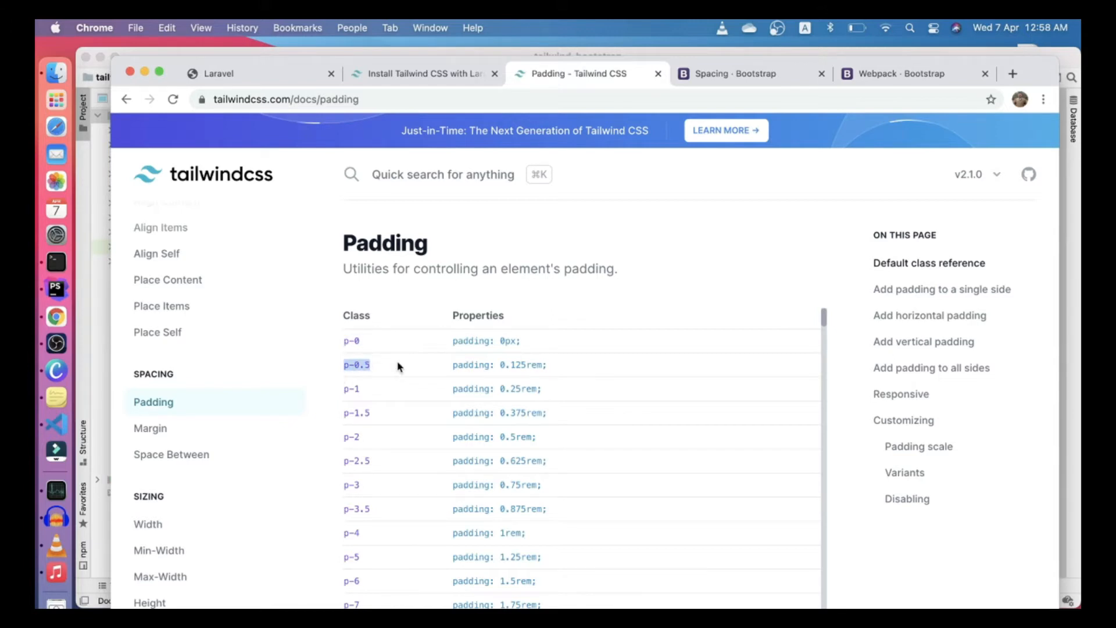
mouse_move(415, 372)
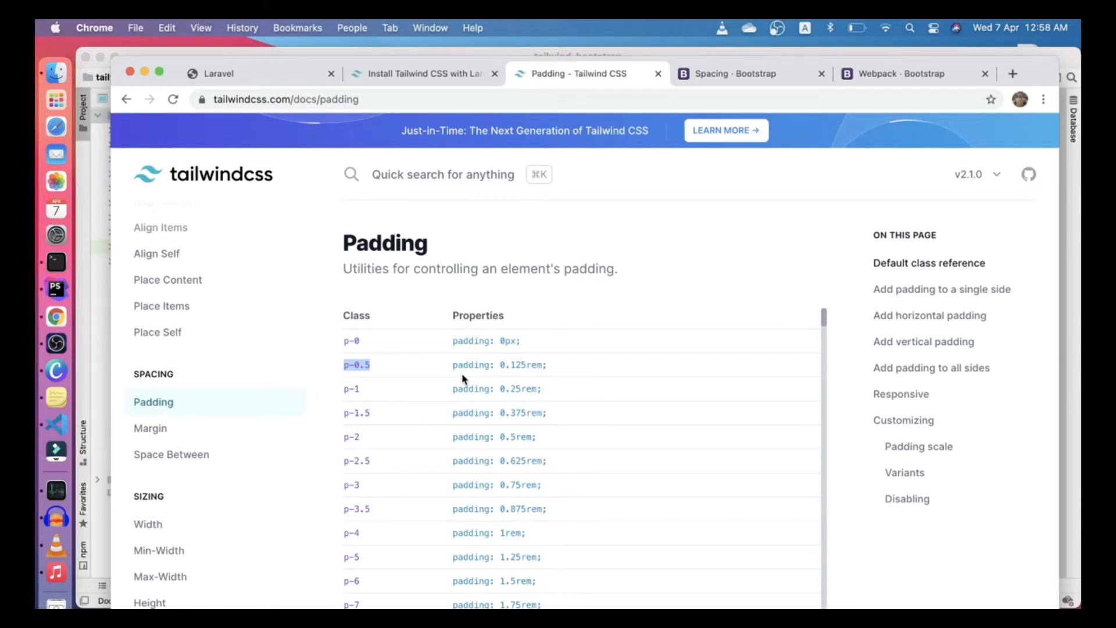
mouse_move(443, 373)
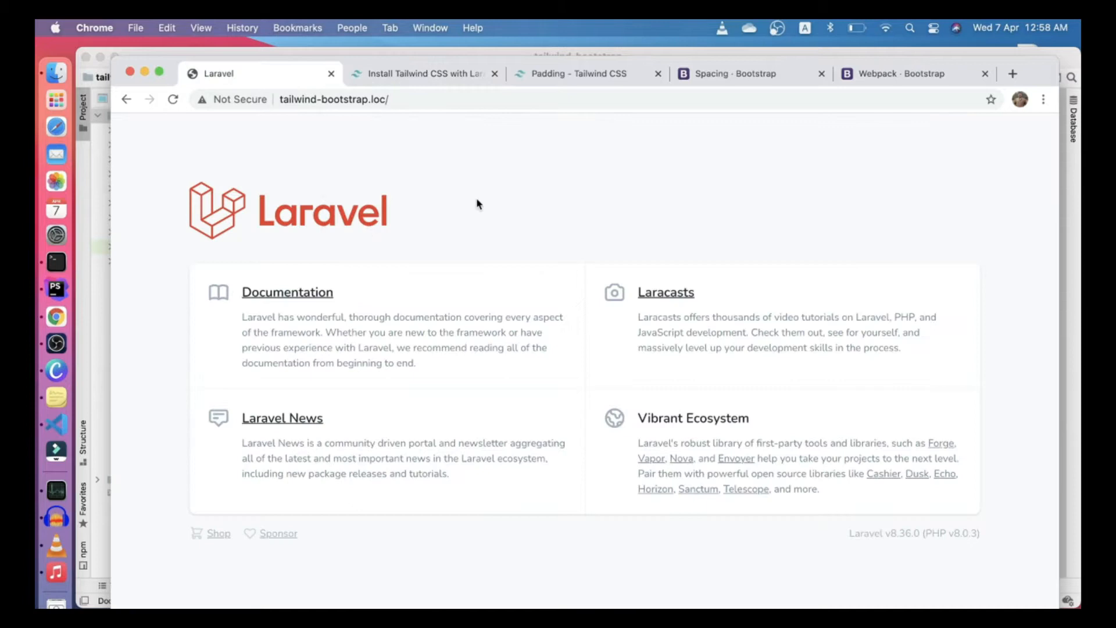
click(55, 287)
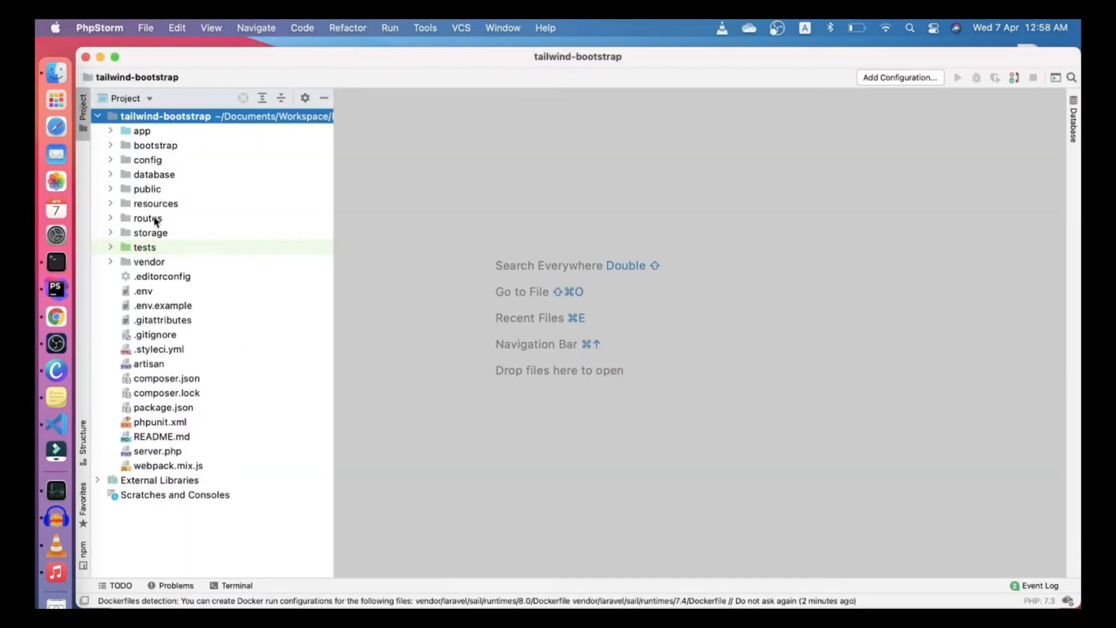
click(154, 203)
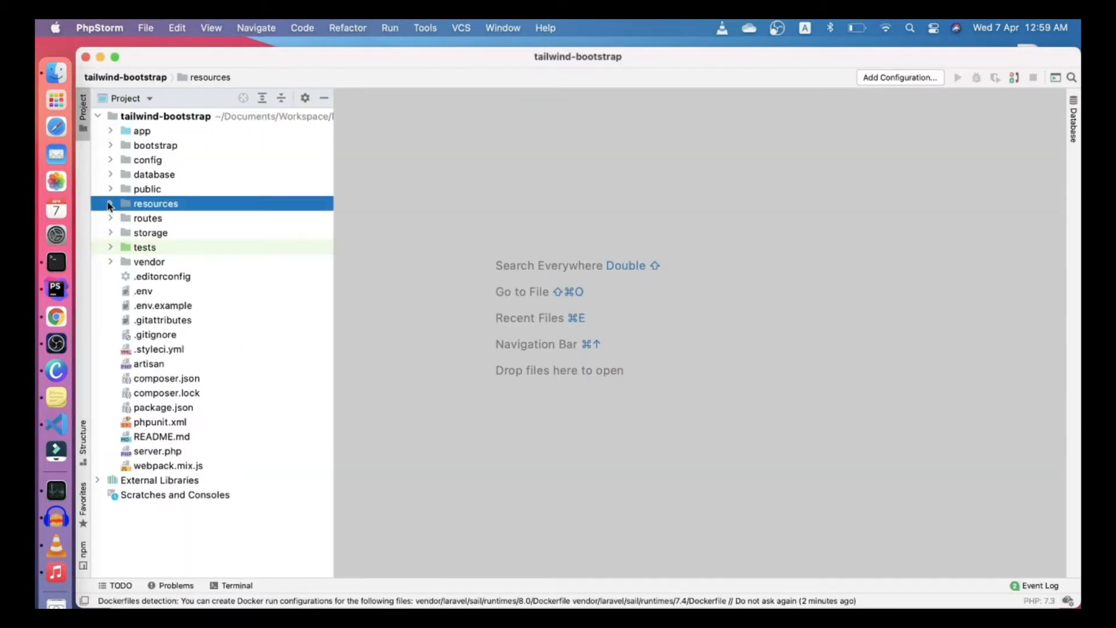
click(111, 202)
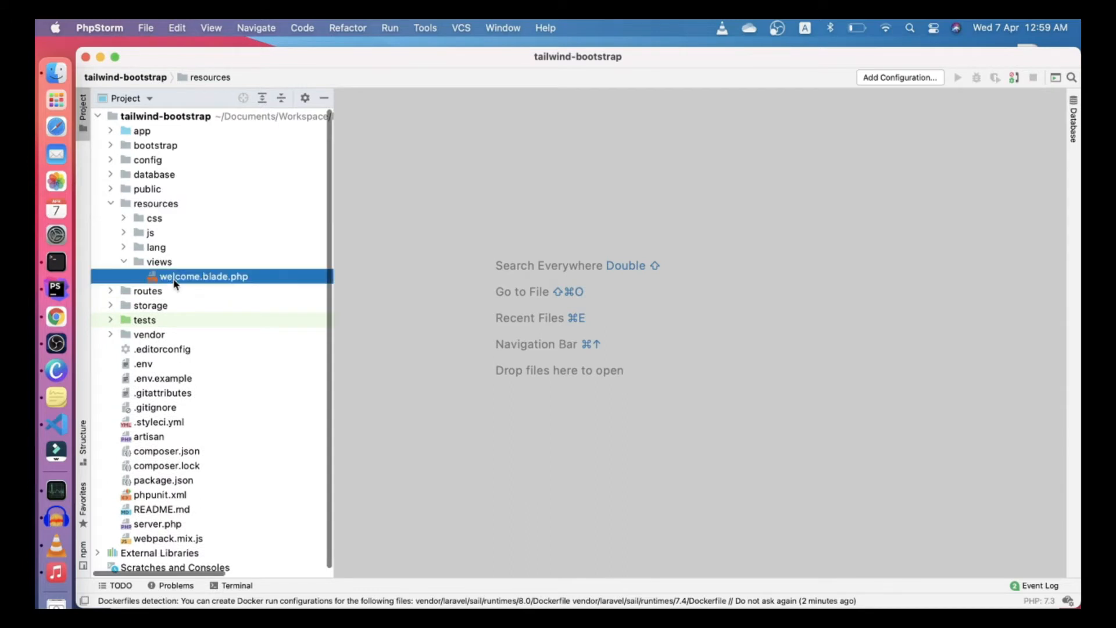
double_click(205, 276)
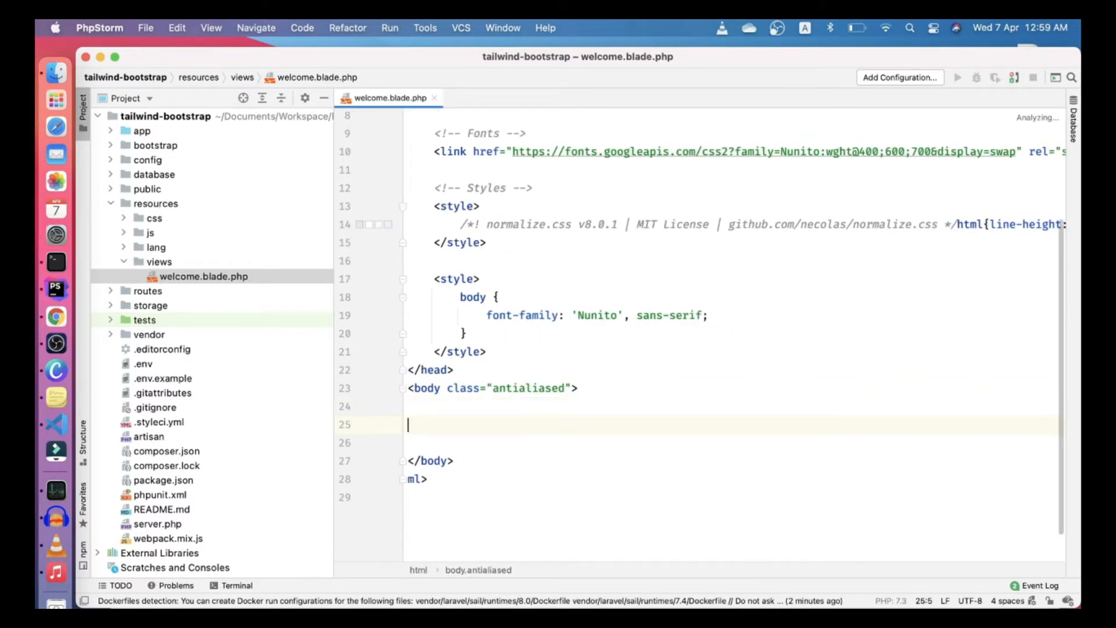
Add <h1>Tailwind Hello</h1> and <h1>Bootstrap Hello</h1> headings to the page body
text(<h1></h1>)
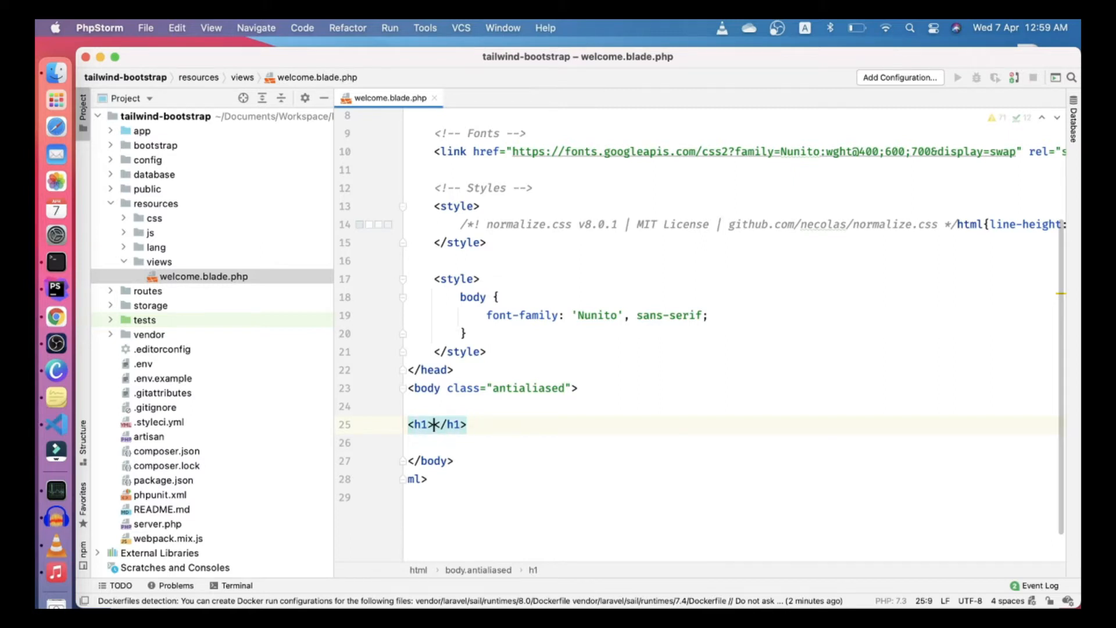
text(Tail)
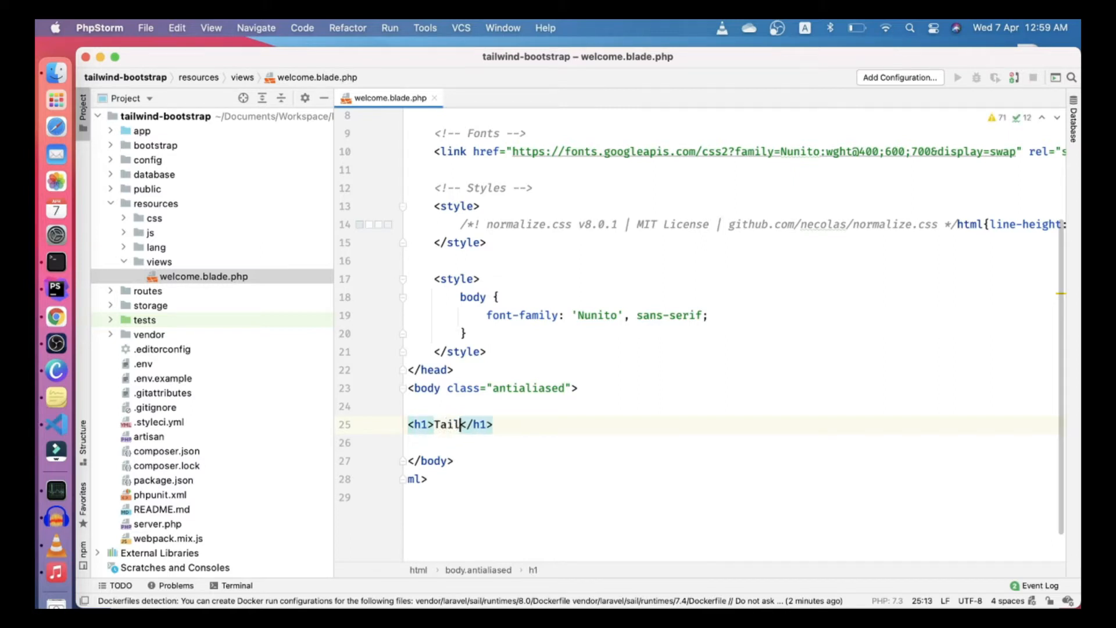
text(wind Hello)
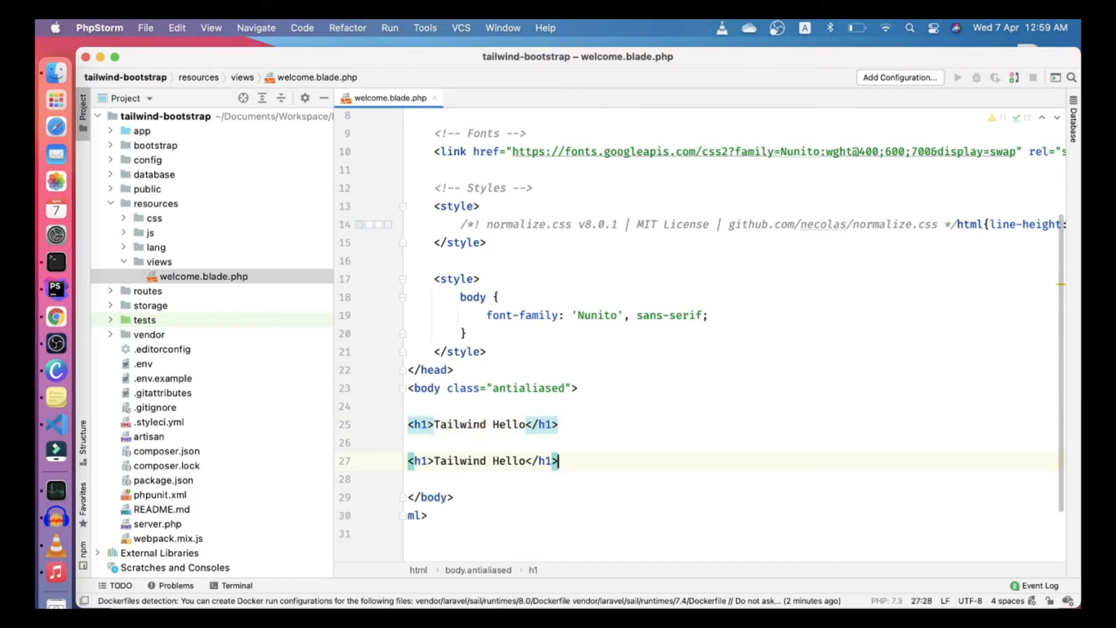
text(Bootstrap)
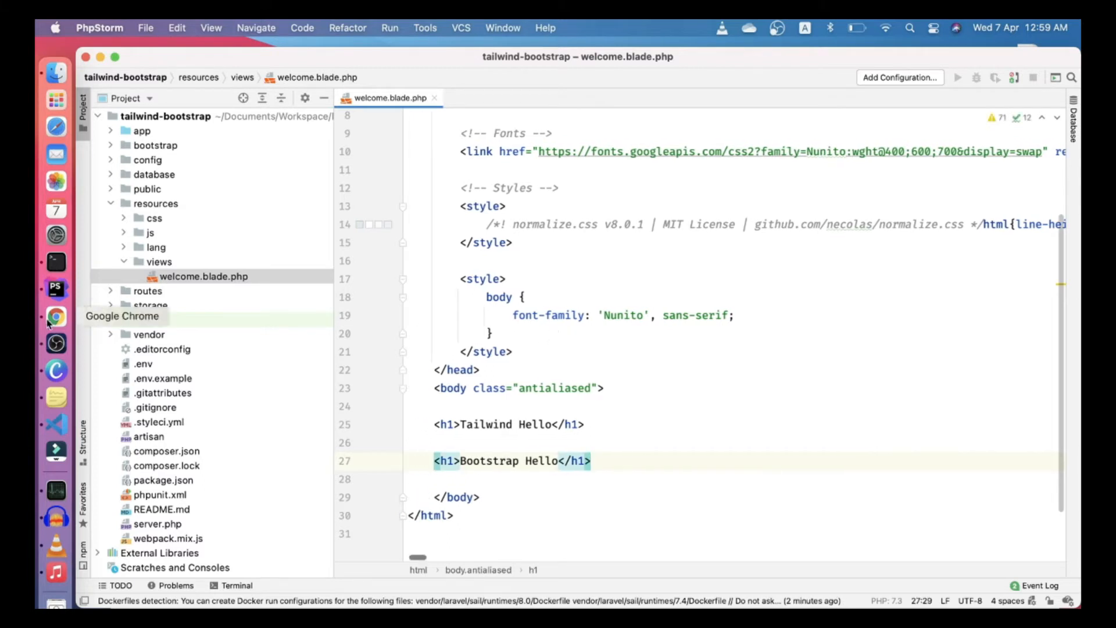
click(56, 316)
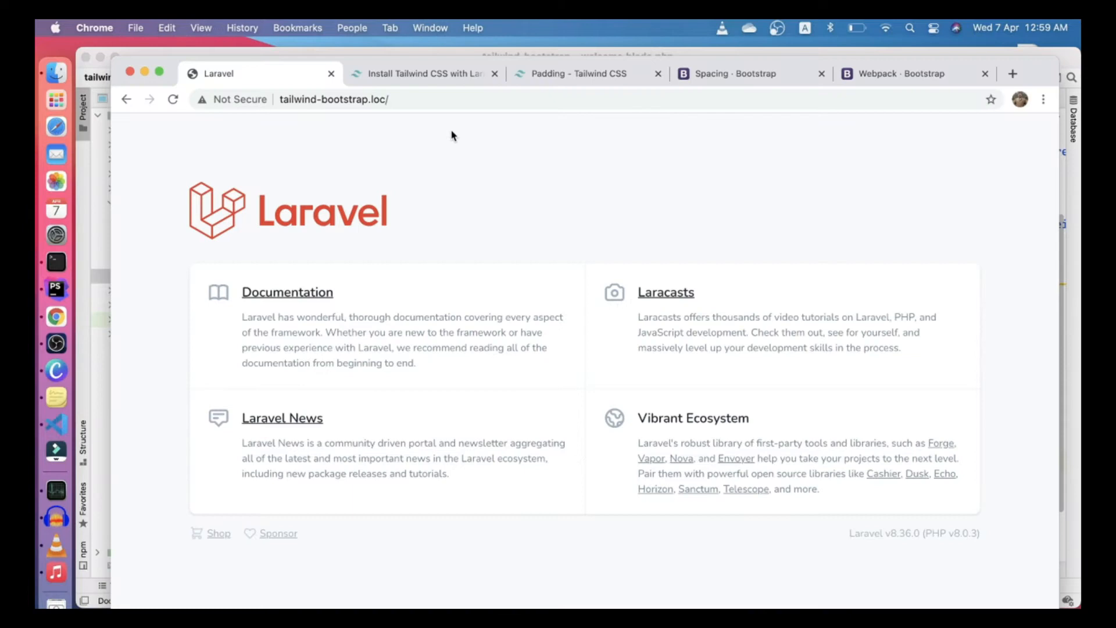
Reach the Tailwind Laravel install guide and copy its default tailwind.config.js snippet
click(420, 73)
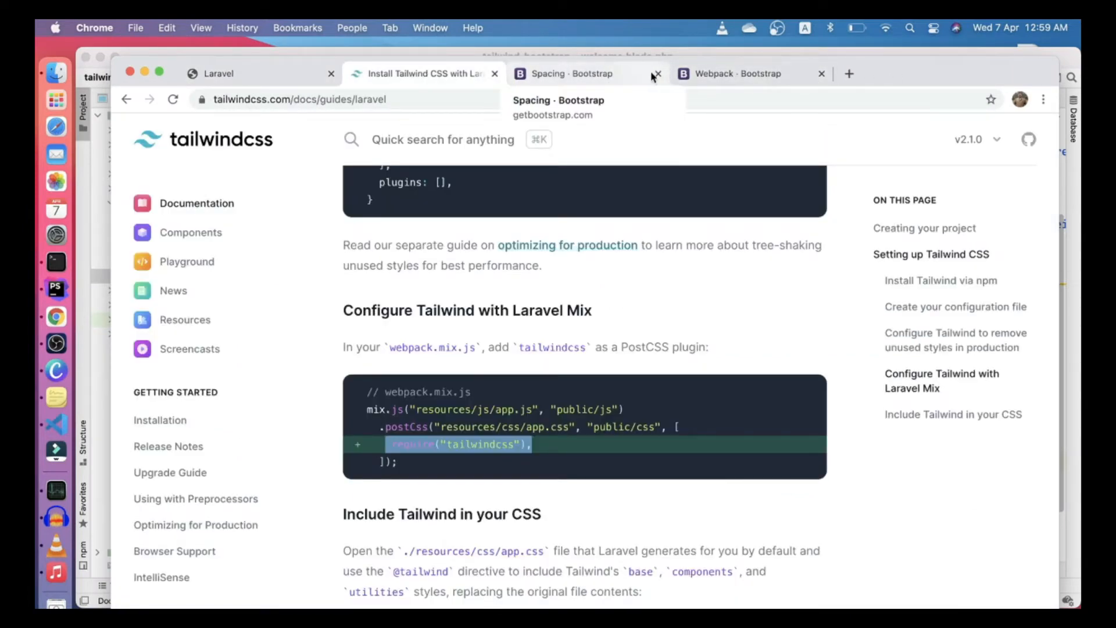
click(655, 74)
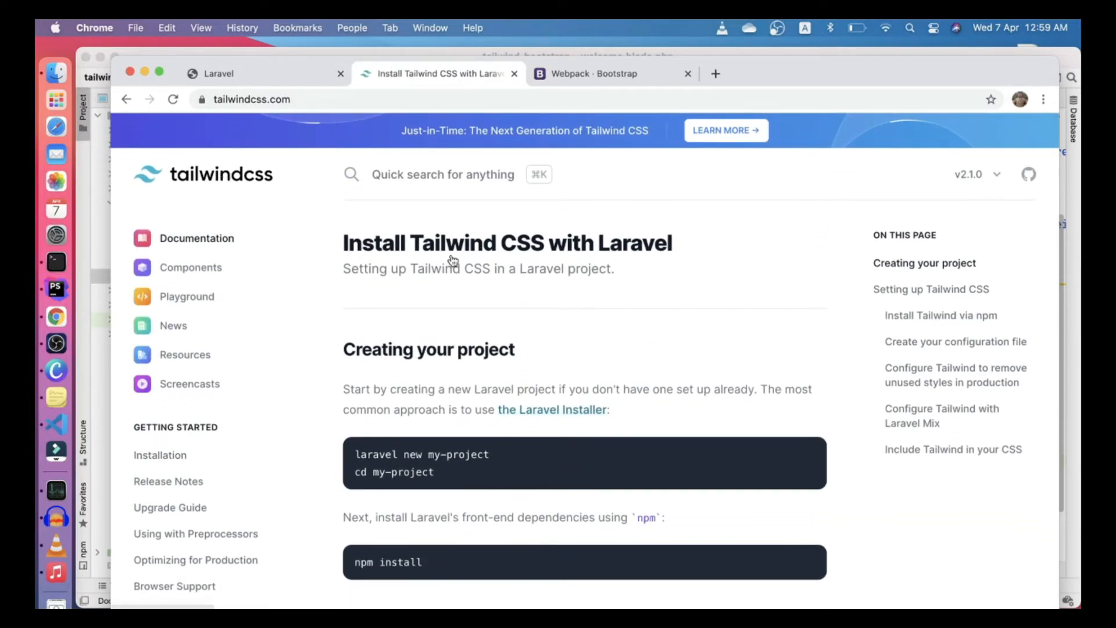
click(196, 237)
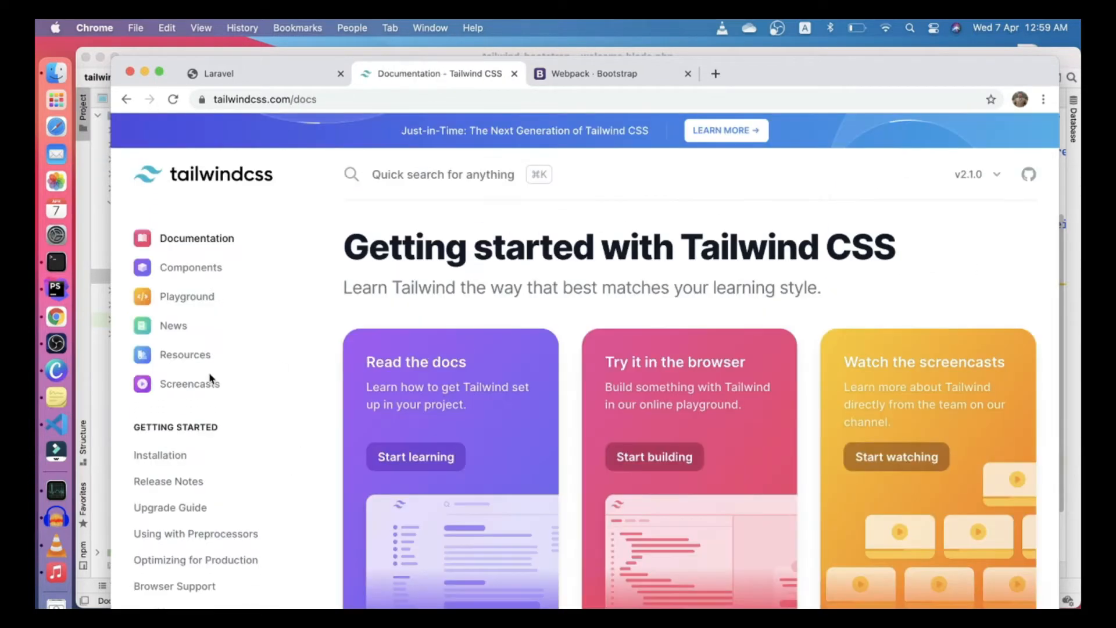
click(159, 454)
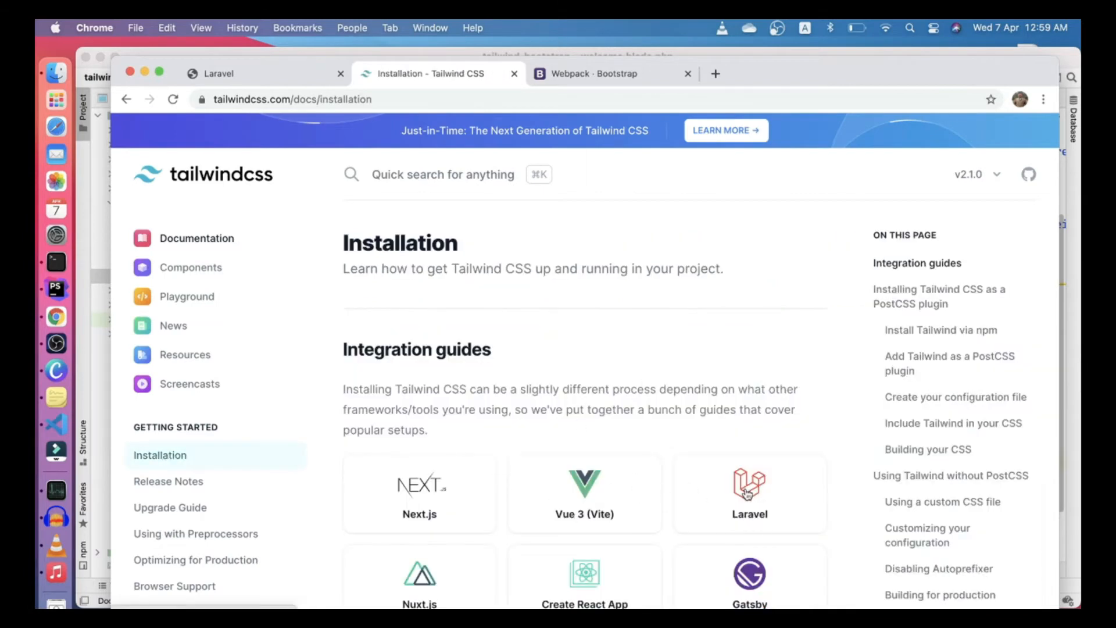
click(749, 493)
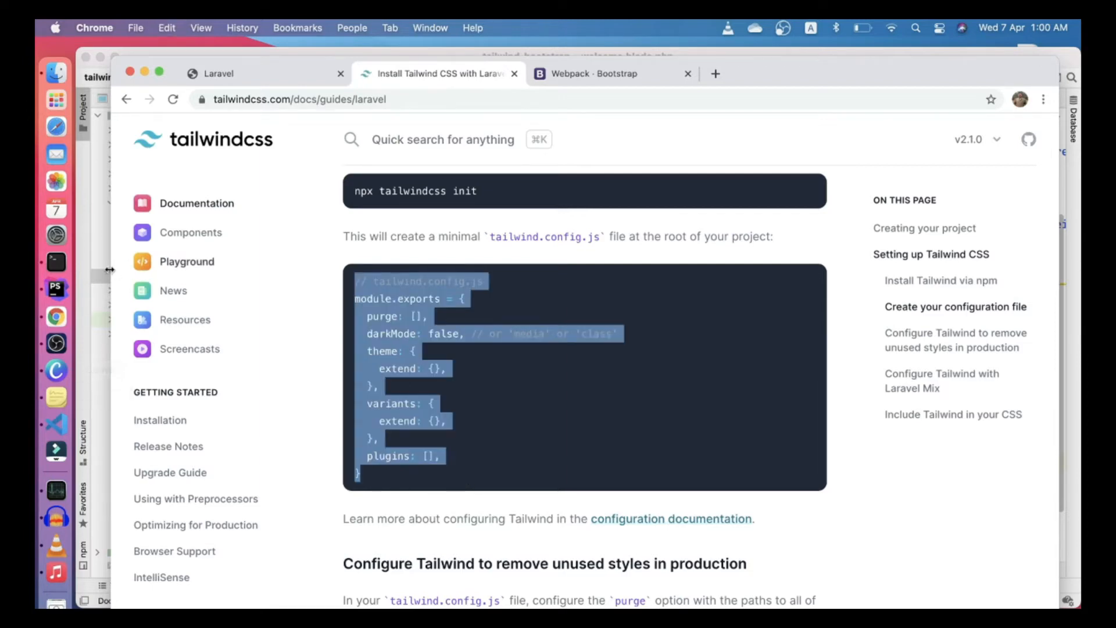
click(55, 287)
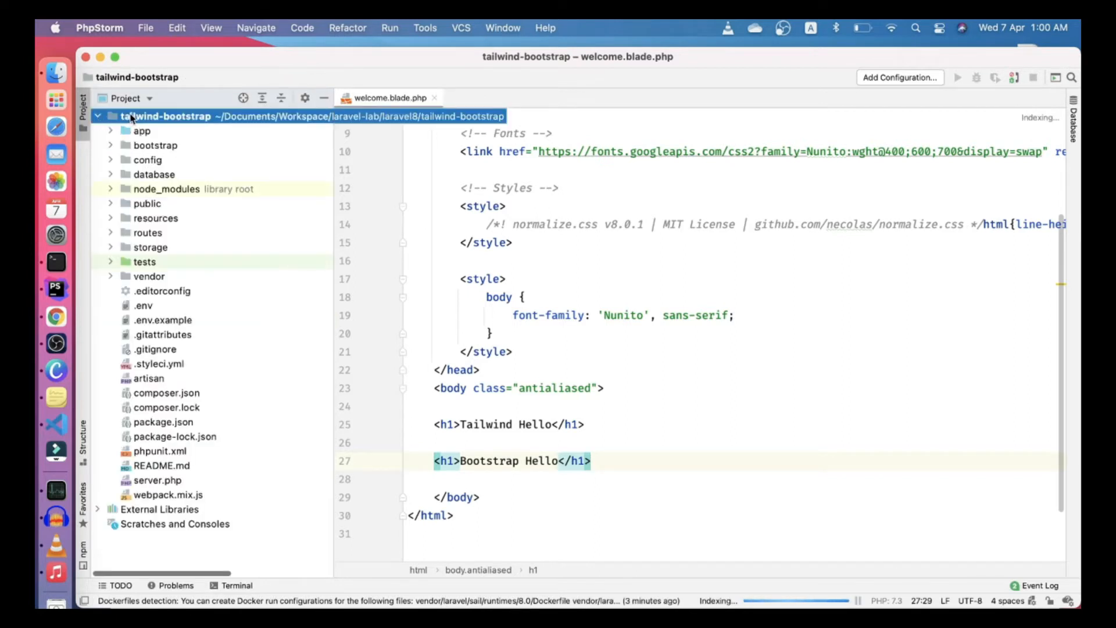
Create tailwind.config.js at the project root and review the guide's Laravel Mix section
text(tailwind)
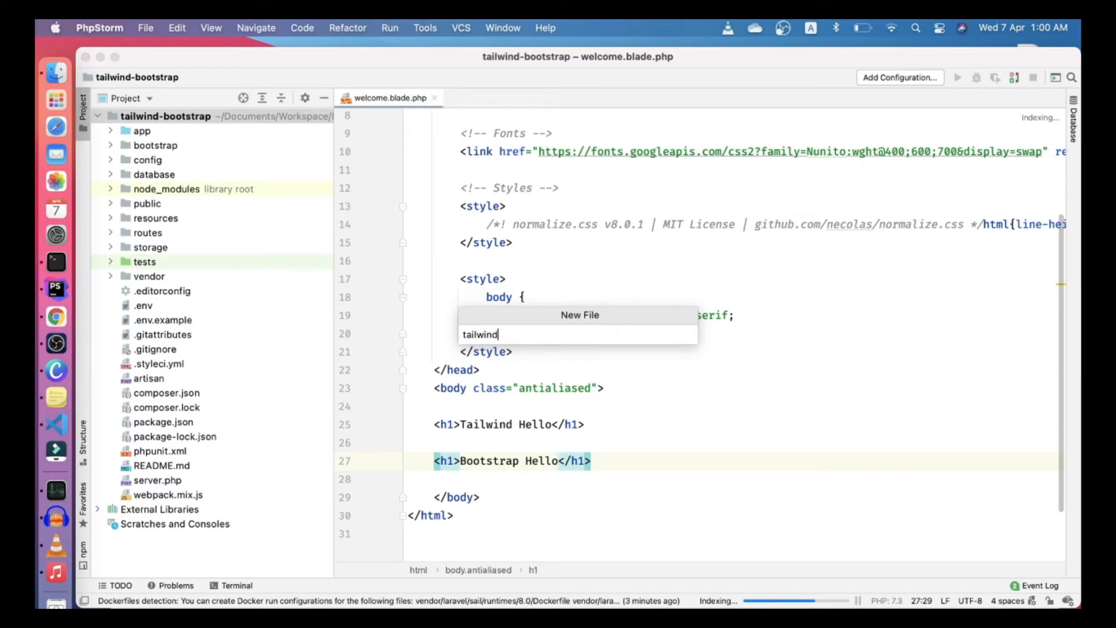
text(.config.)
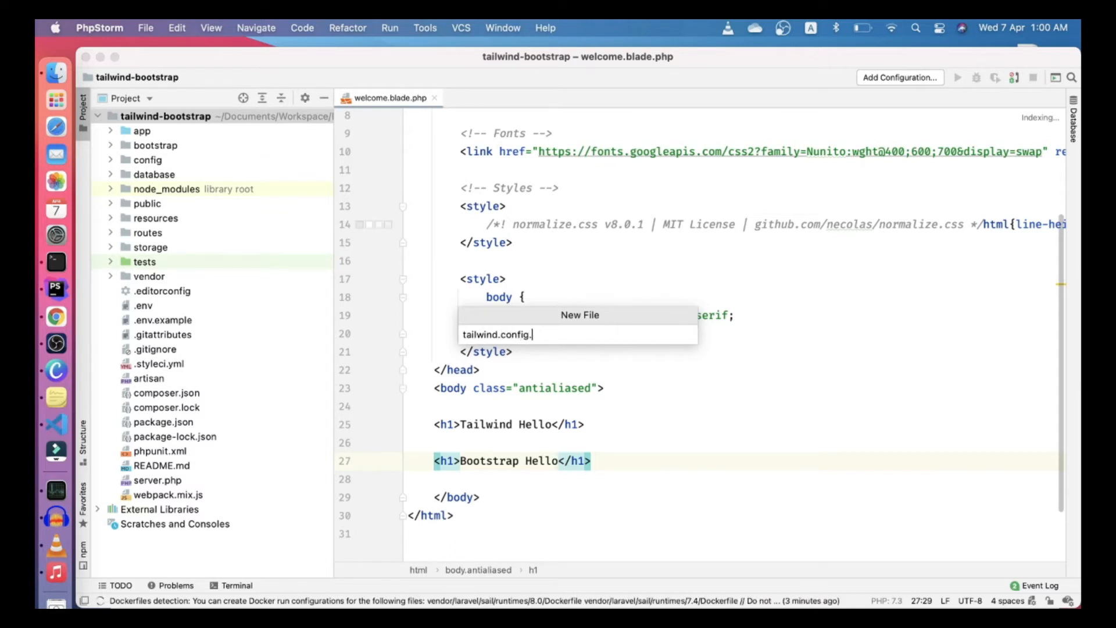
key(enter)
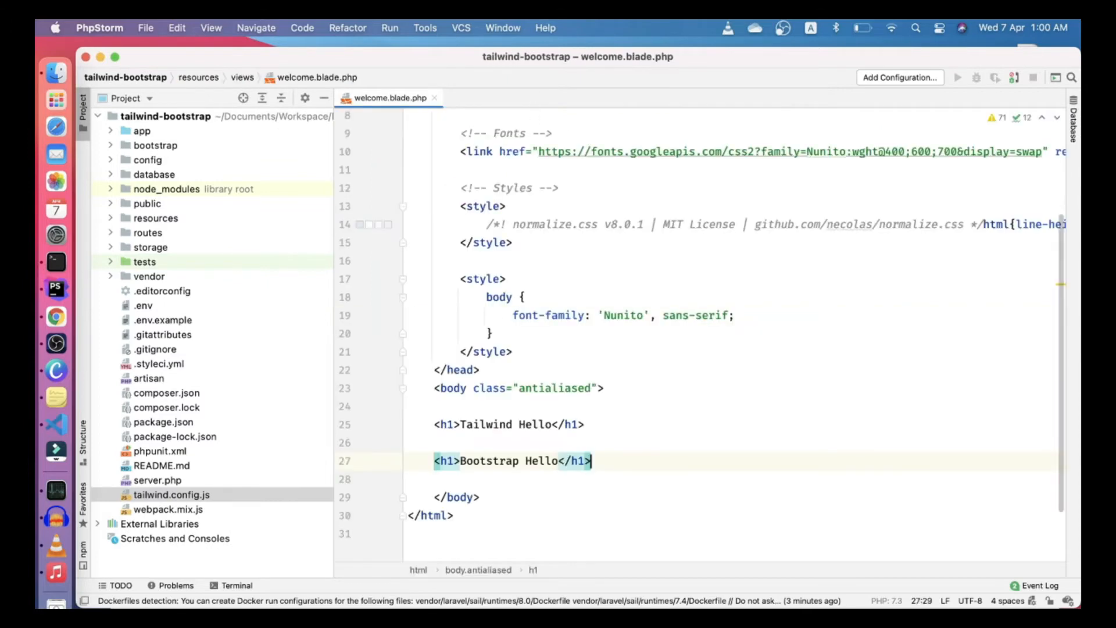
click(56, 316)
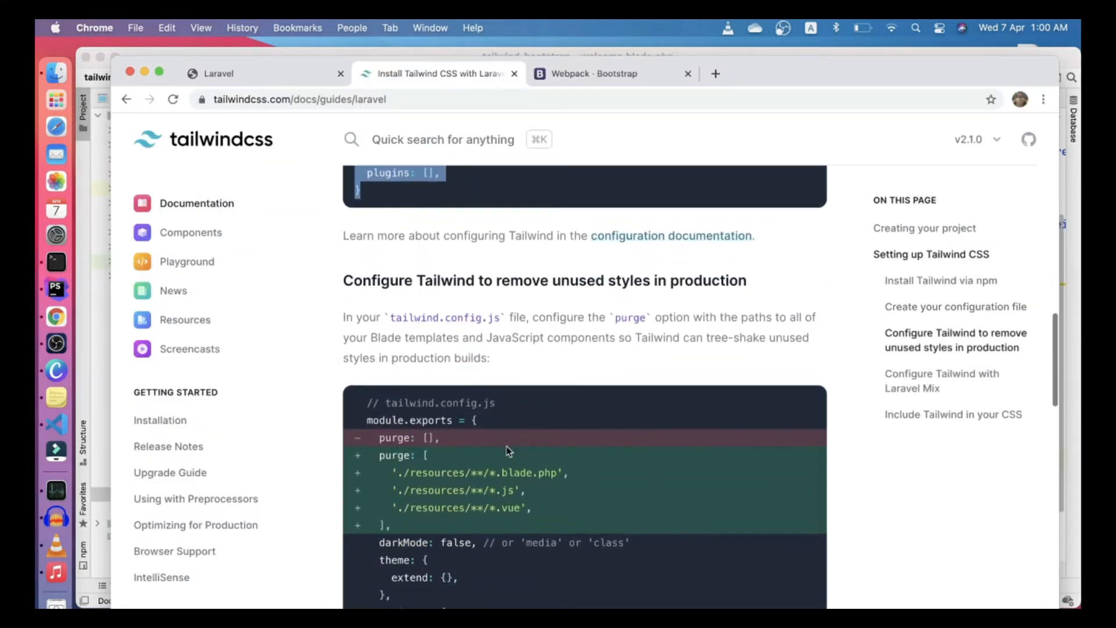
scroll(down, 3)
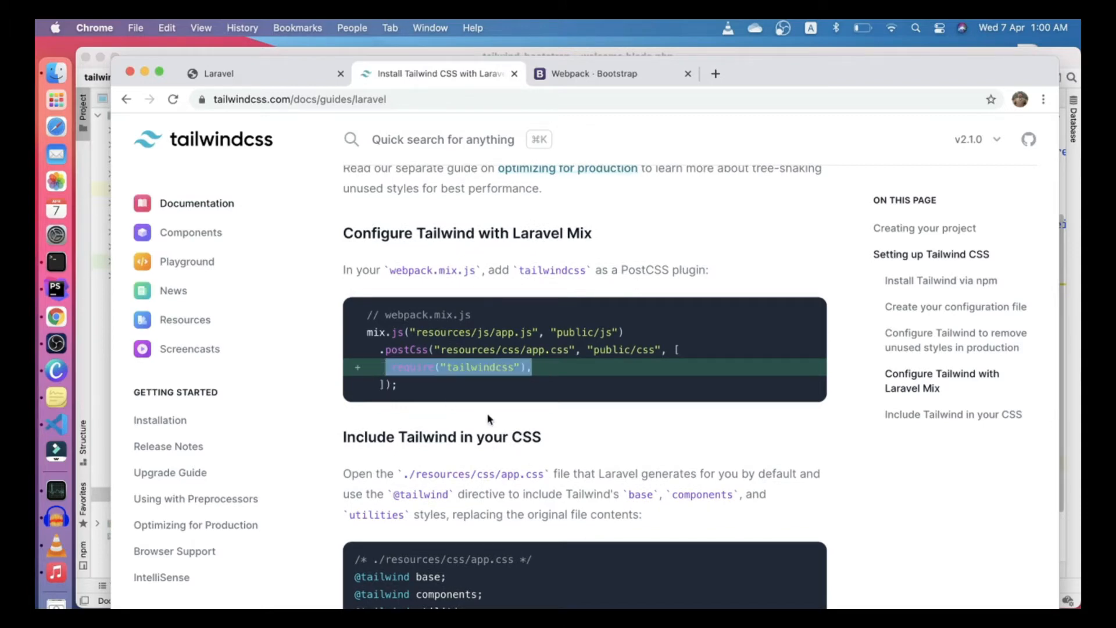
click(55, 287)
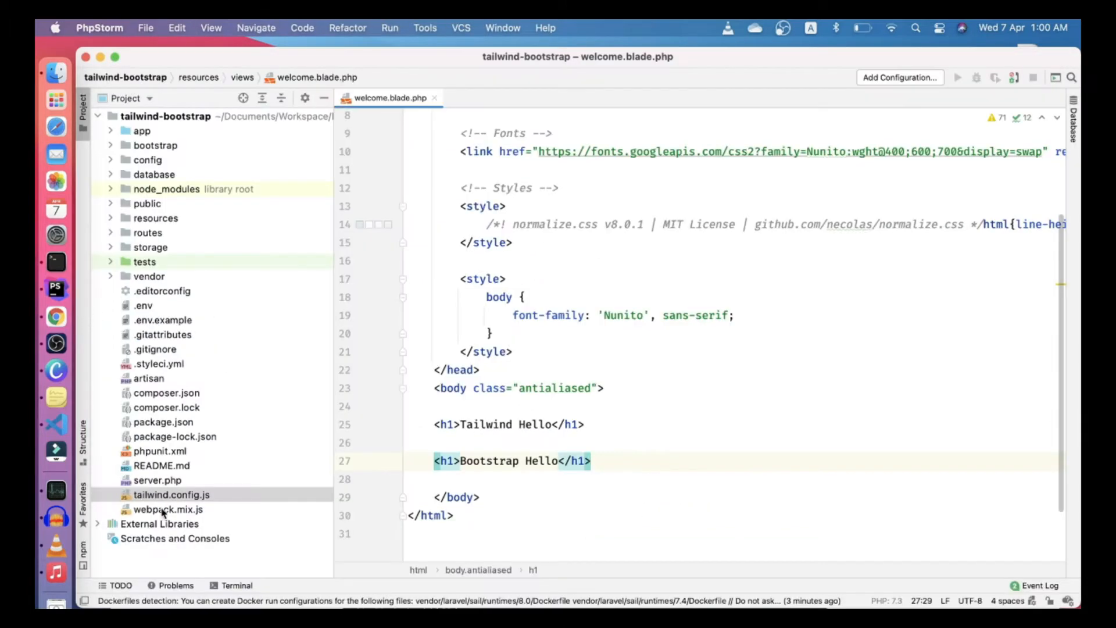
double_click(168, 509)
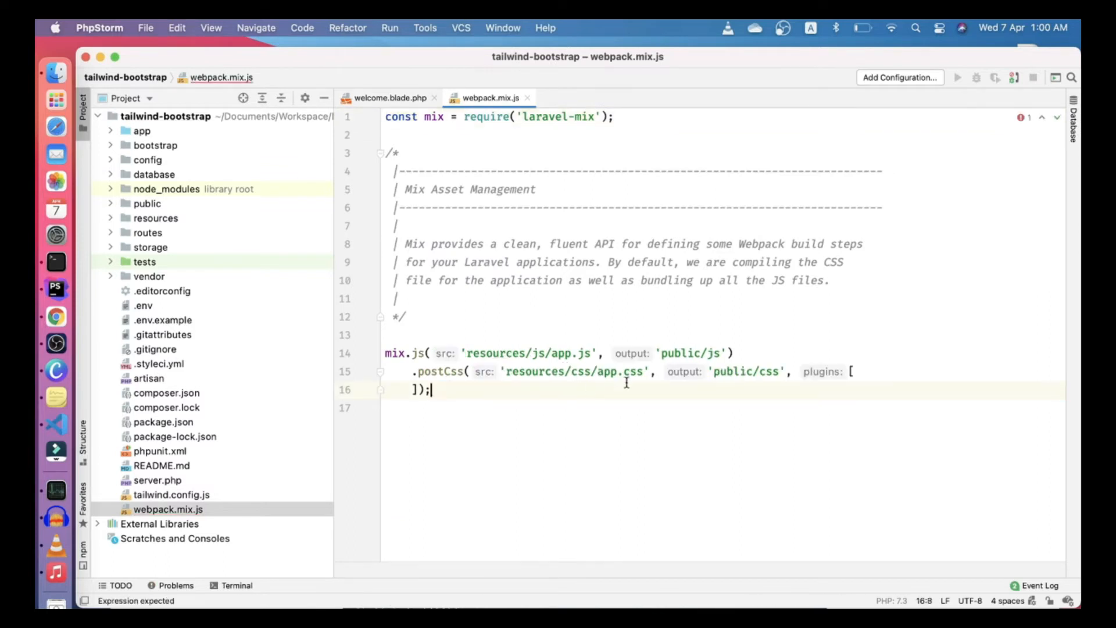
text(require("tailwindcss"),)
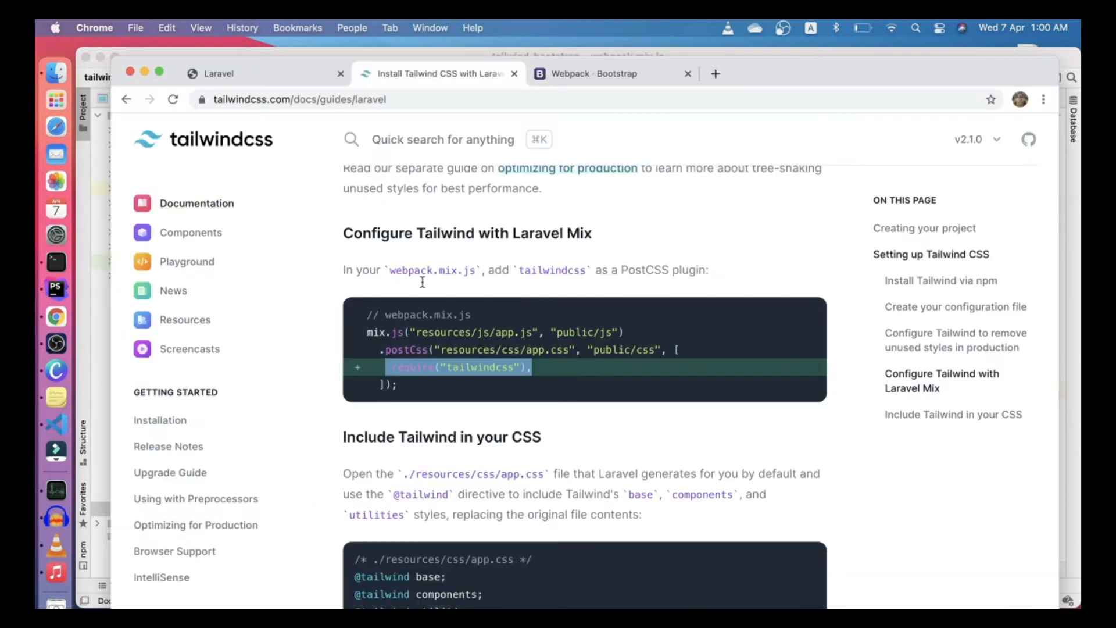
scroll(down, 3)
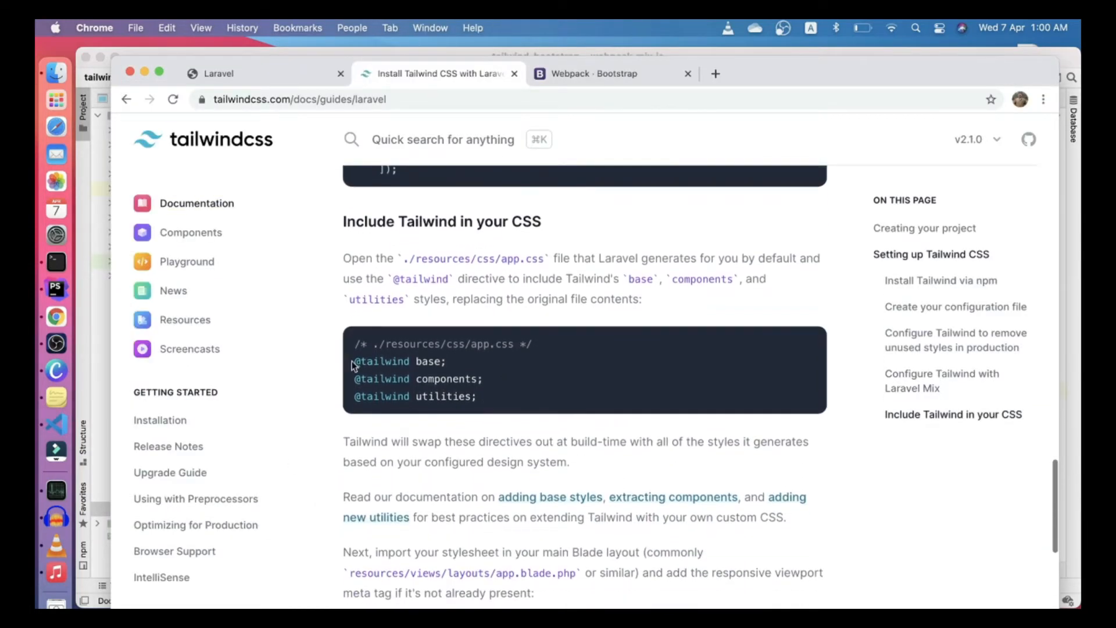
drag(354, 360, 476, 396)
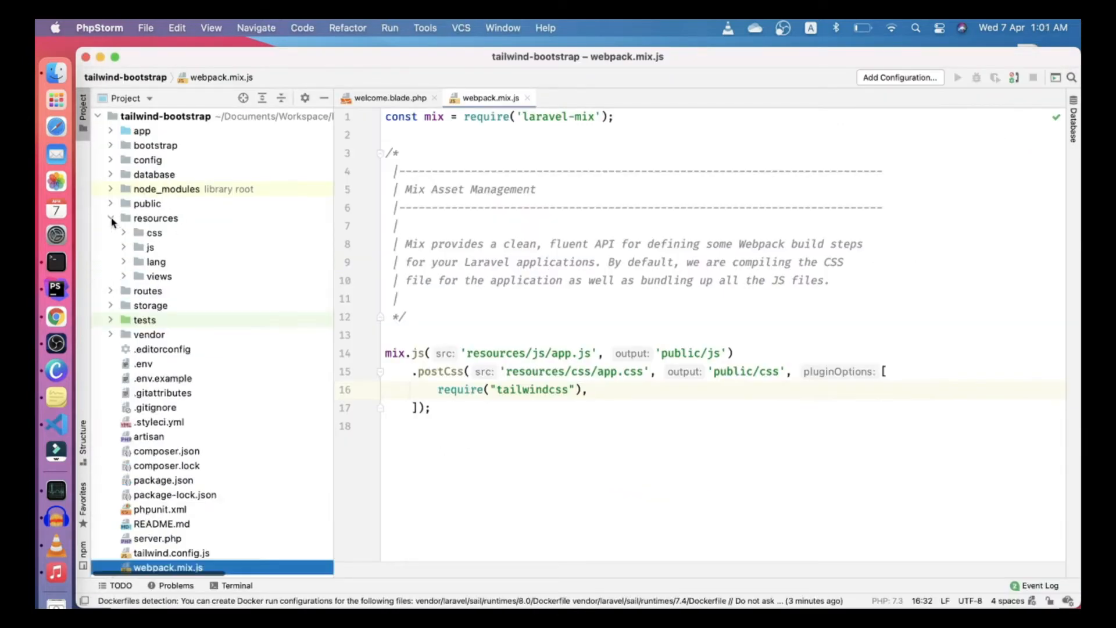
double_click(176, 247)
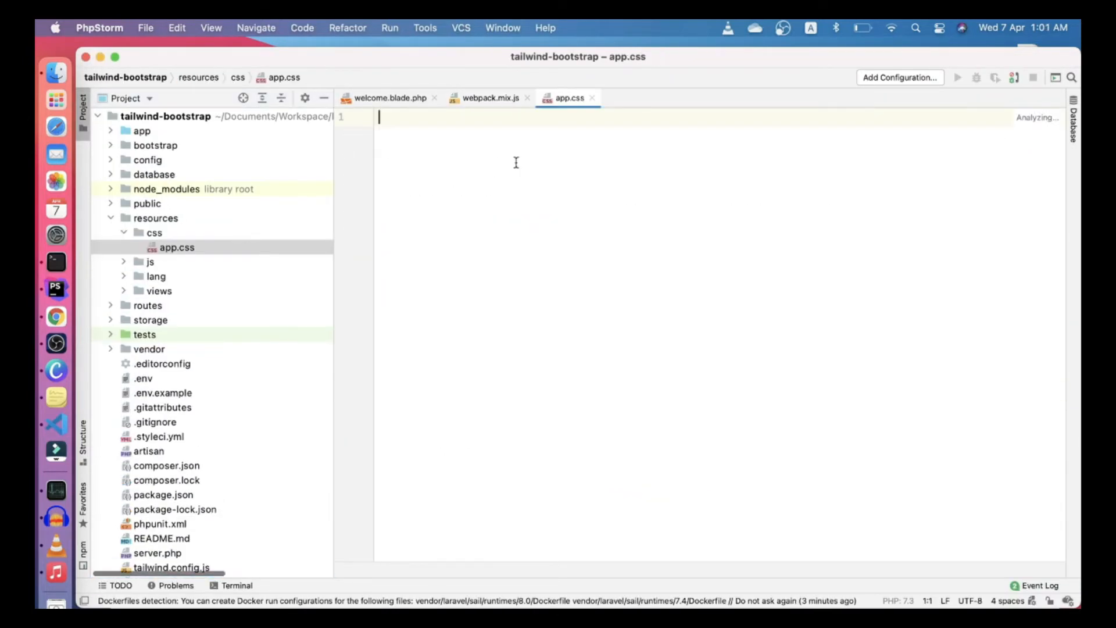
text(@tailwind base;)
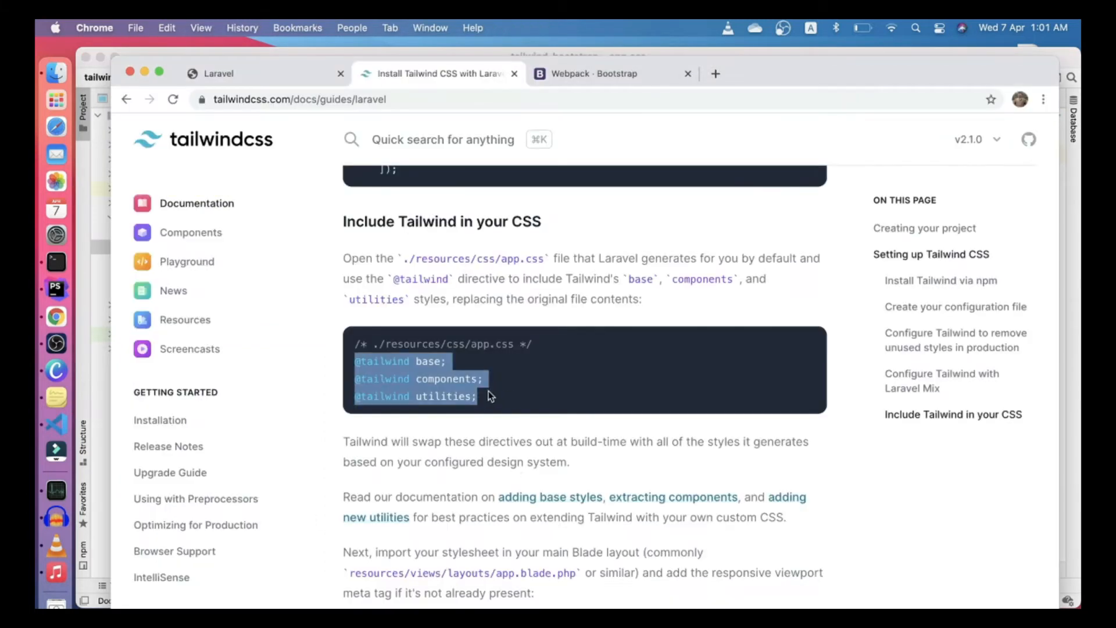
scroll(down, 3)
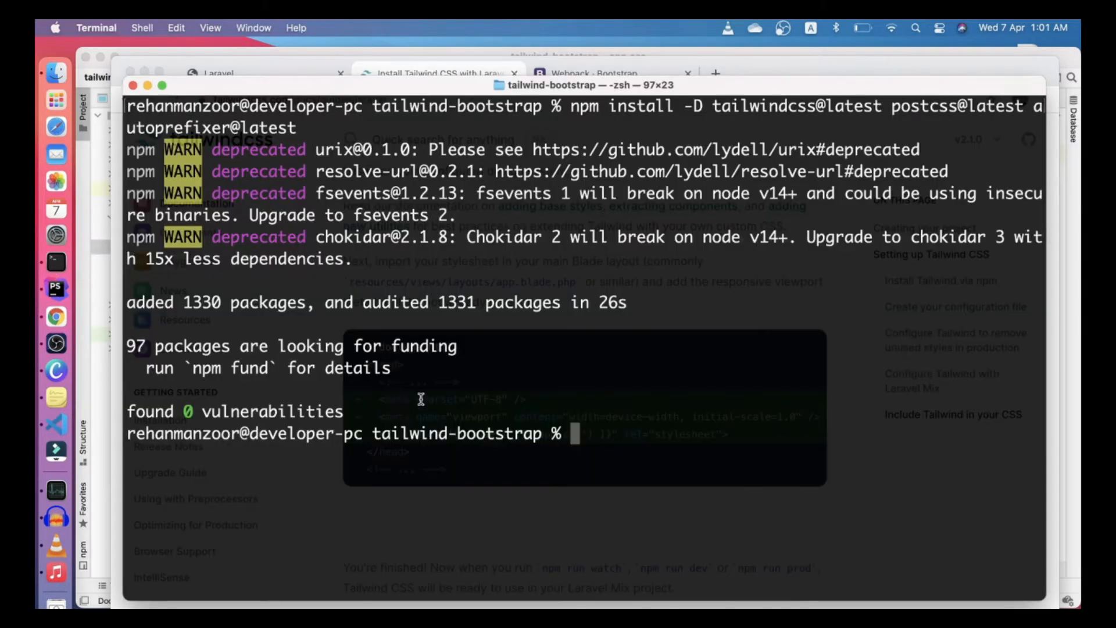
text(npm run dev)
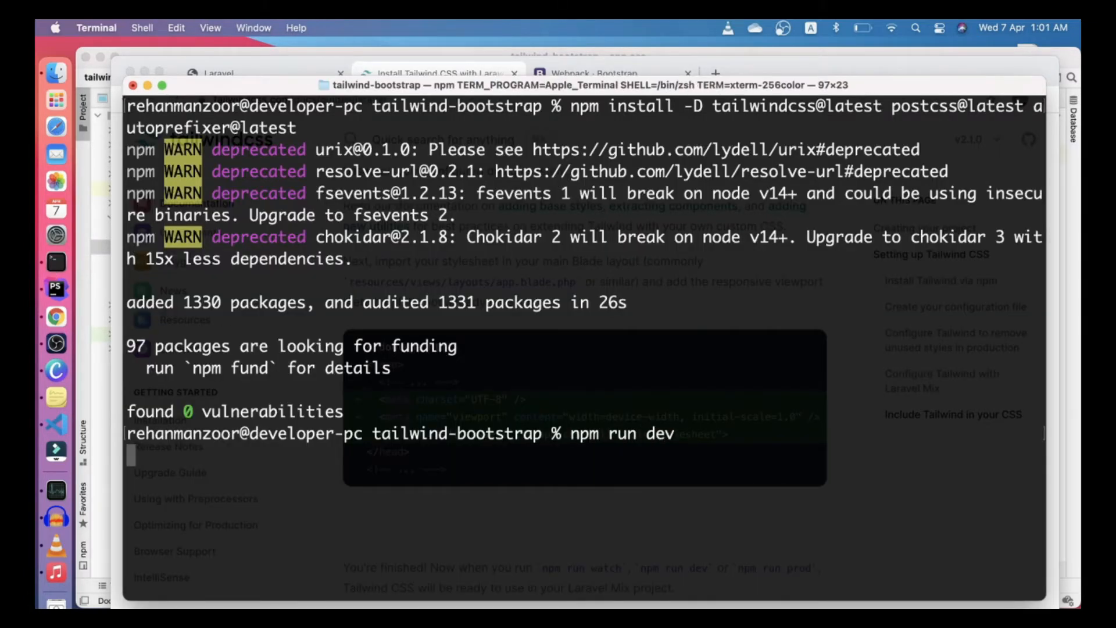
key(enter)
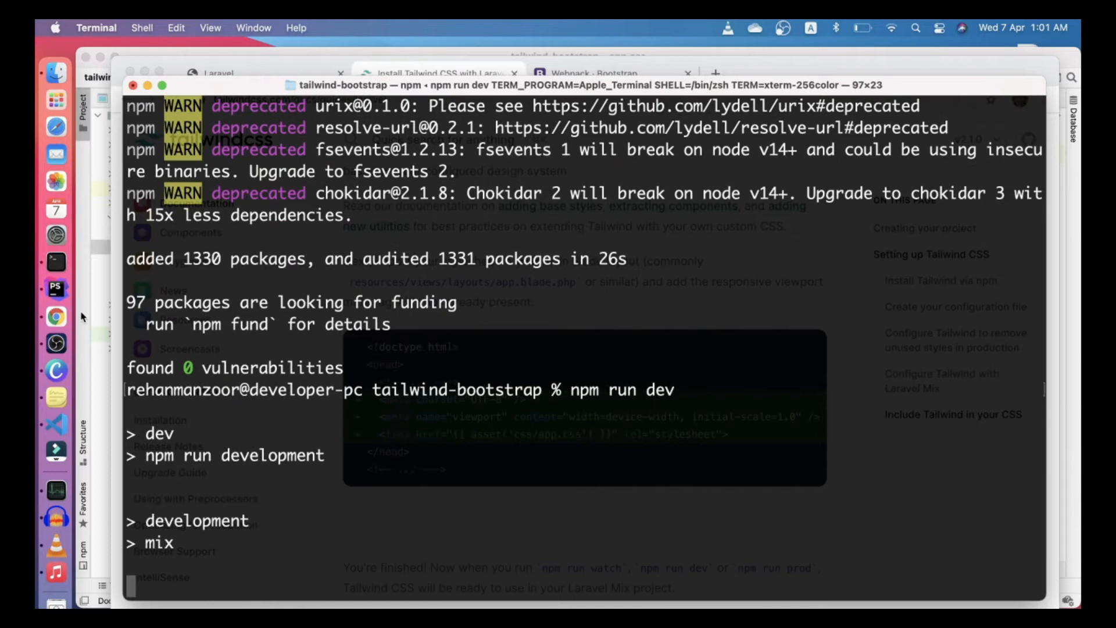
click(56, 288)
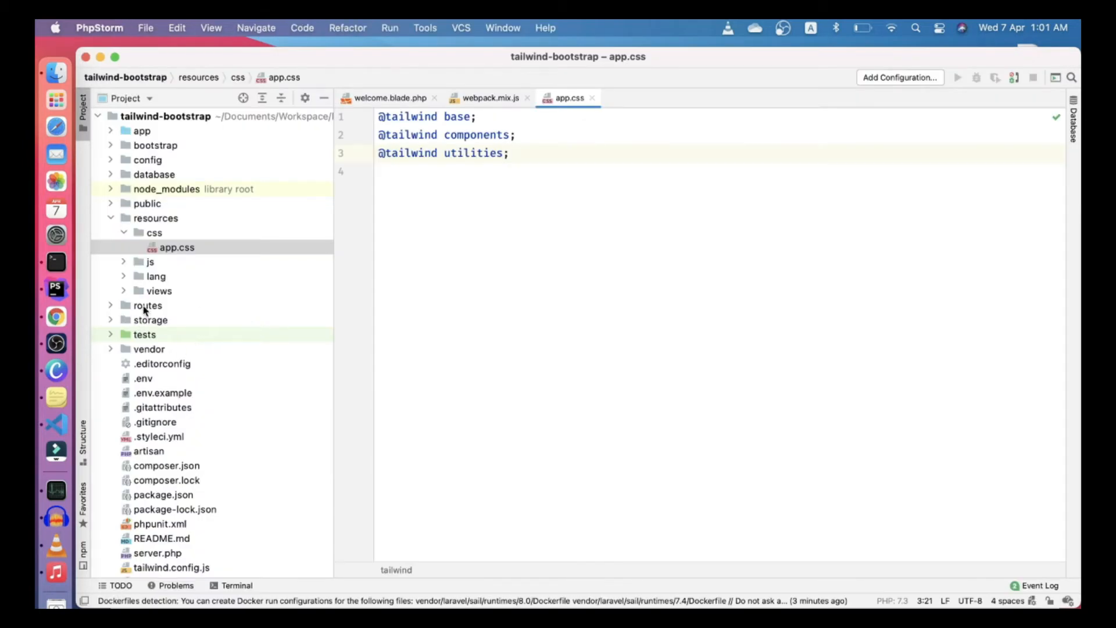
Link /css/app.css in welcome.blade.php's head with a rand(1000, 2000) cache-busting query
click(159, 291)
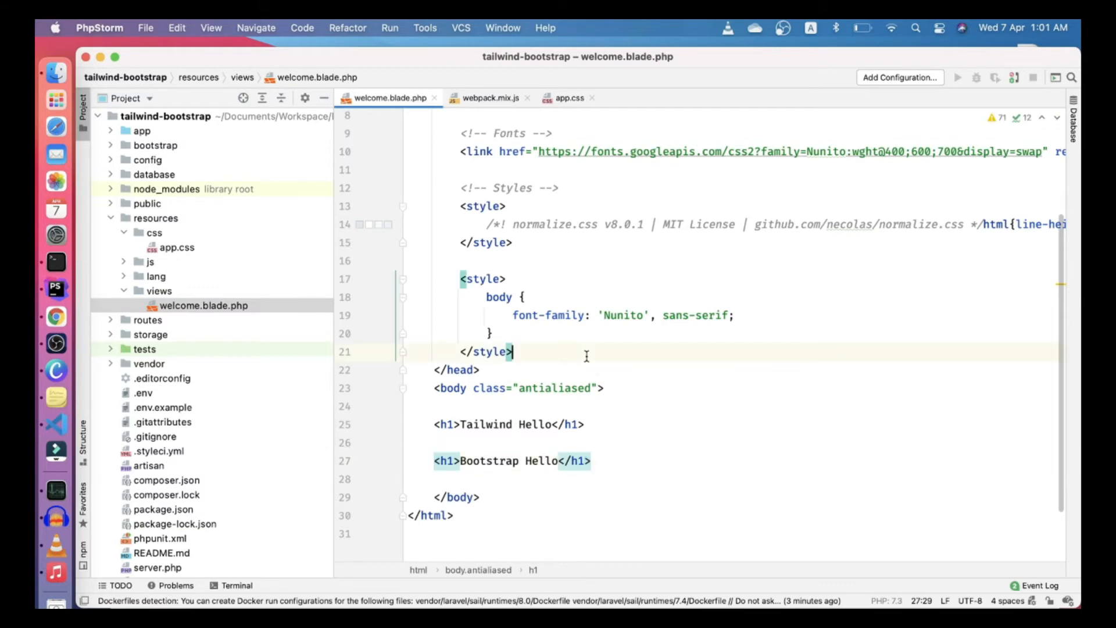
key(enter)
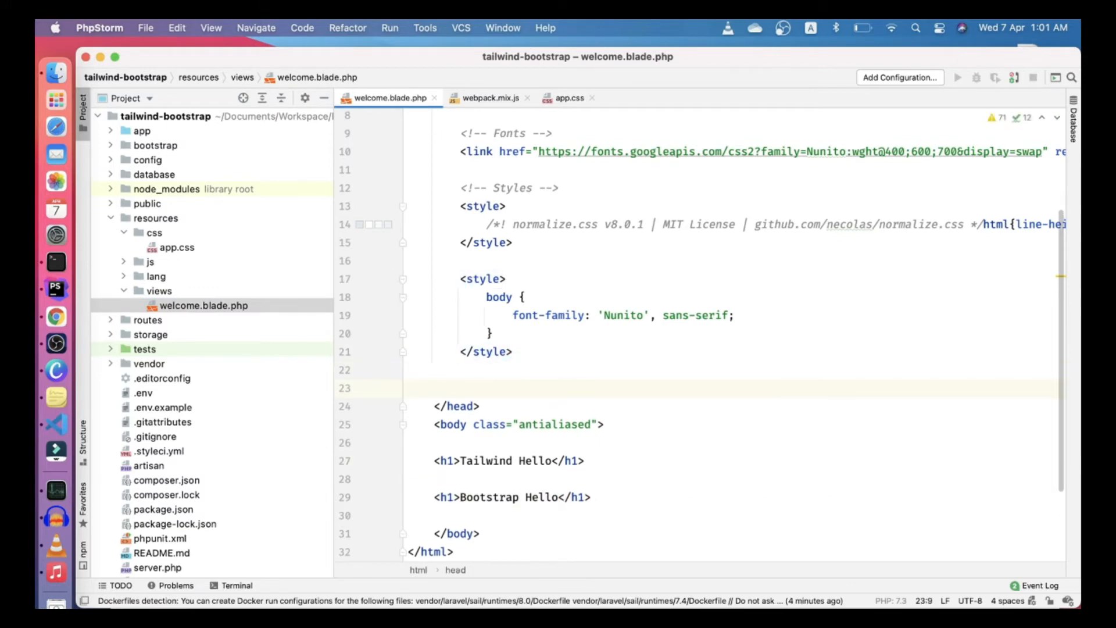
text(<link rel="stylesheet" href="{{}}">)
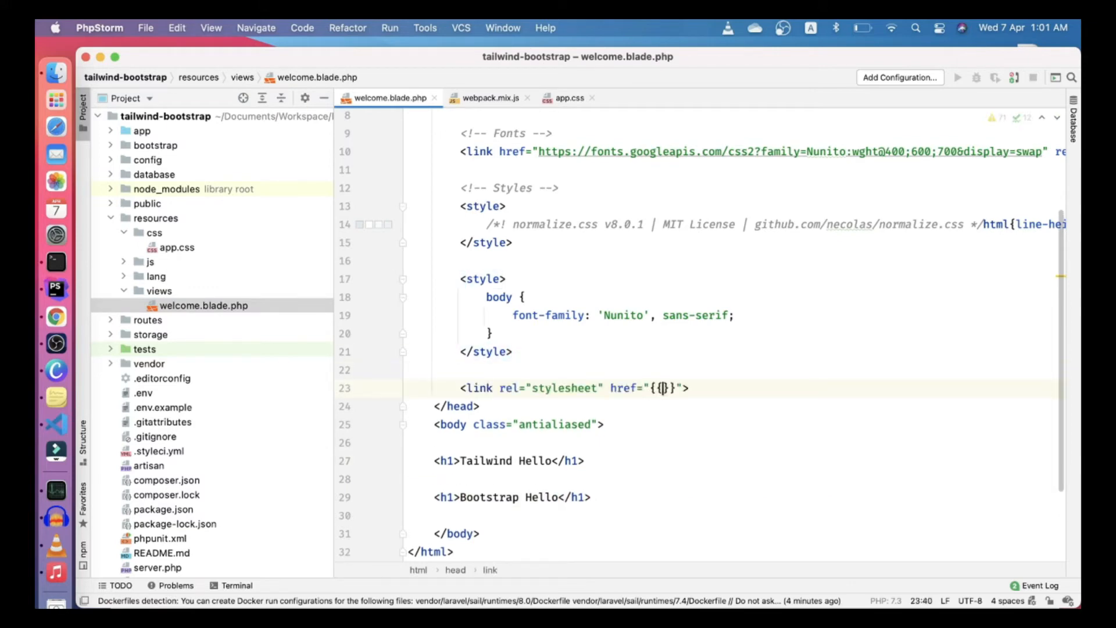
text(asset('./'))
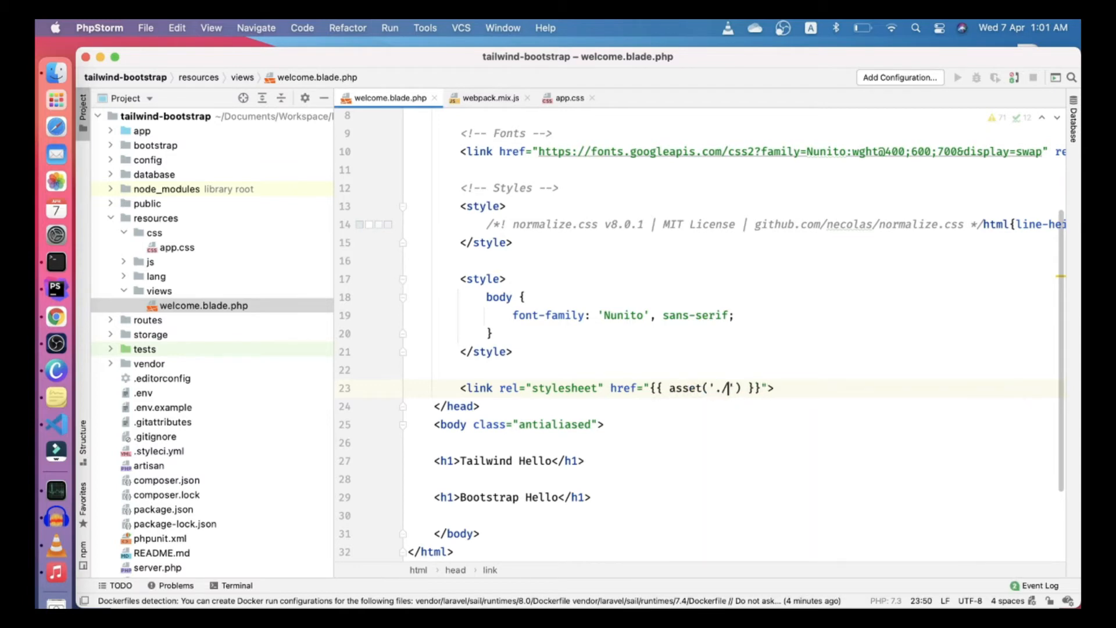
text(css/a)
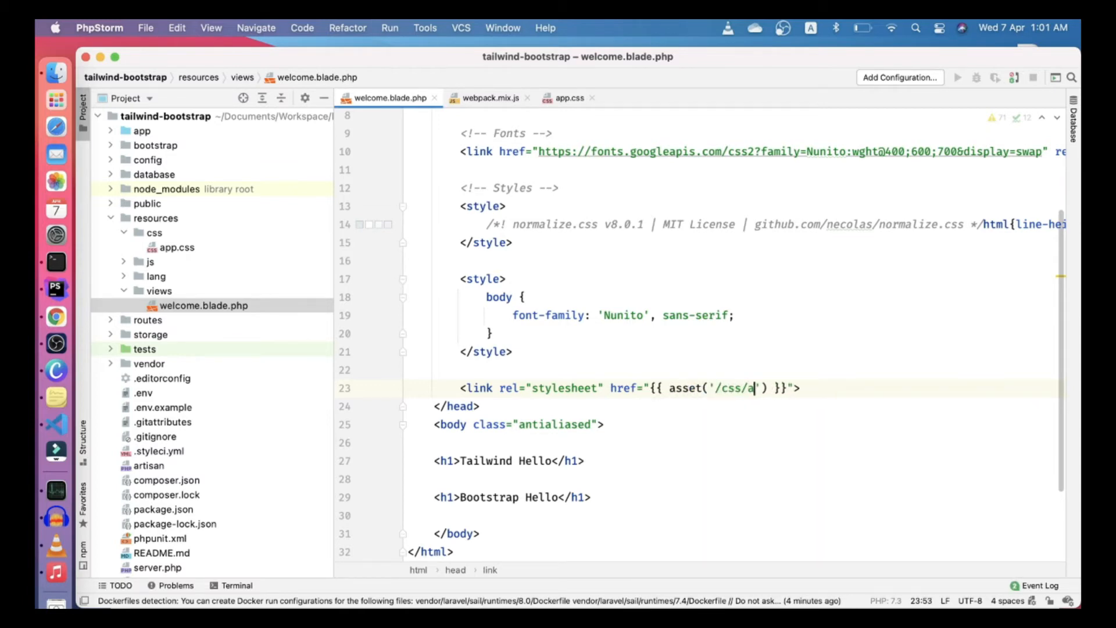
text(pp.css)
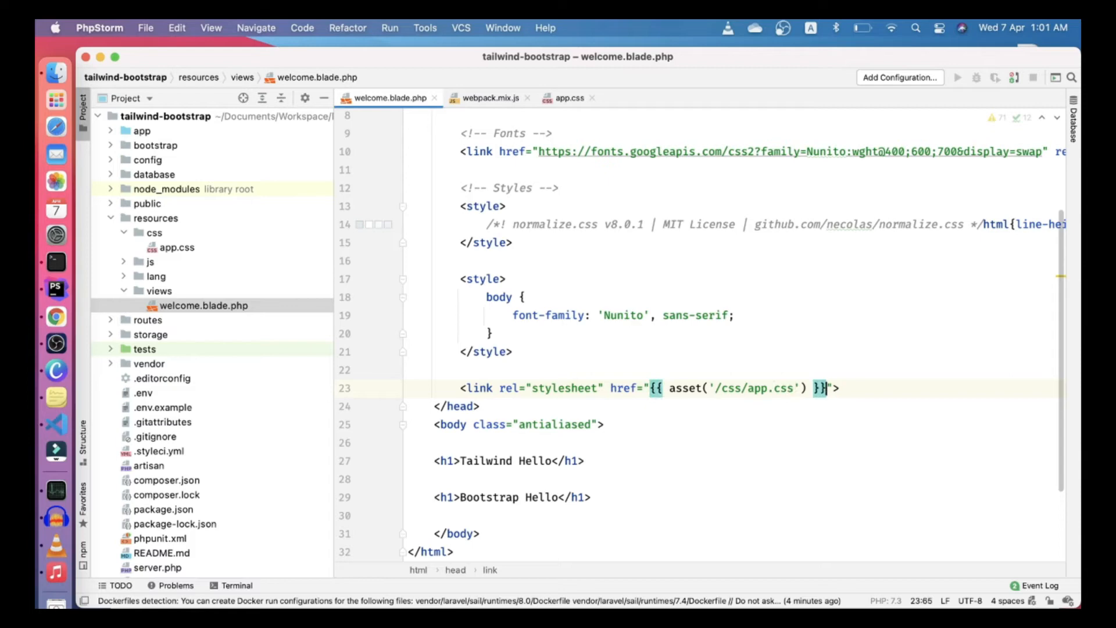
text(?_={{rand)
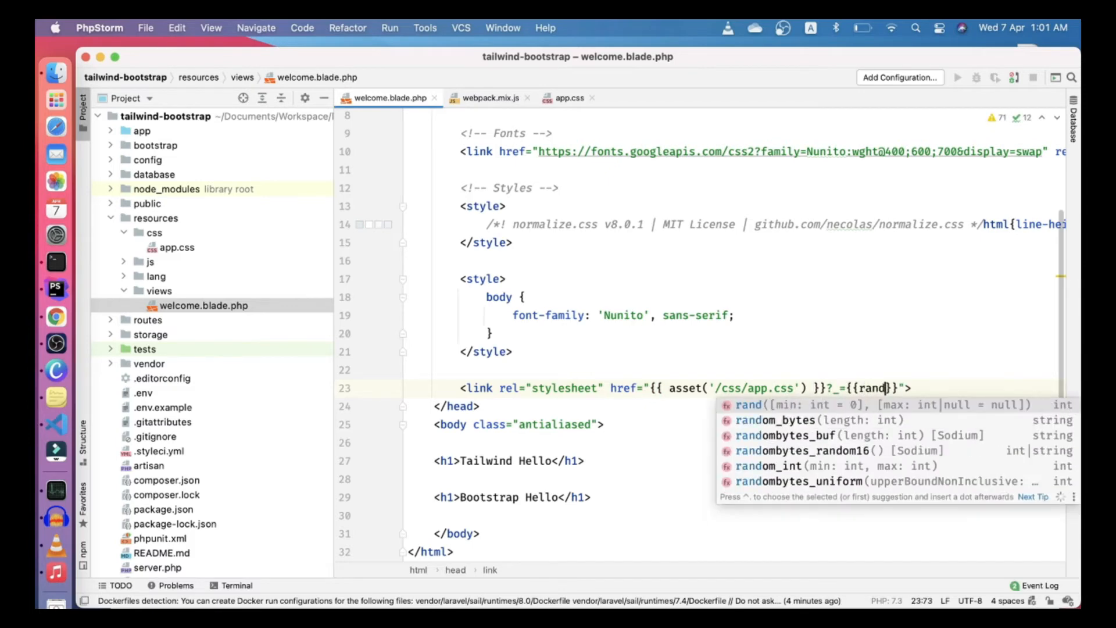
text(1000,200))
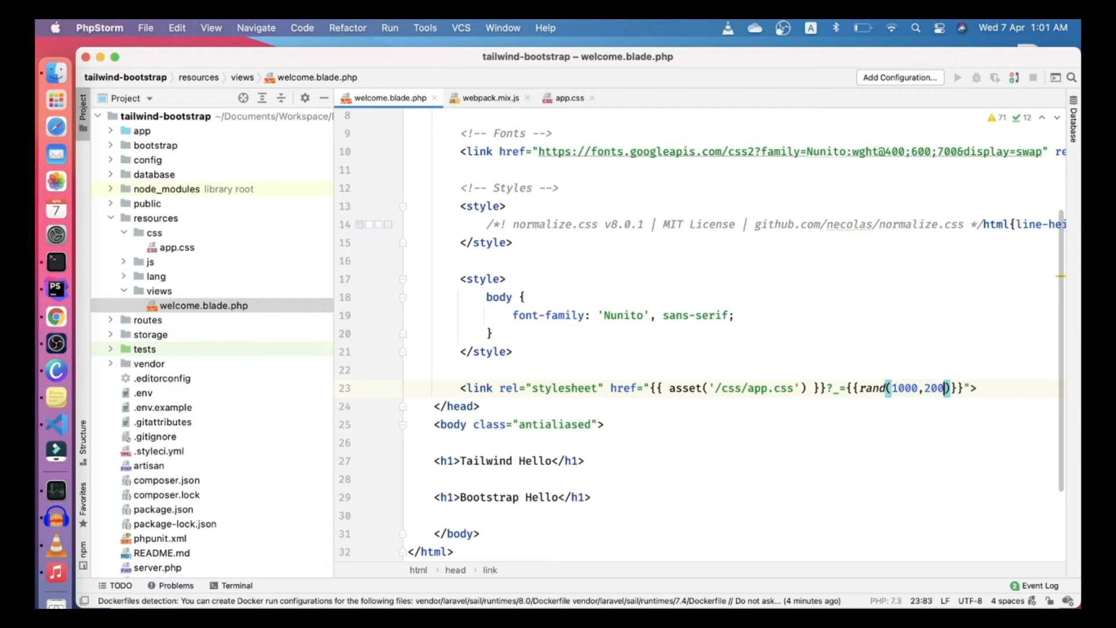
Load /js/app.js via a script tag with the same rand query before </body> and reformat the template
text(script type="text/javascript" sr</script>)
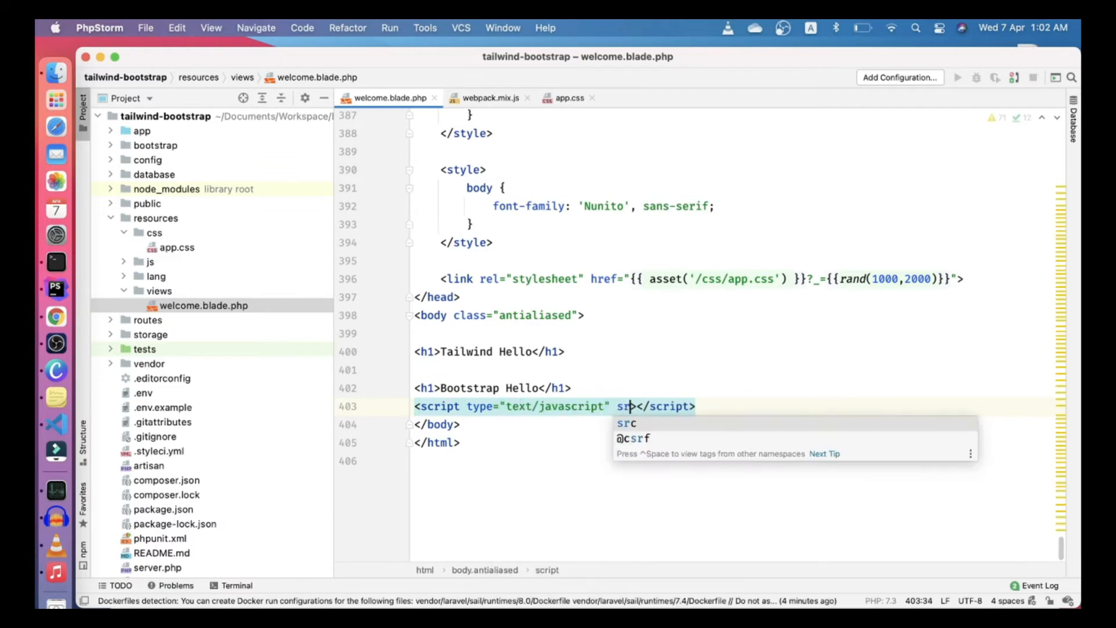
text(="{{ asset('/js/') }}">)
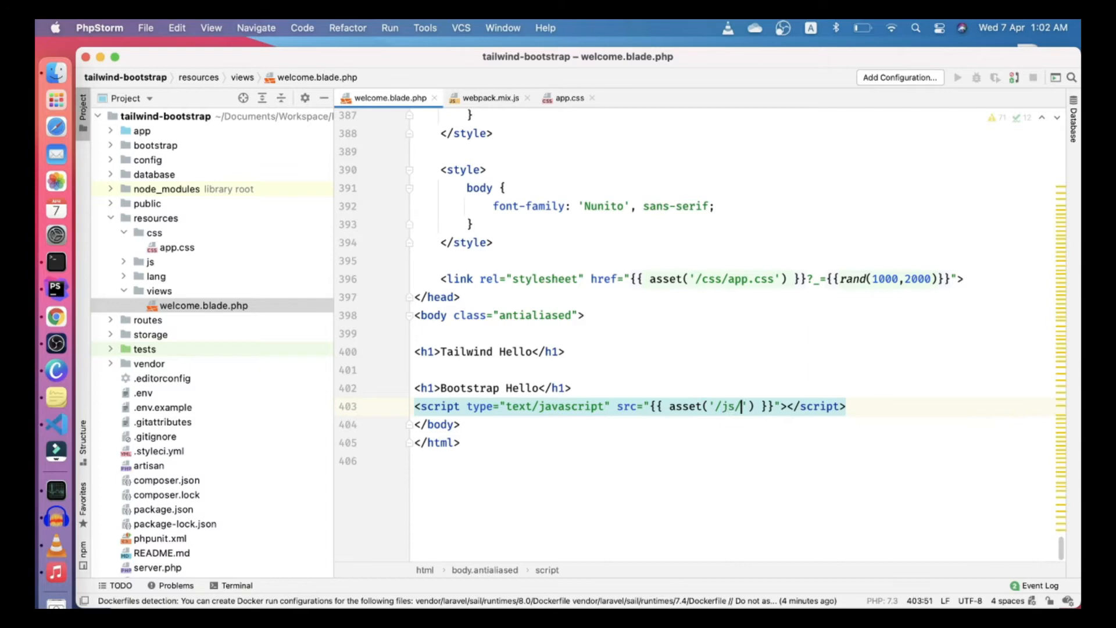
text(app.js)
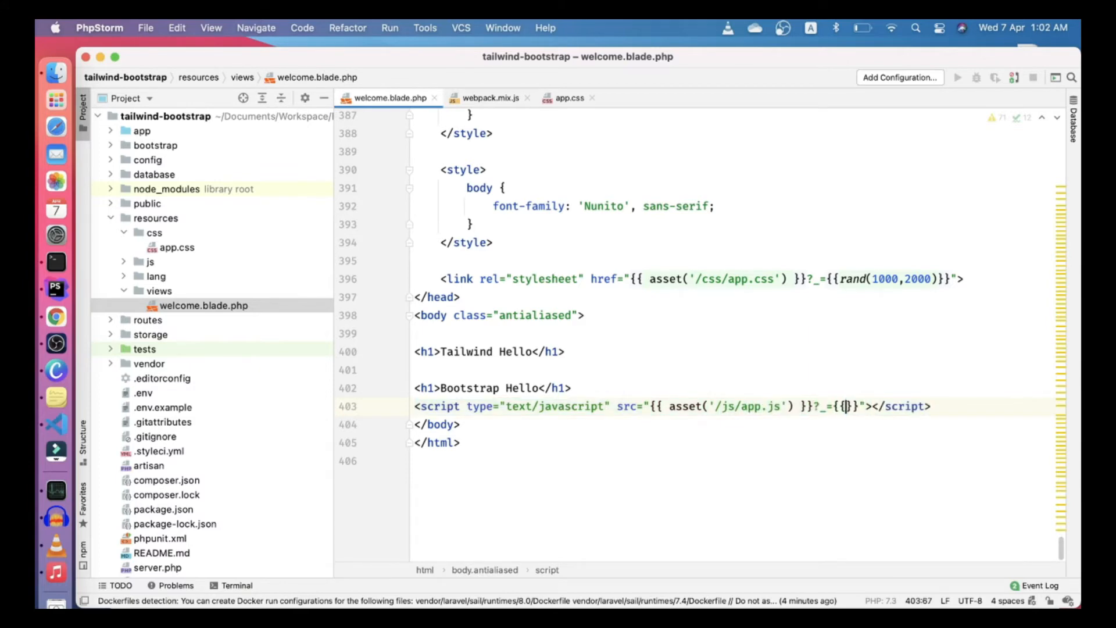
text(1000, 20))
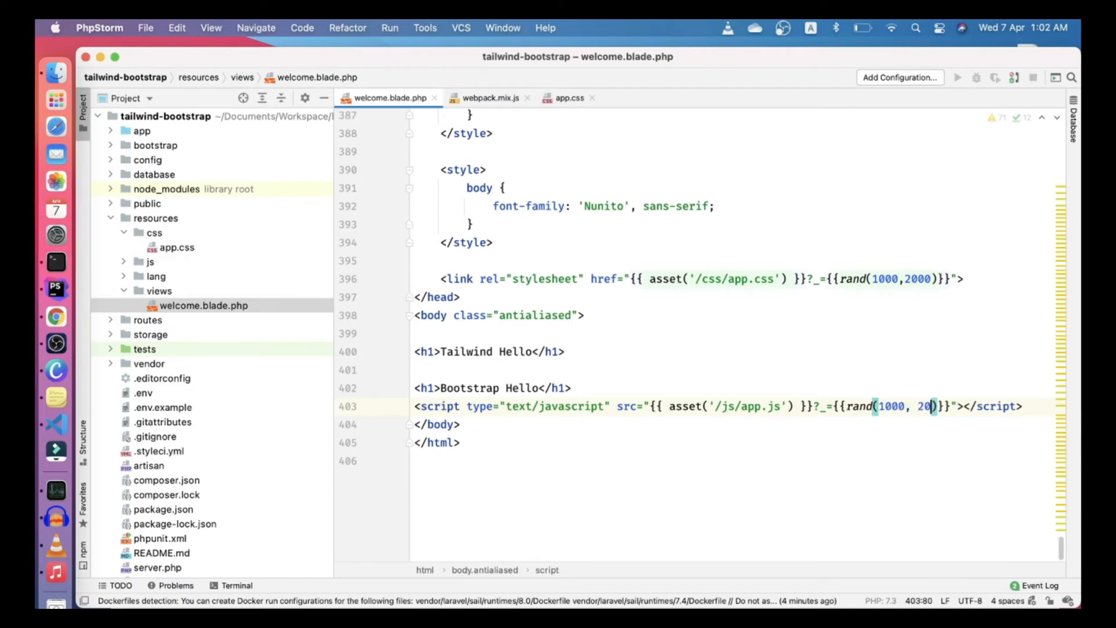
key(cmd+alt+l)
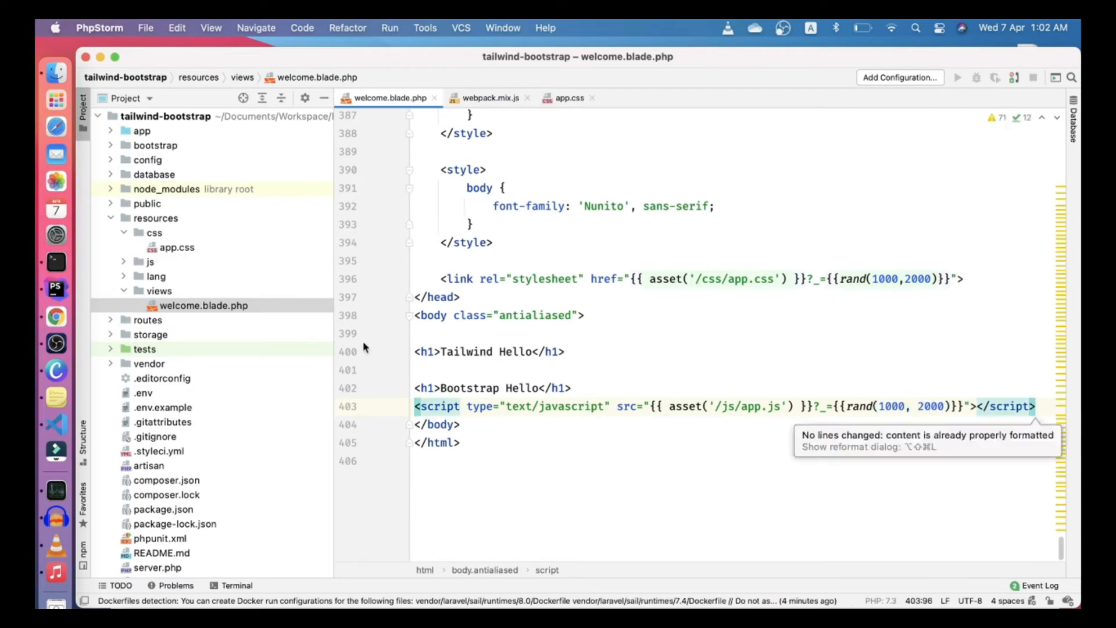
mouse_move(56, 235)
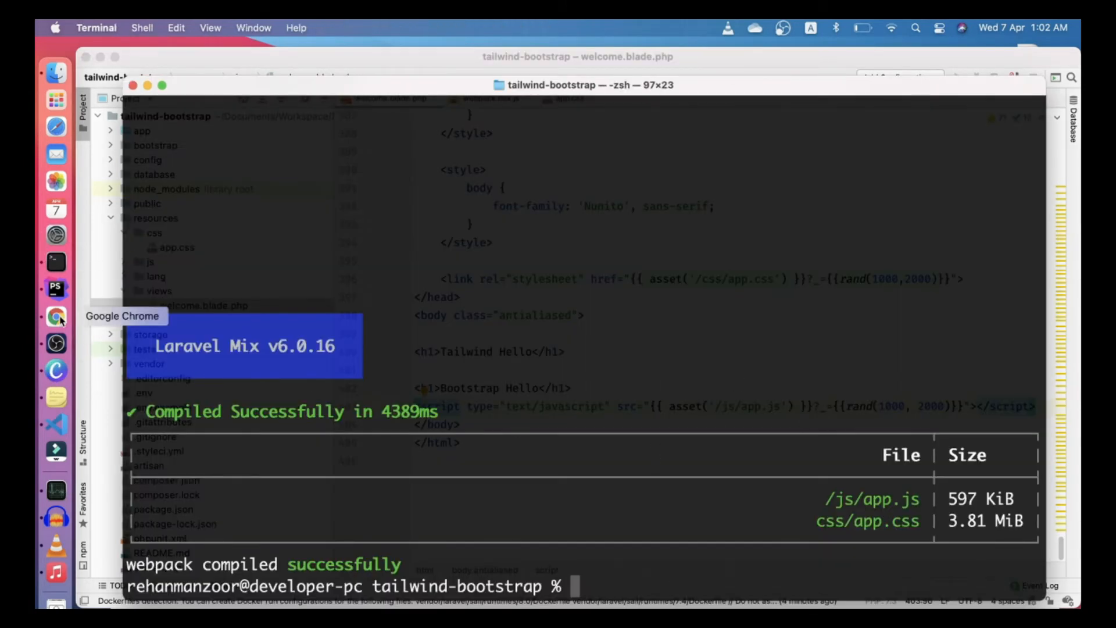
View the Laravel page source in Chrome and inspect the compiled app.css linked with its random query
click(56, 316)
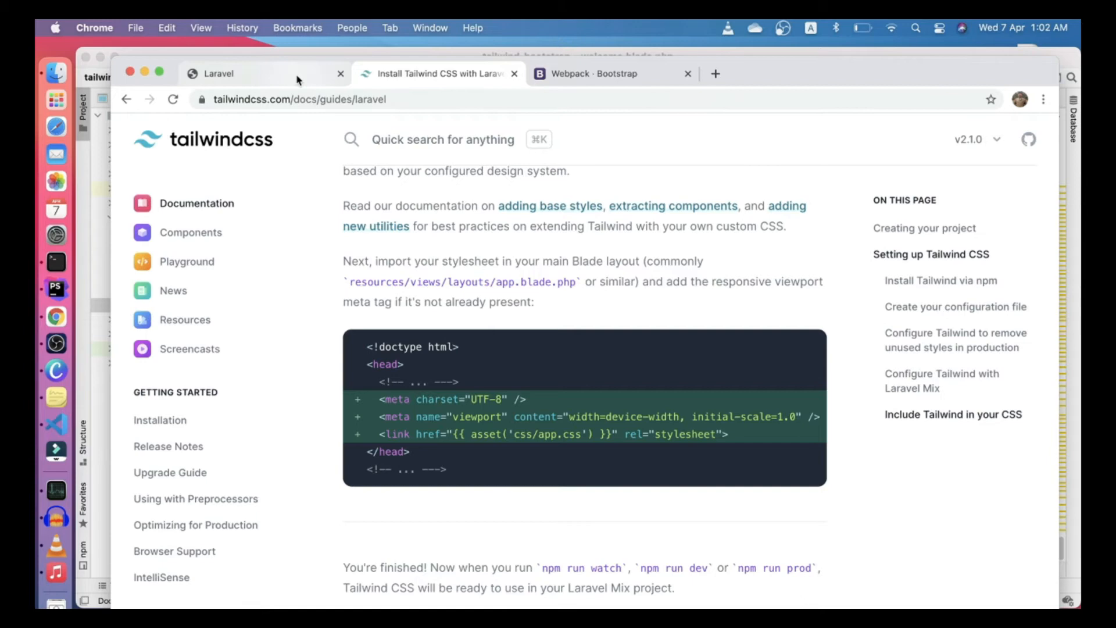
click(235, 74)
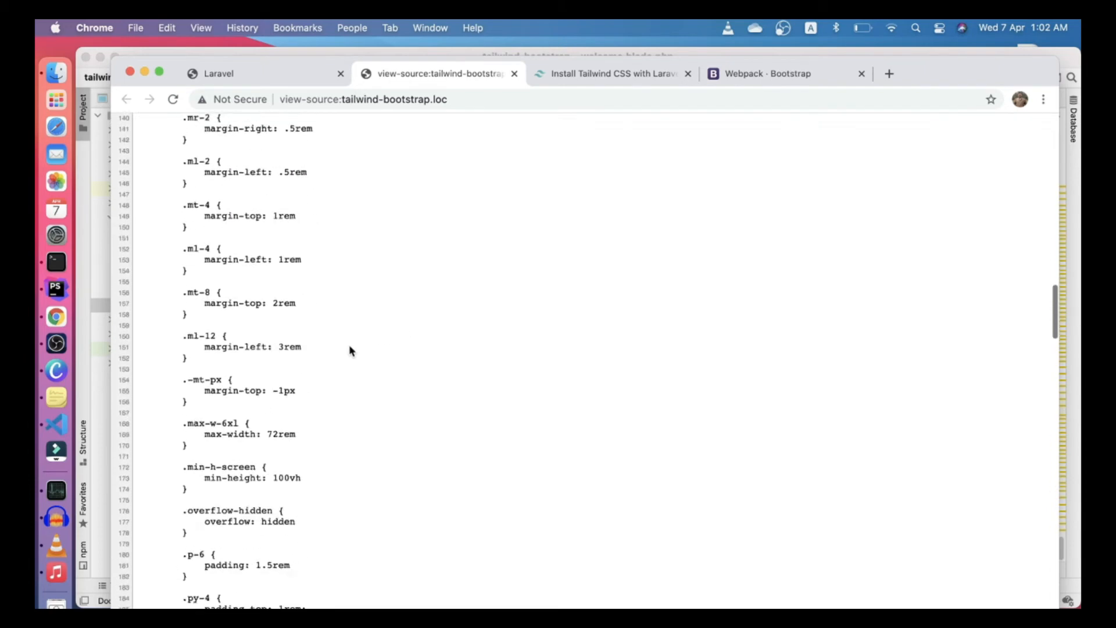
scroll(down, 3)
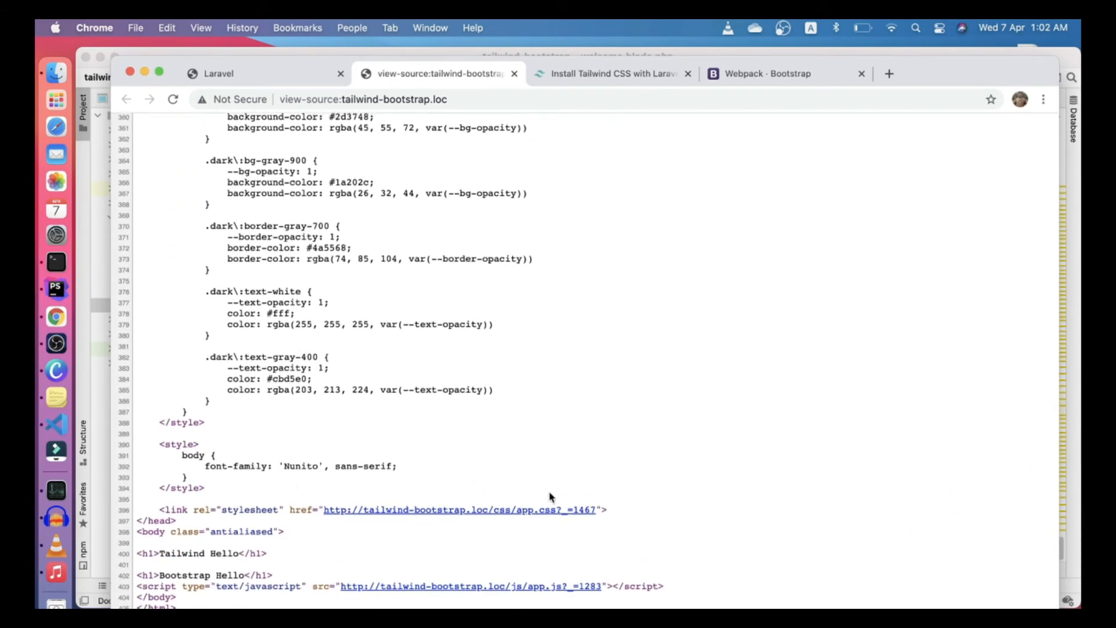
mouse_move(91, 265)
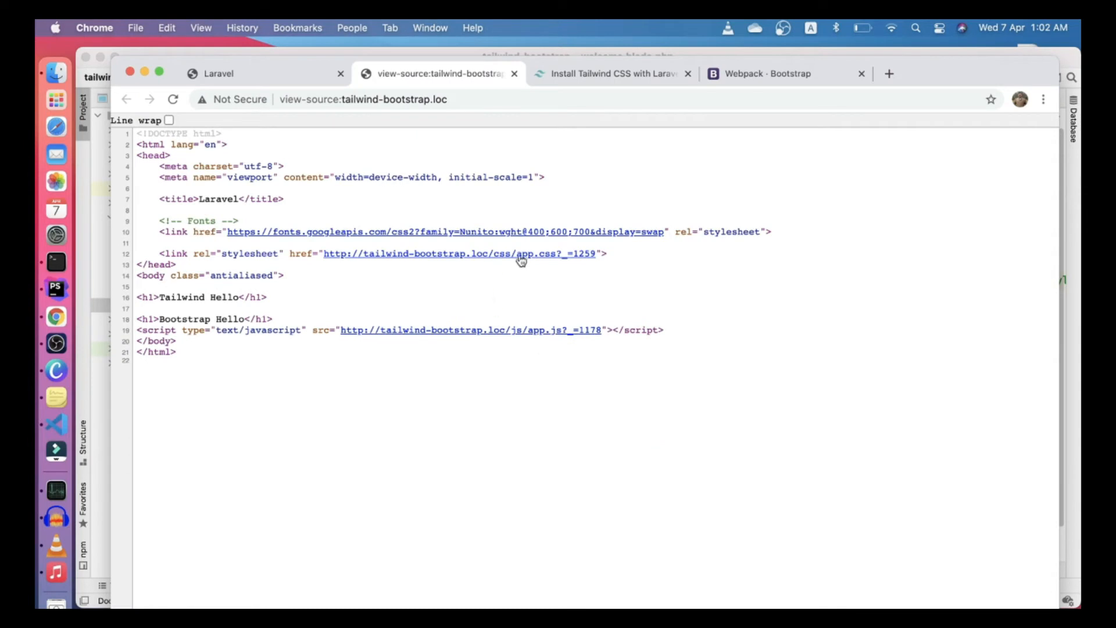
click(463, 253)
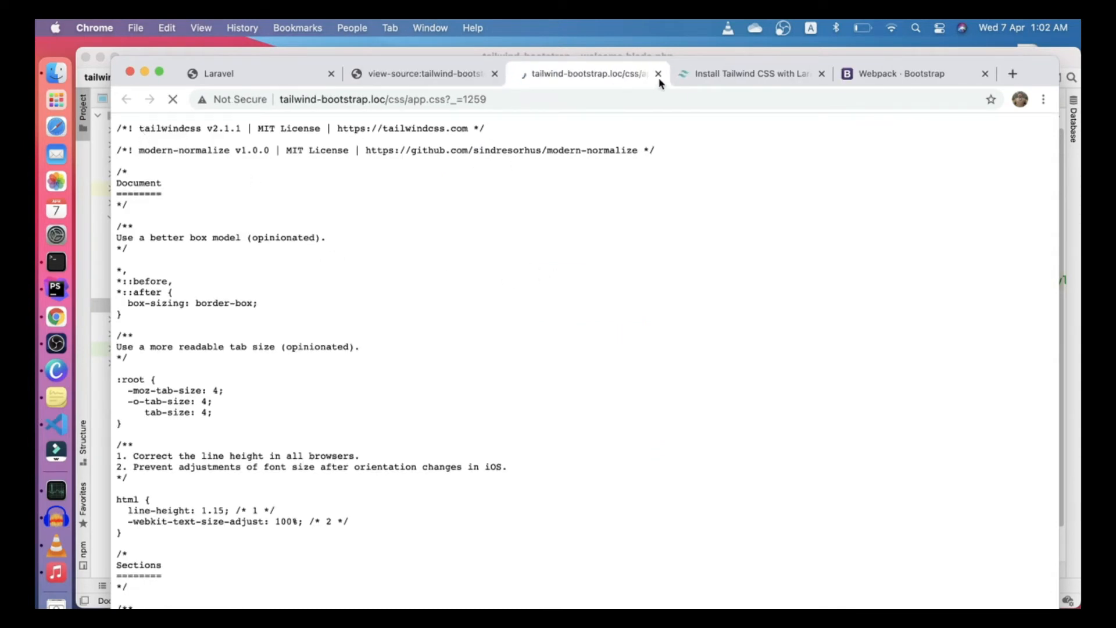
click(658, 73)
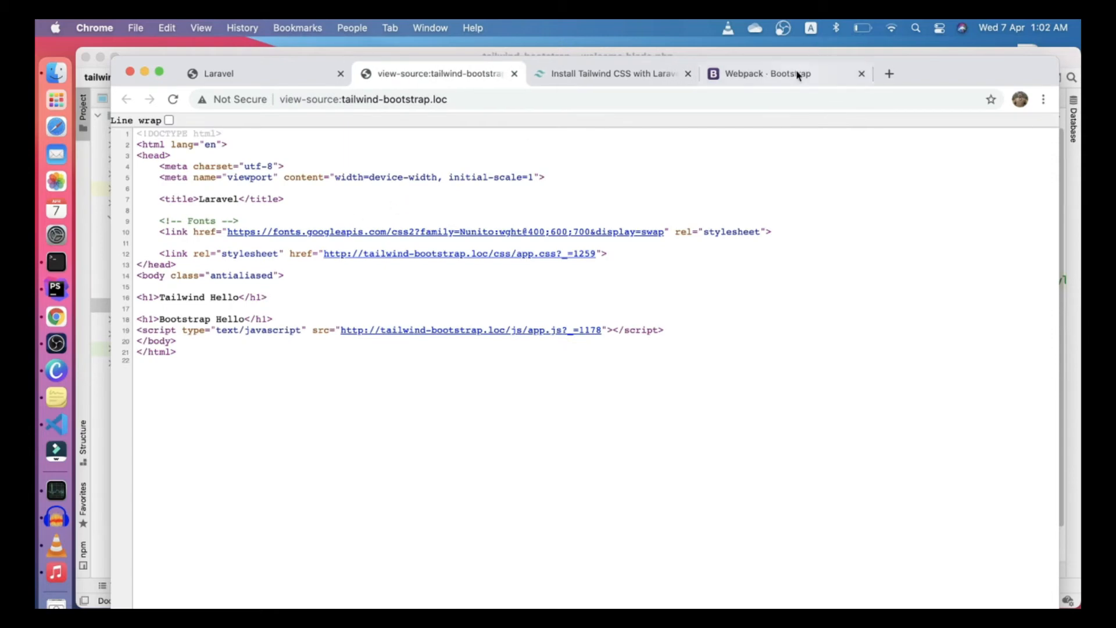
click(768, 73)
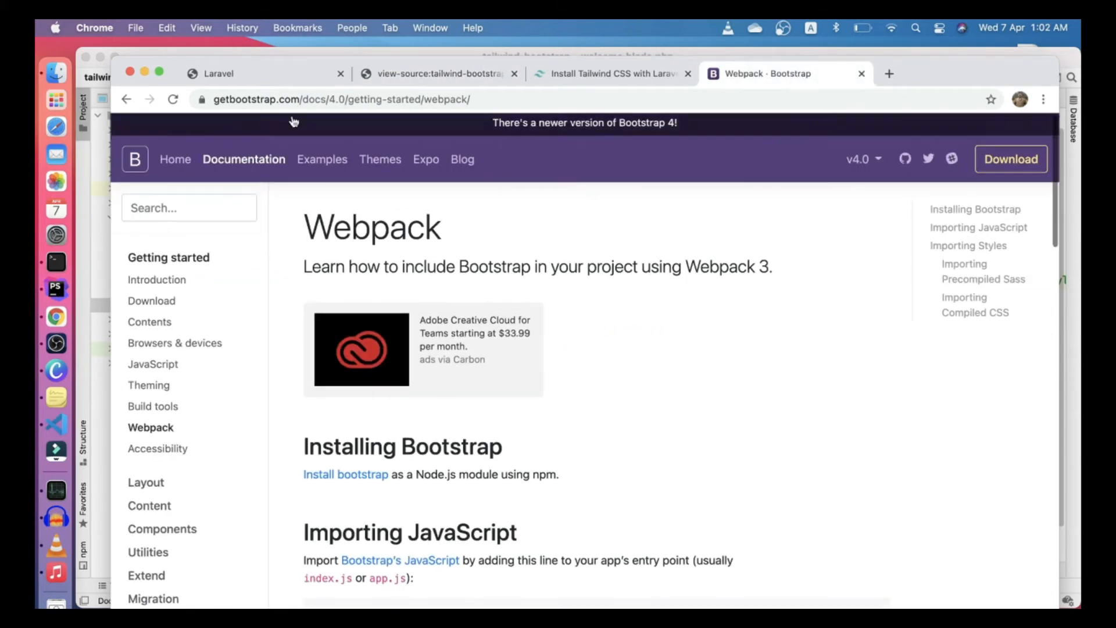
Run npm install bootstrap from the Download page and add import 'bootstrap'; per the Webpack guide
scroll(down, 3)
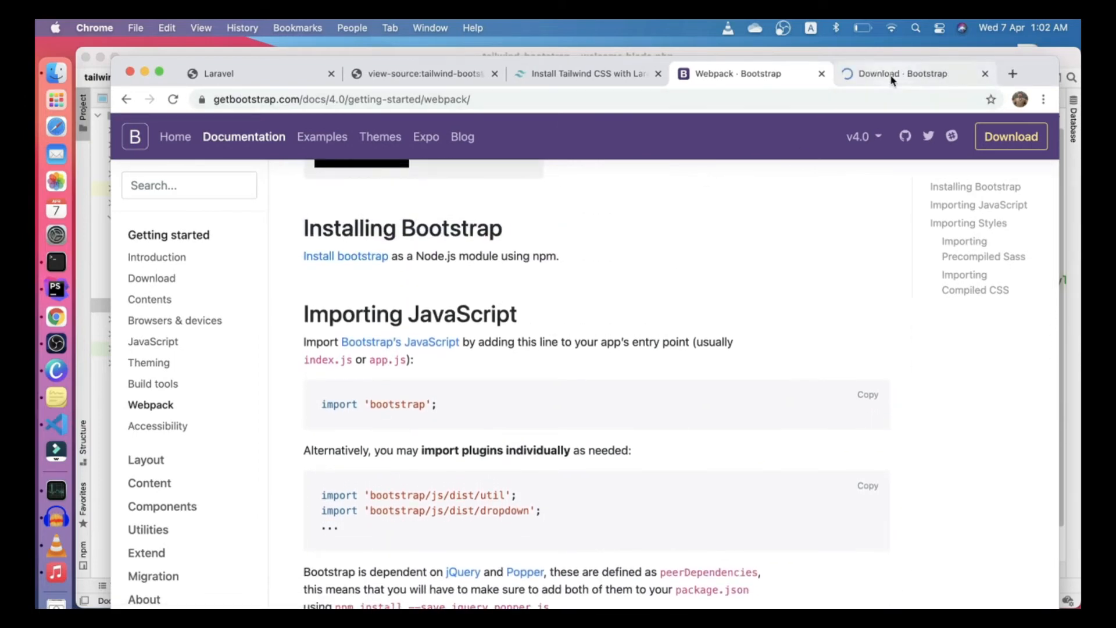
click(912, 73)
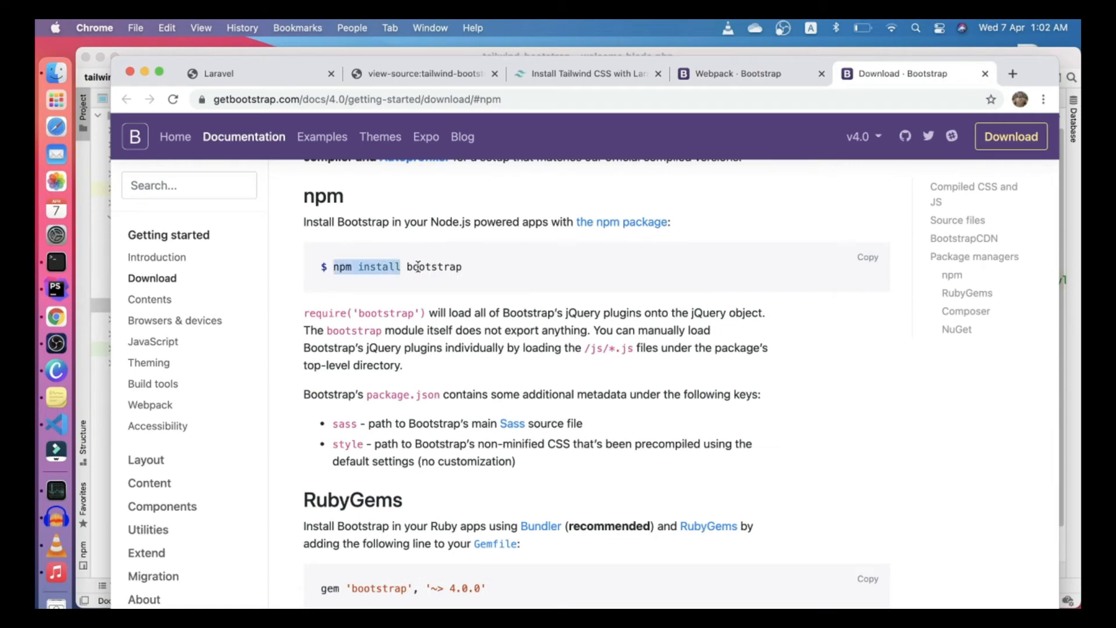
double_click(432, 266)
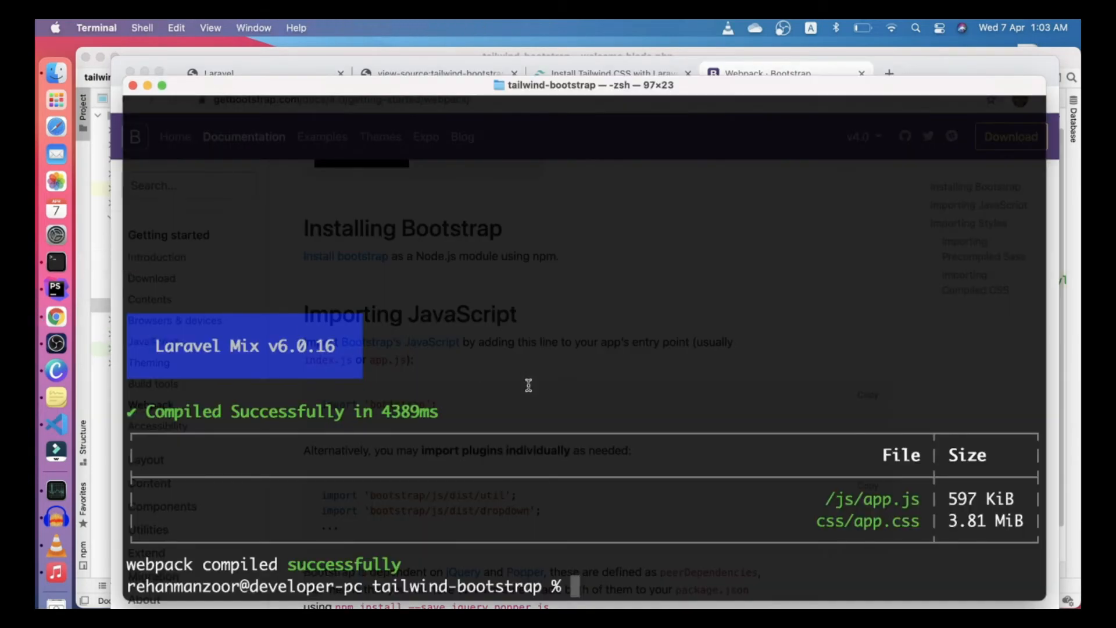
text(npm install bootstrap)
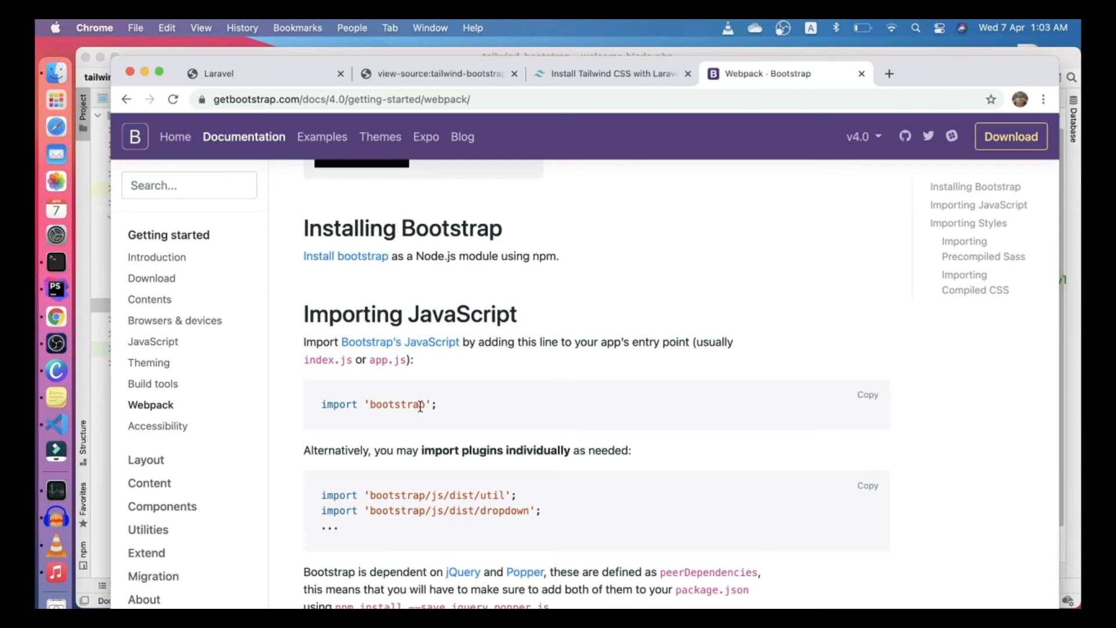
scroll(down, 3)
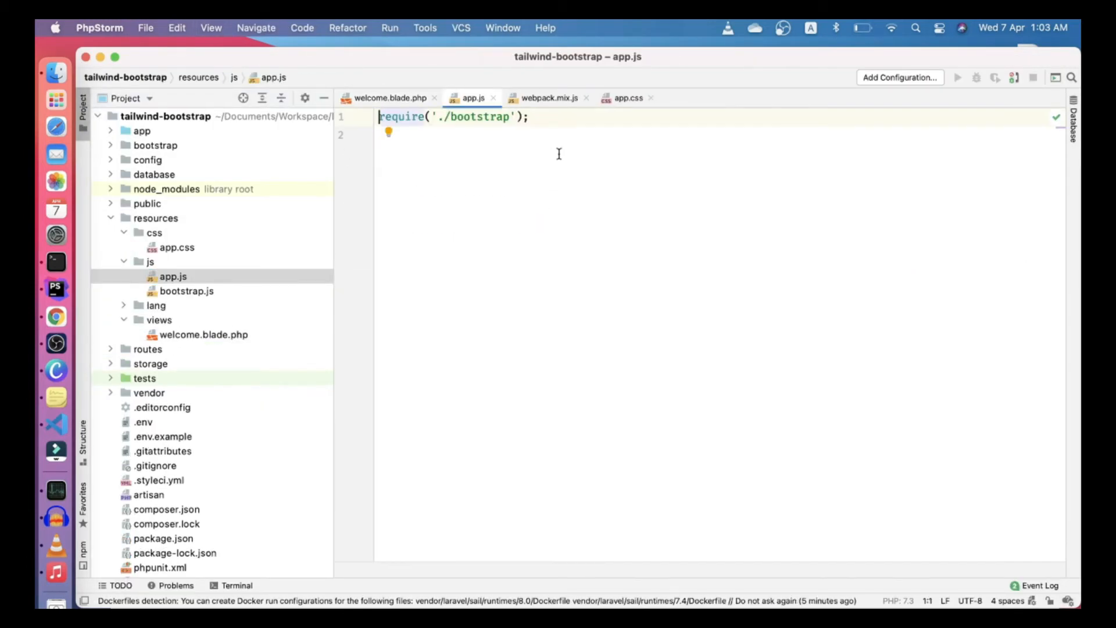
text(import 'bootstrap';)
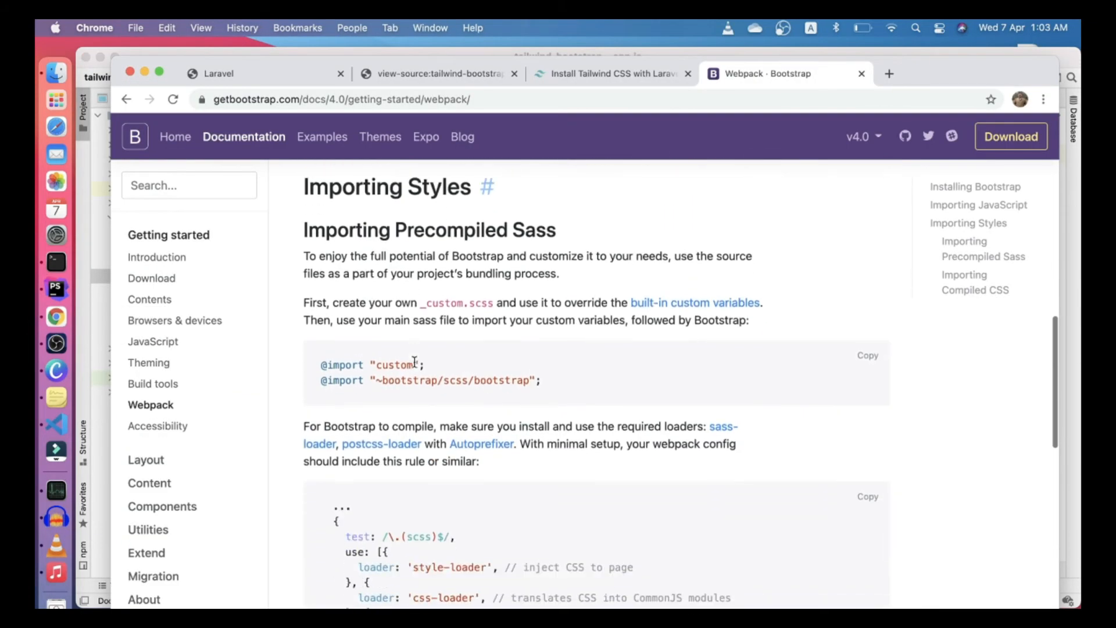
scroll(down, 3)
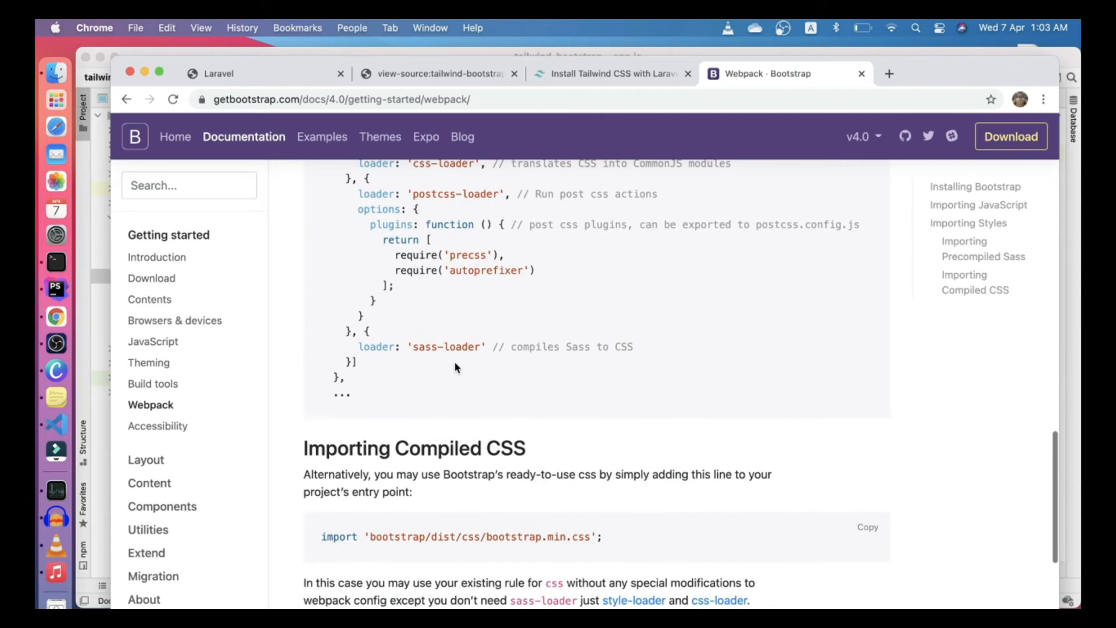
Import '~bootstrap/dist/css/bootstrap.min.css' in app.css after the three Tailwind directives
scroll(down, 3)
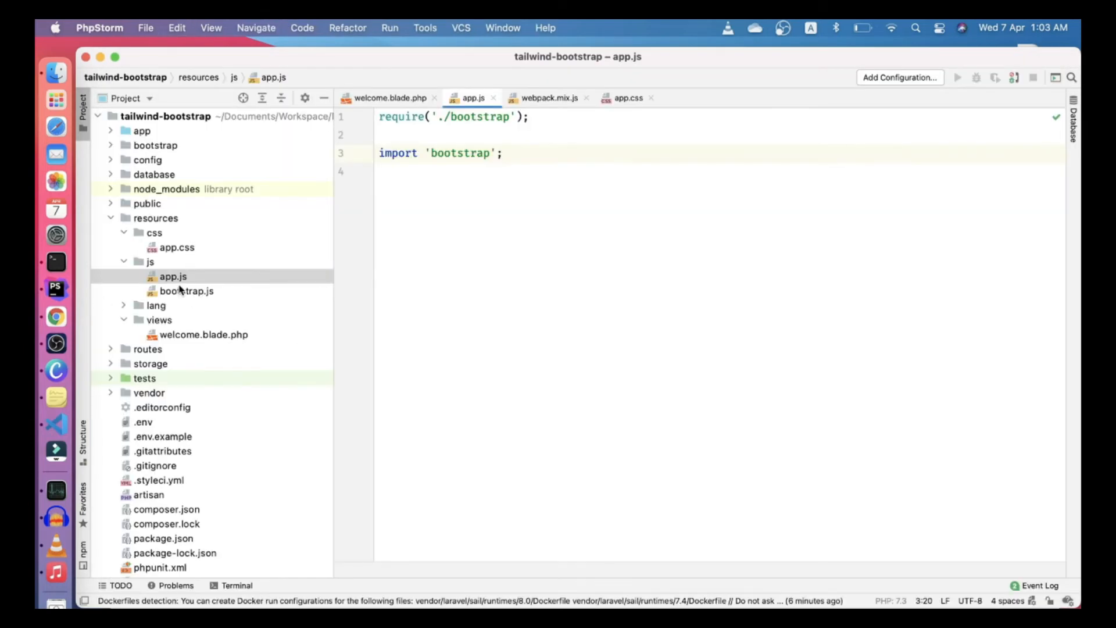
click(154, 233)
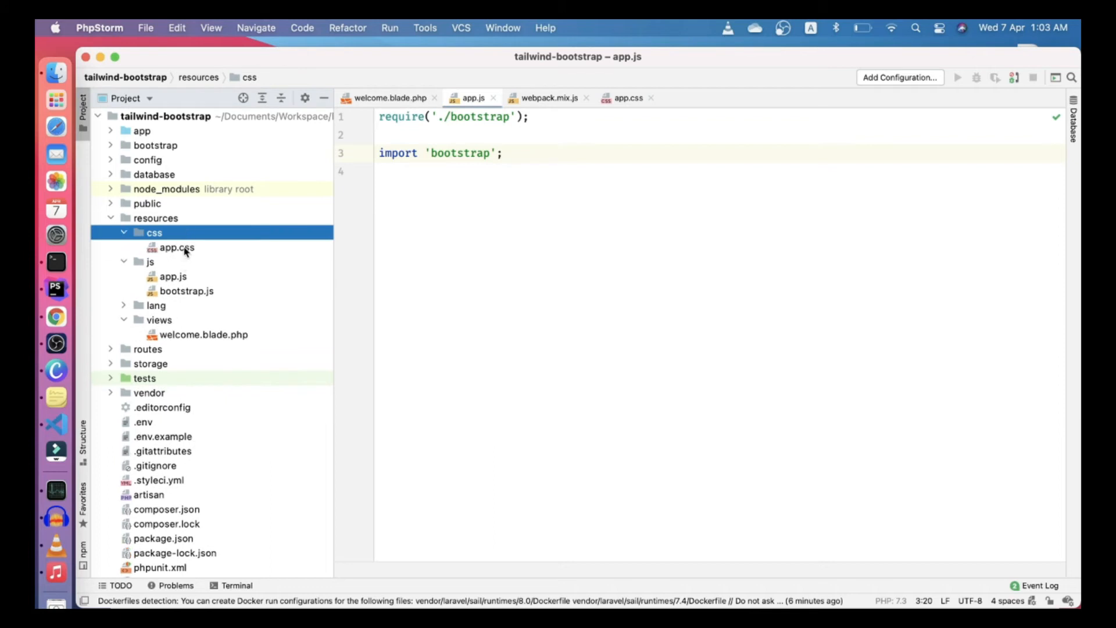
click(176, 247)
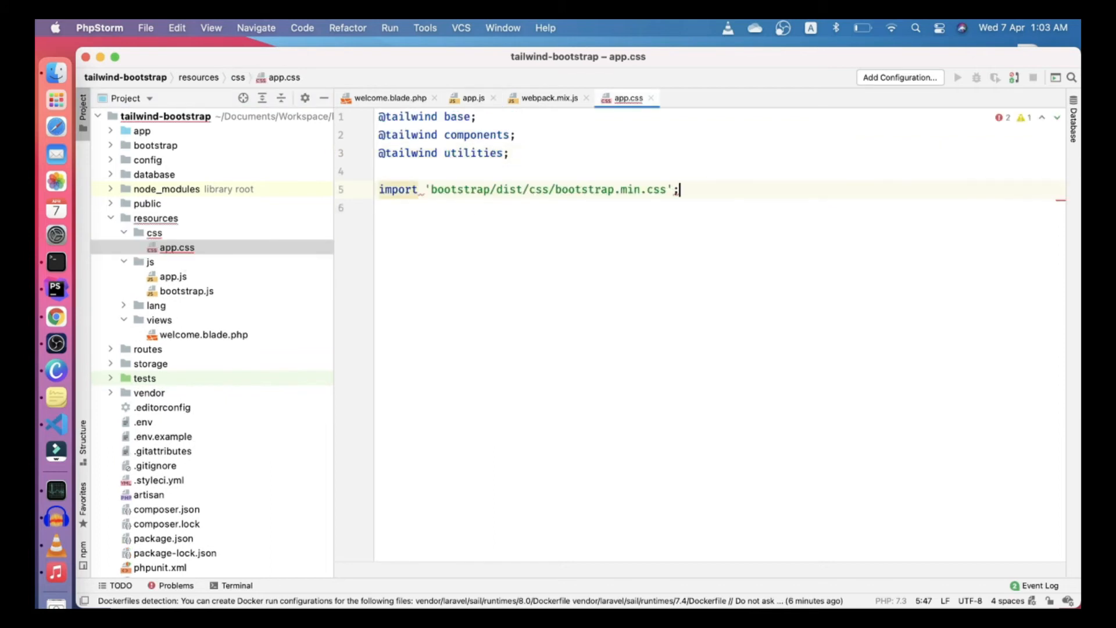
click(385, 190)
text(@)
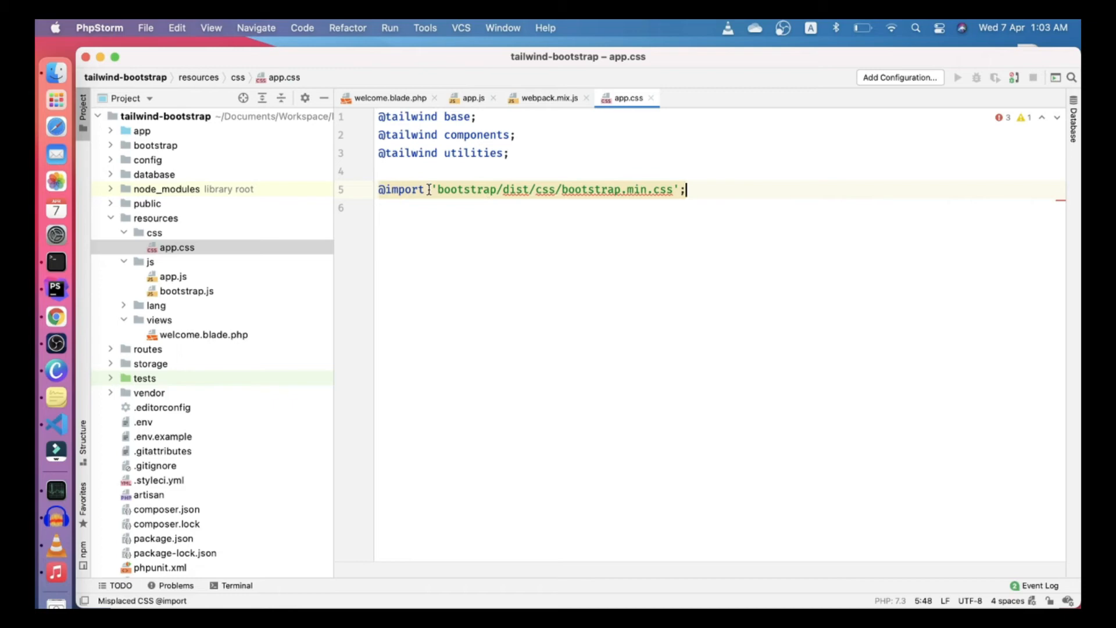
text(~)
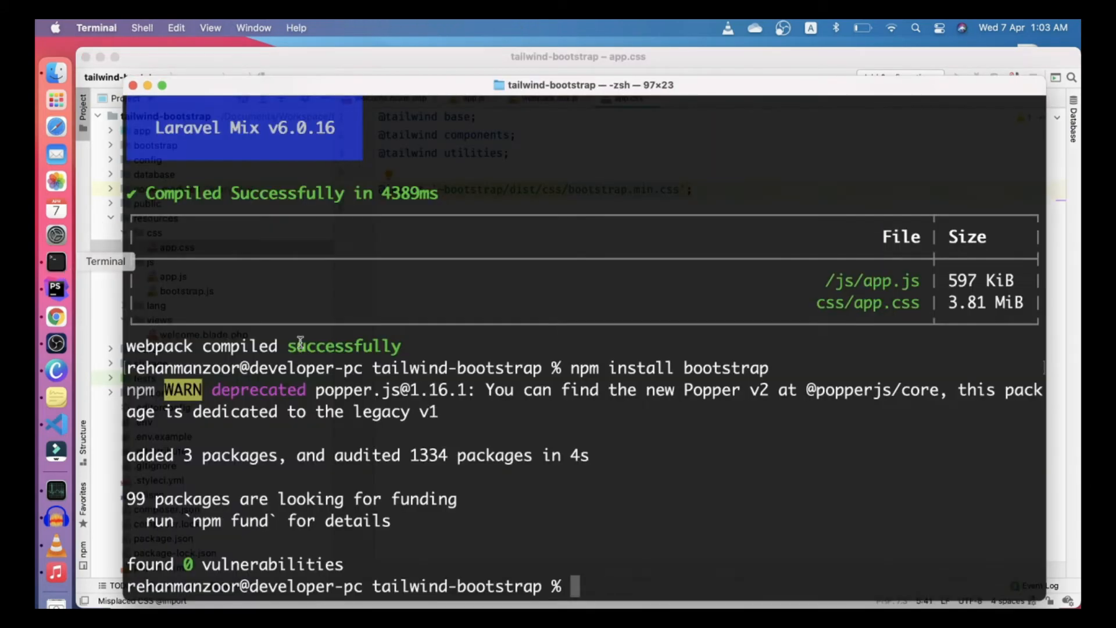
Rebuild the assets with npm run dev after installing Bootstrap
text(npm run d)
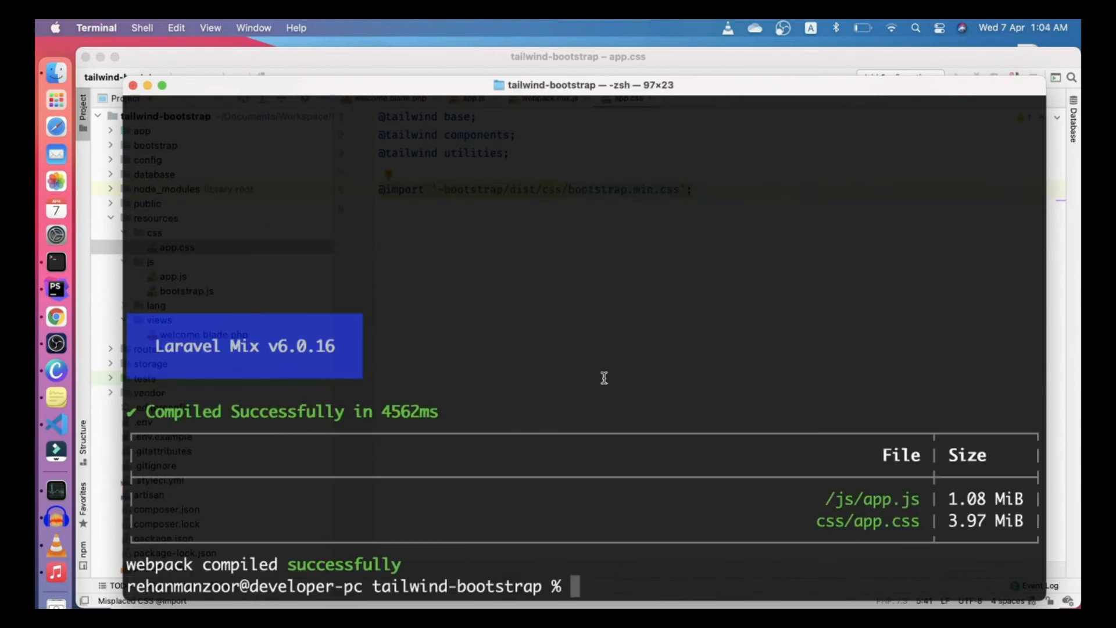
mouse_move(55, 288)
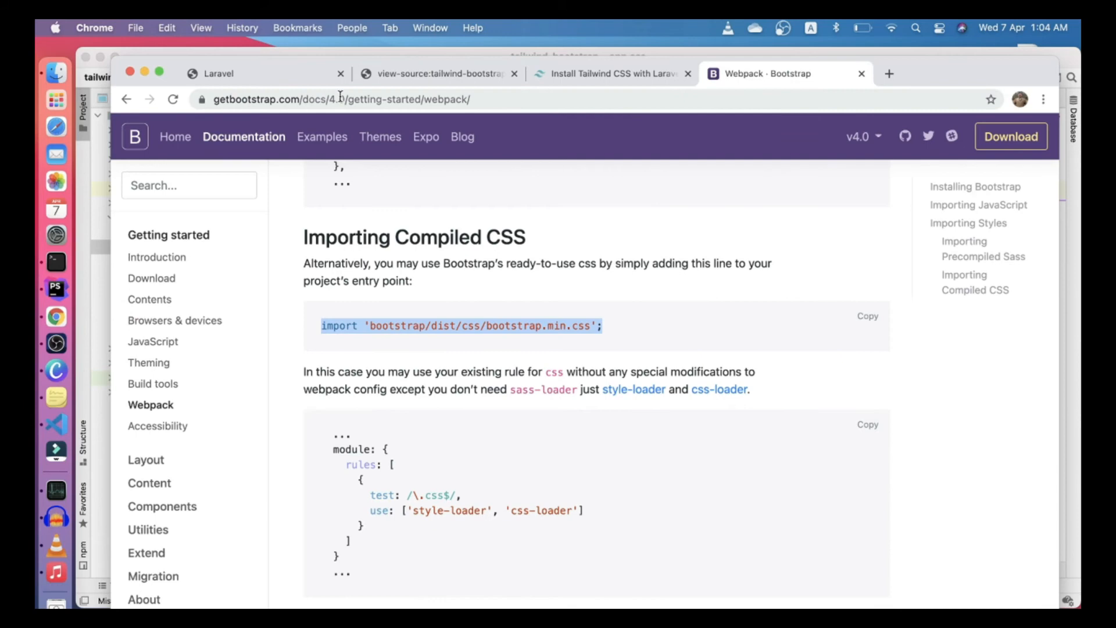
Review the compiled app.css from page source, confirming Bootstrap v4.6.0 styles, then close both tabs
click(434, 73)
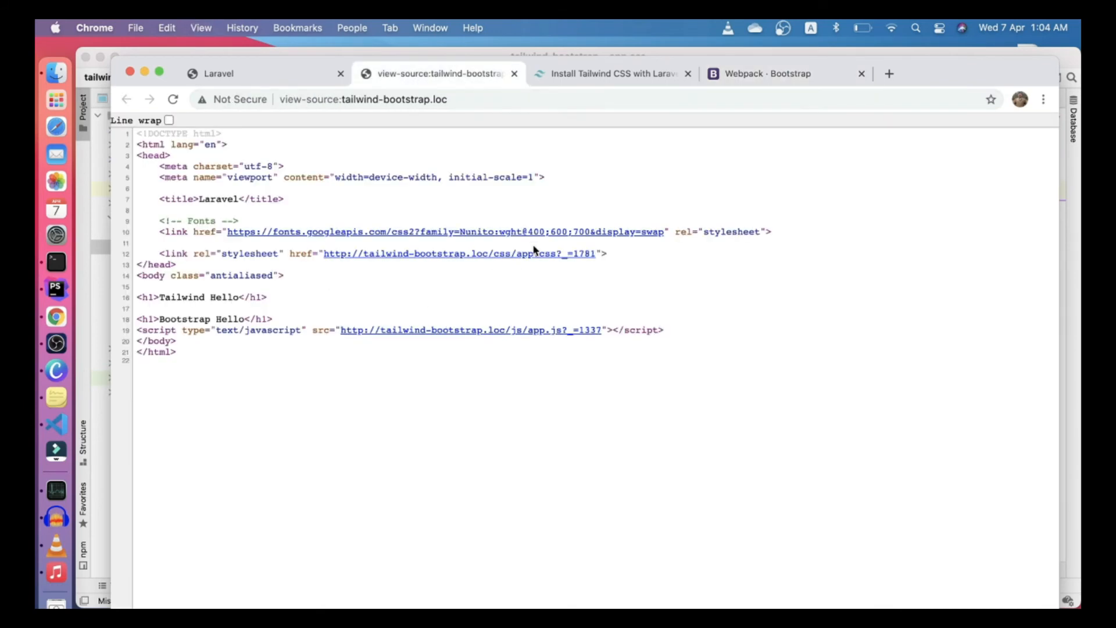
click(458, 253)
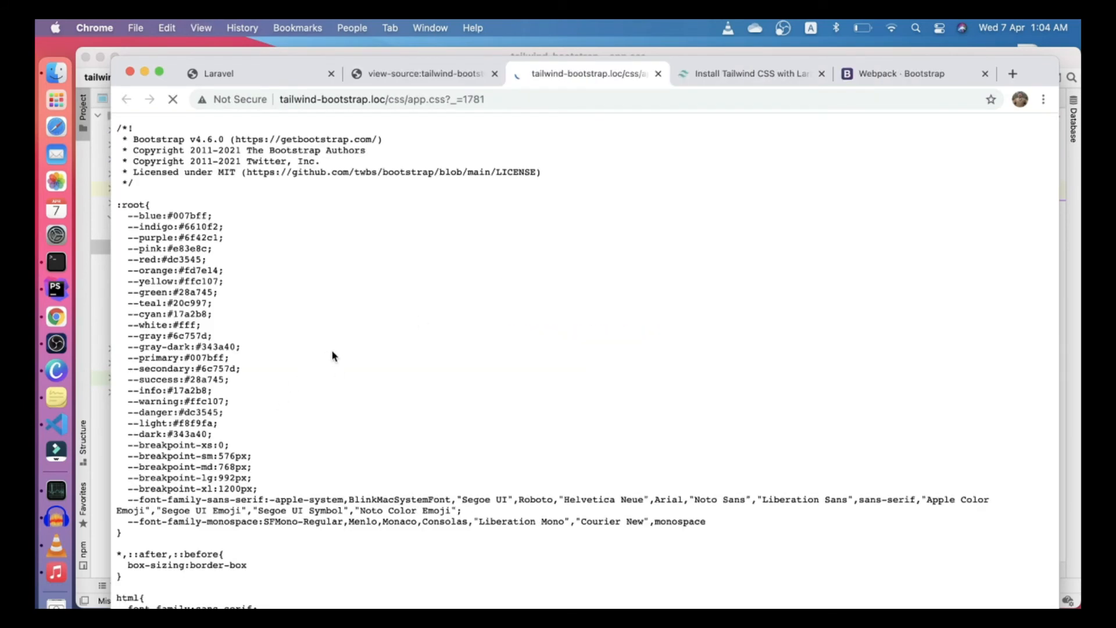
double_click(249, 138)
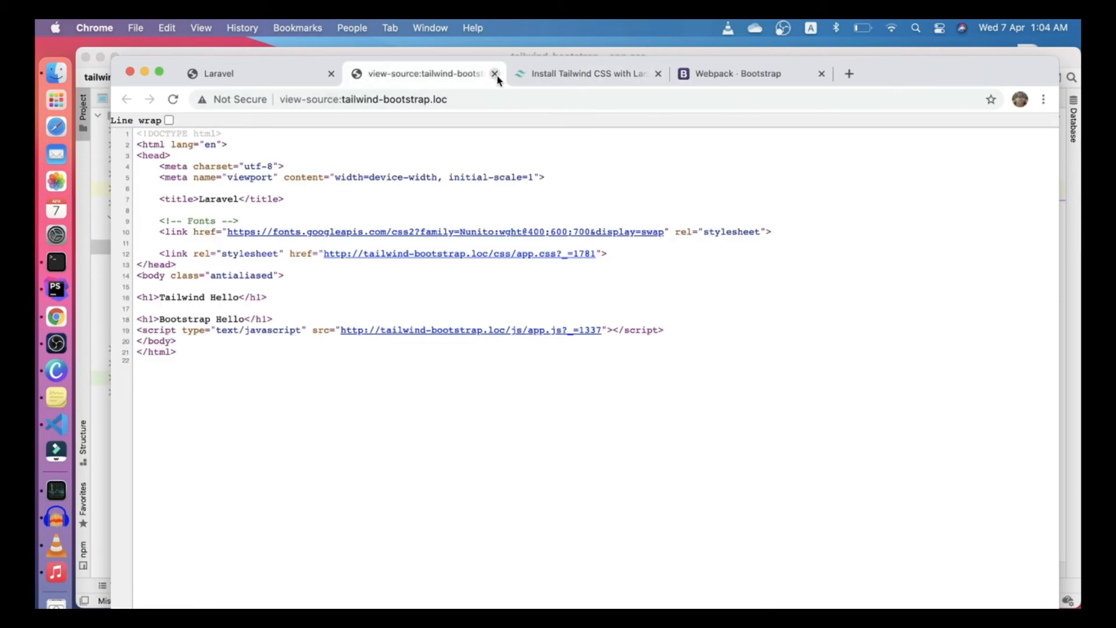
click(495, 73)
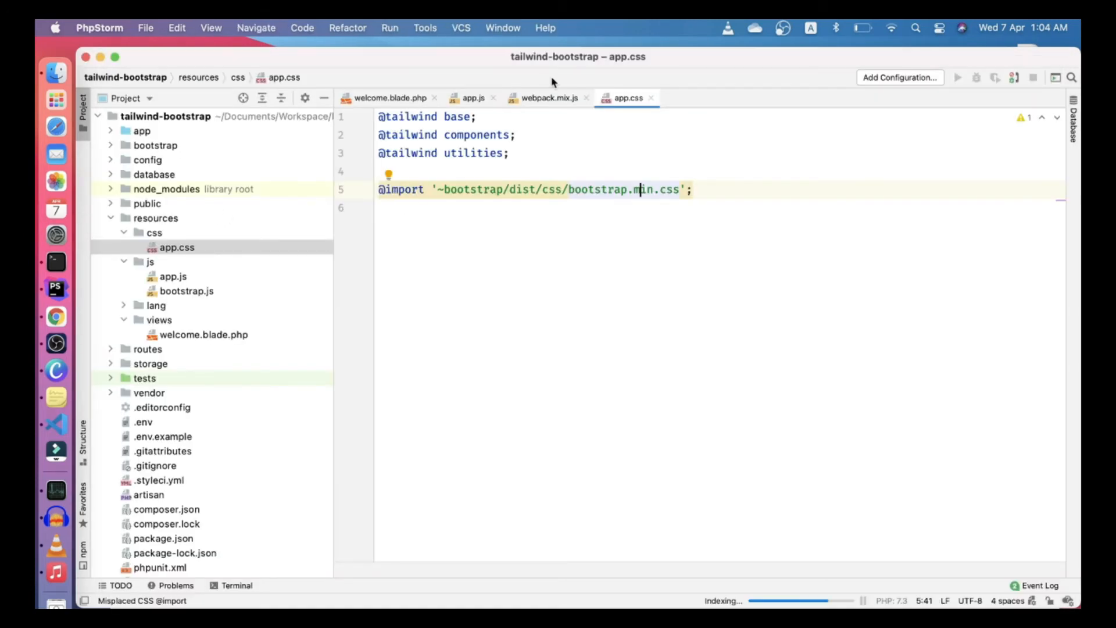
In welcome.blade.php, give the Tailwind Hello h1 class="text-red-500"
click(547, 98)
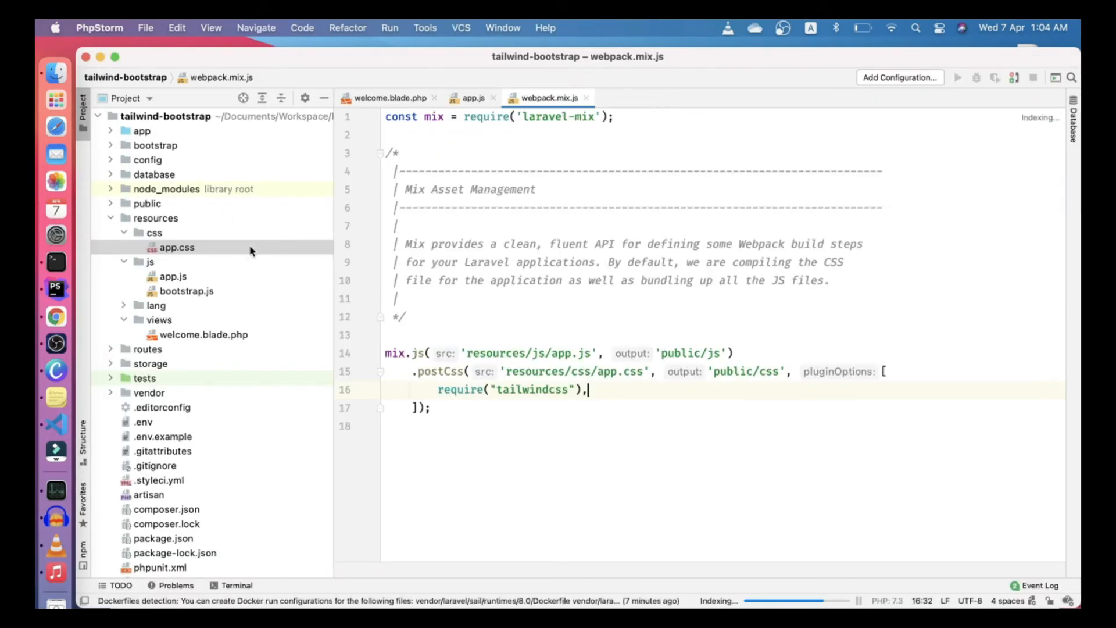
click(390, 97)
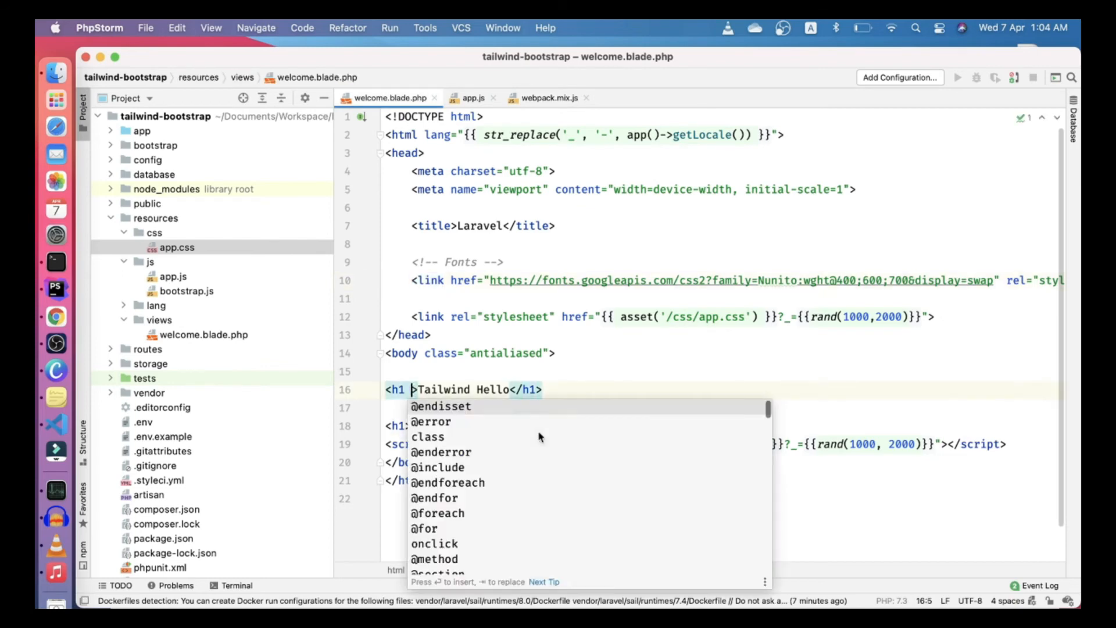
text(class="text-primary)
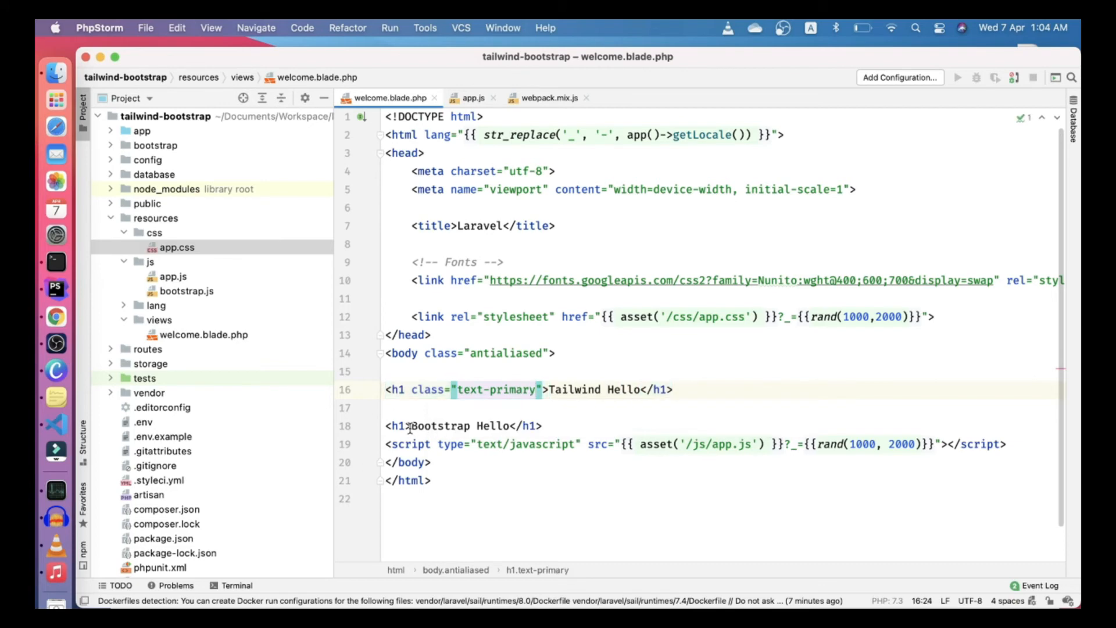
text(c)
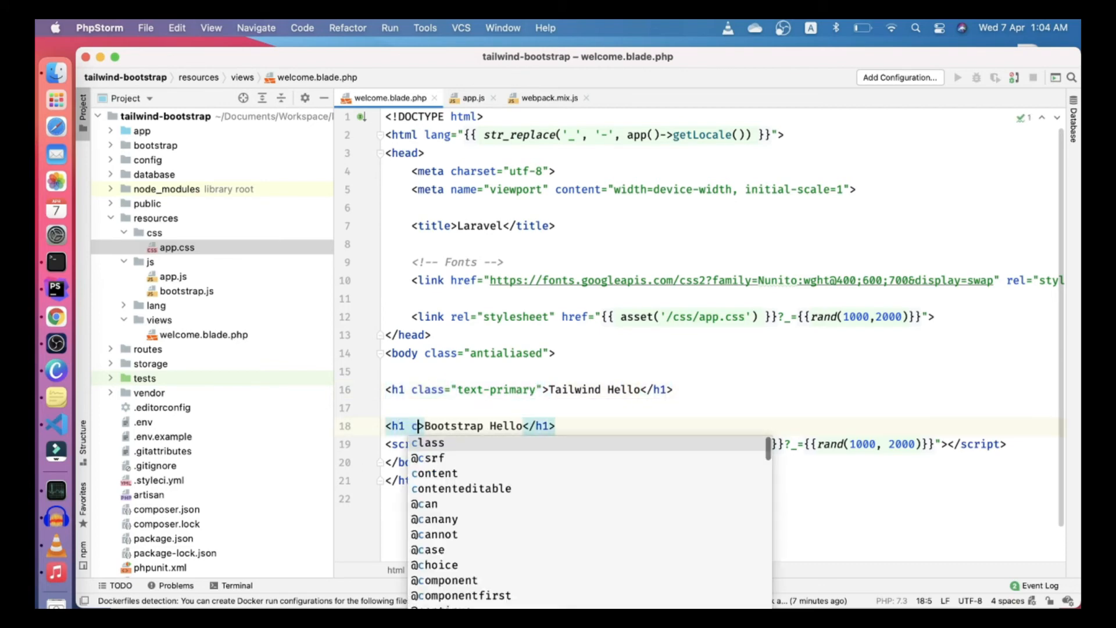
text(class="text-red">)
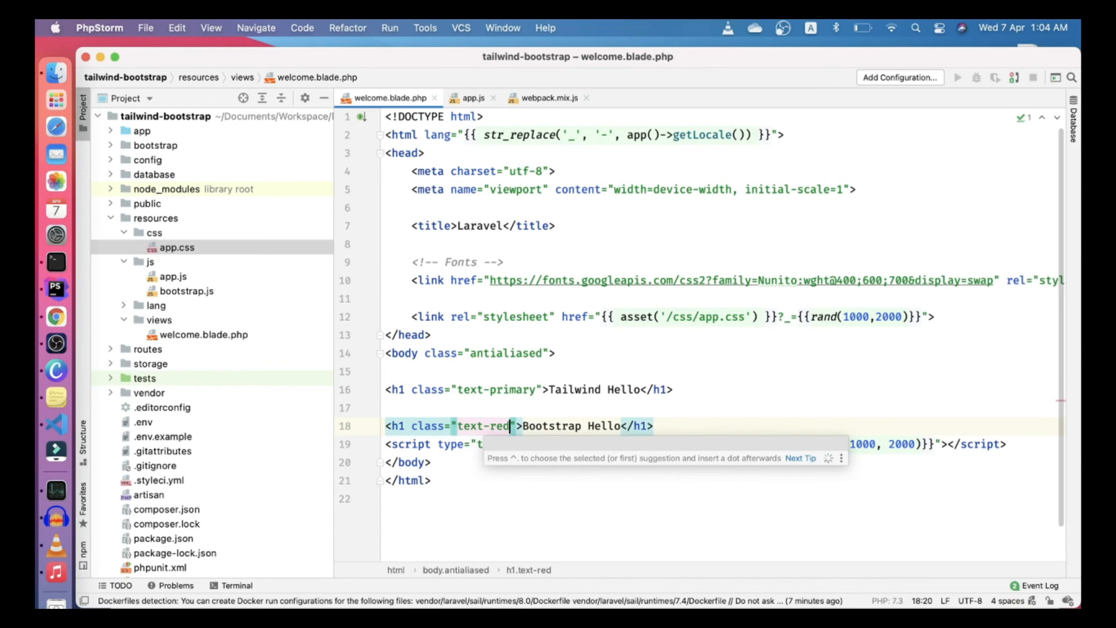
text(-500)
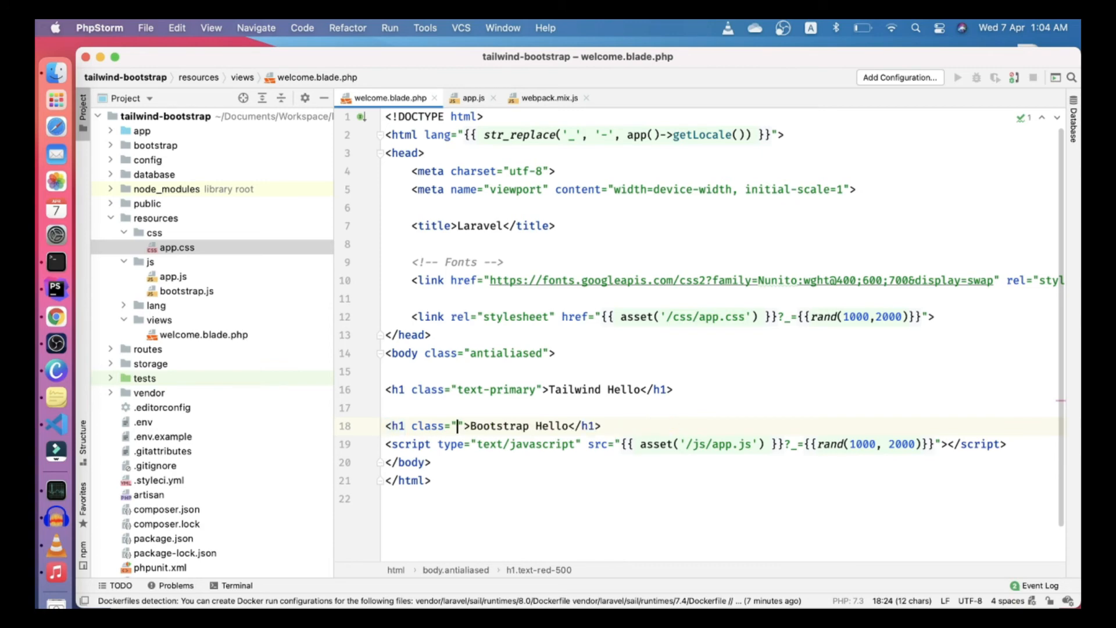
Give the Bootstrap Hello h1 class="text-primary", clearing leftover text from the Tailwind heading
text(text-red-500)
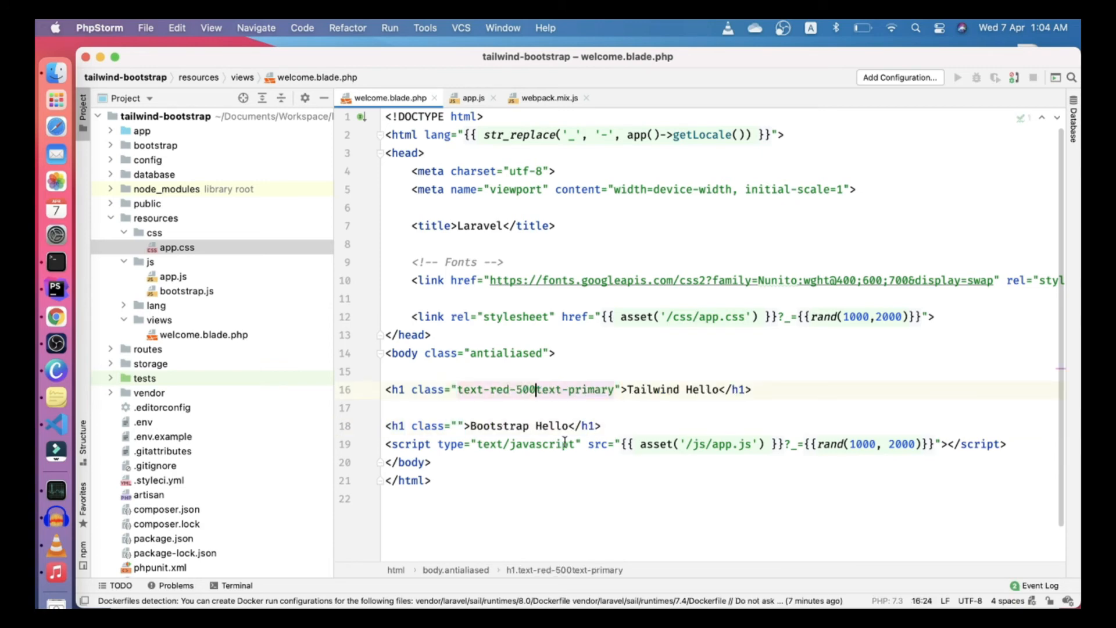
key(Backspace)
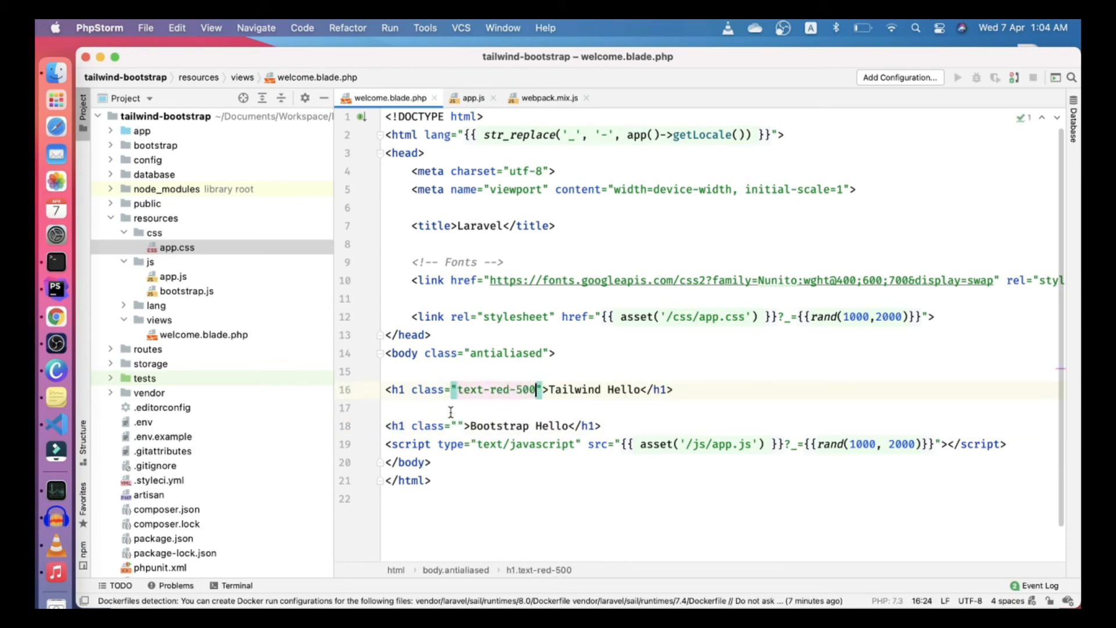
text(text-primary)
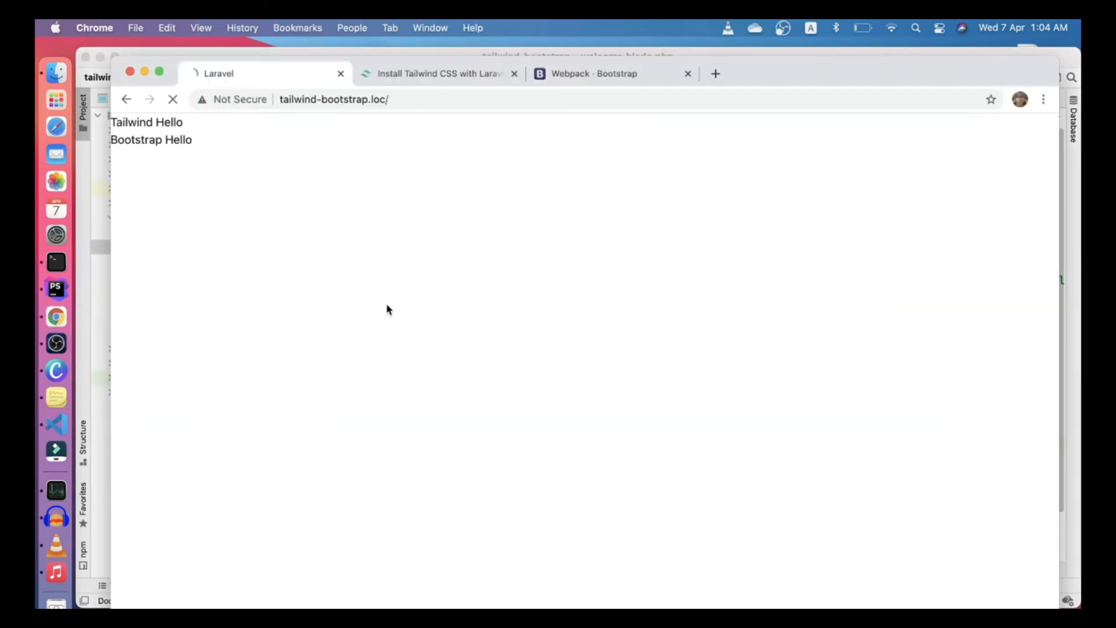
Inspect the red Tailwind heading in DevTools to see its text-red-500 rule, then locate tailwind.config.js
right_click(146, 128)
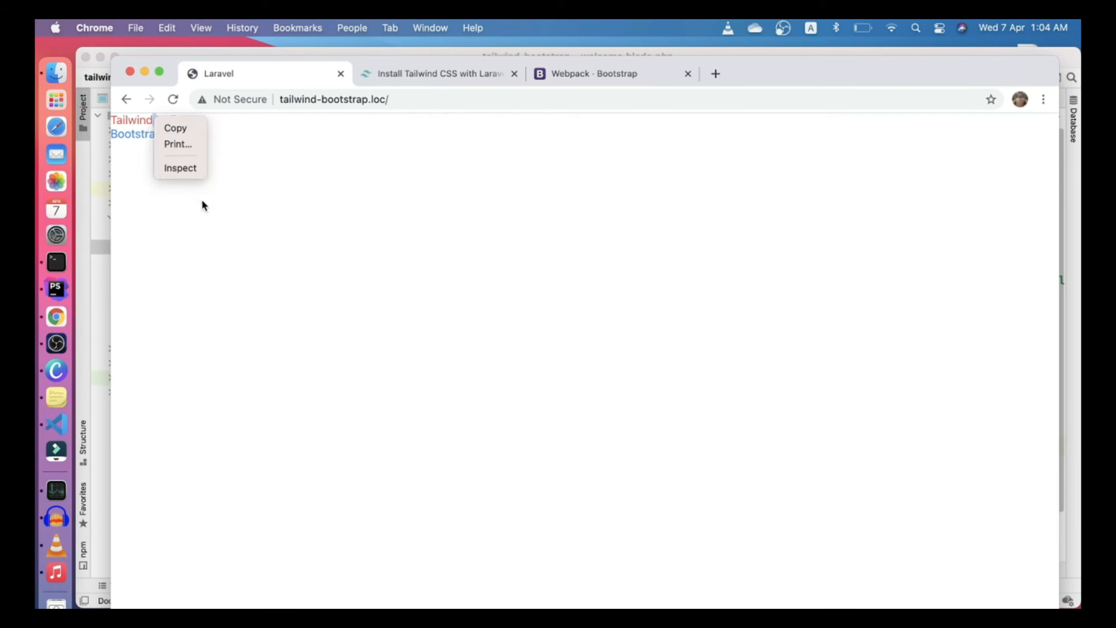
click(181, 168)
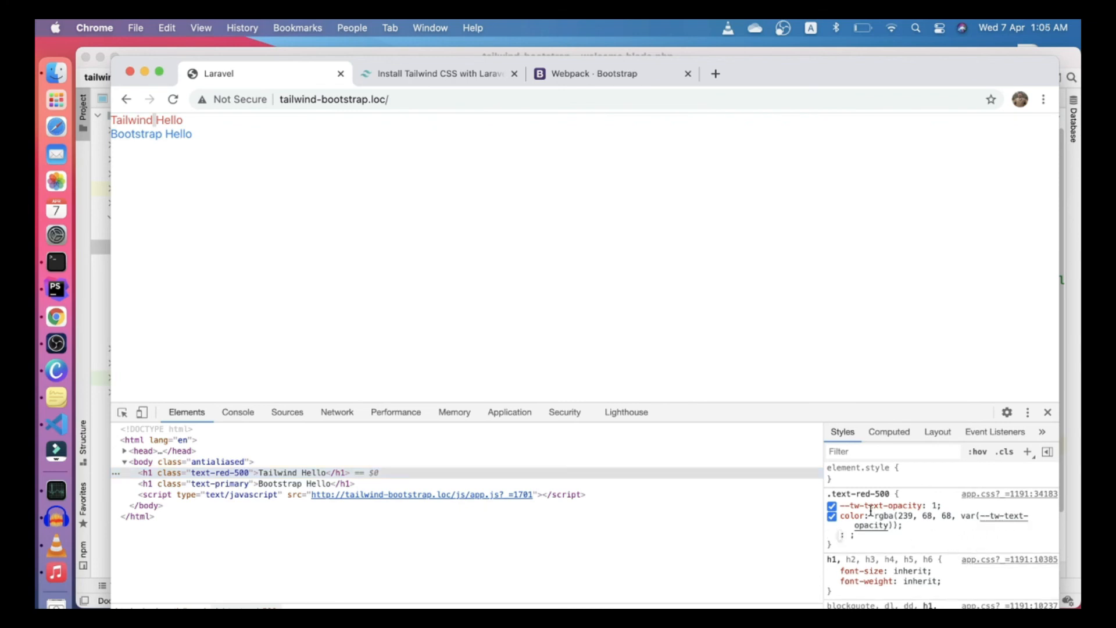
click(249, 483)
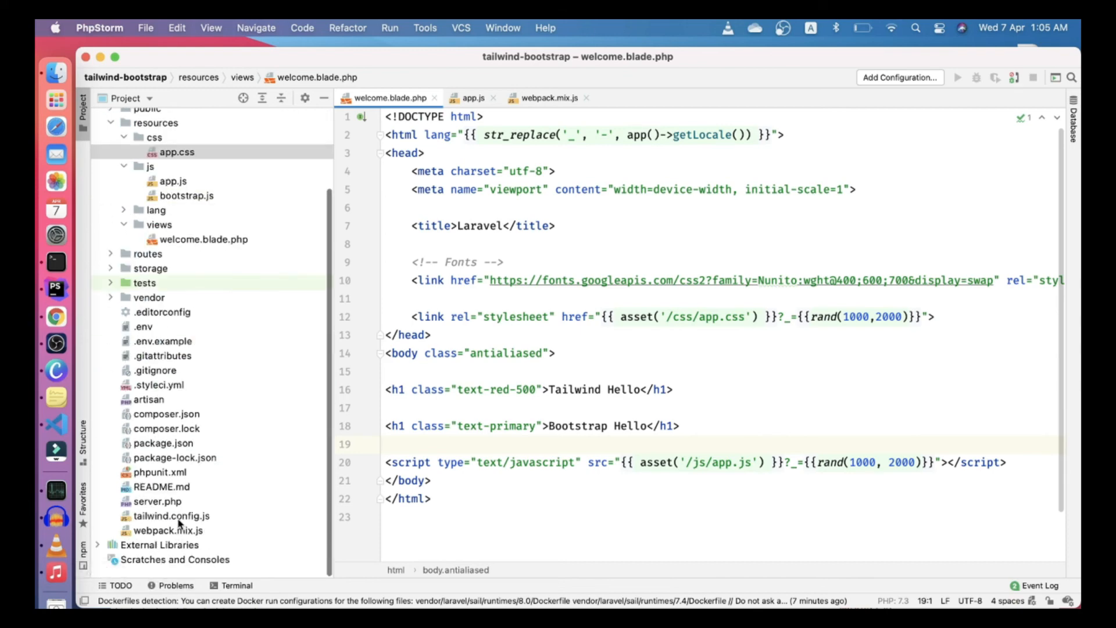
double_click(172, 515)
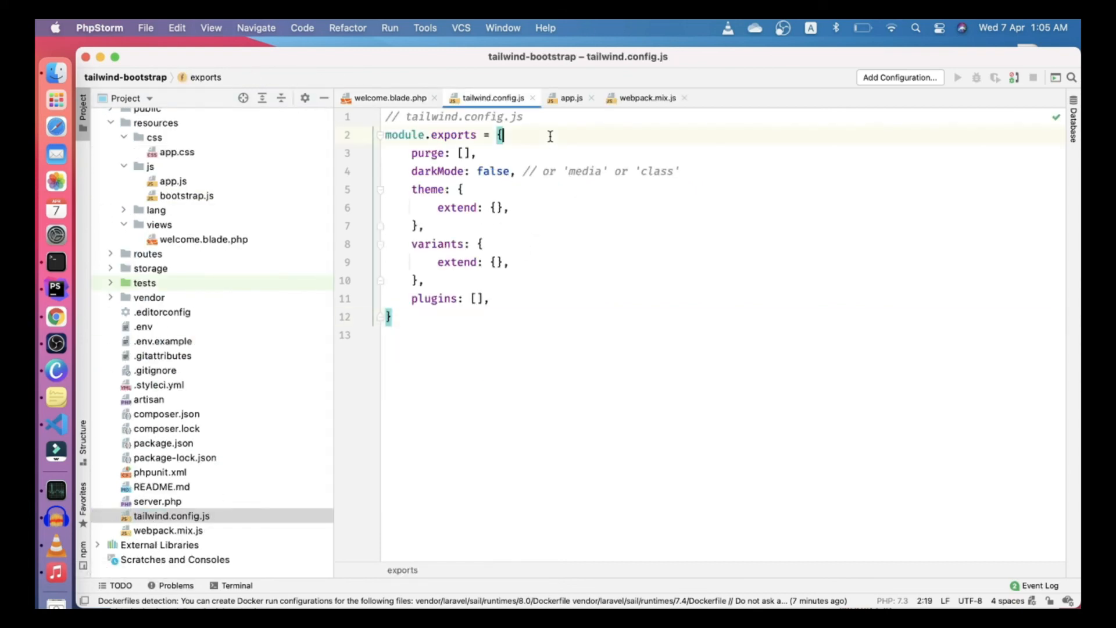
Add prefix: 'tw-' to module.exports in tailwind.config.js
text(prefix:)
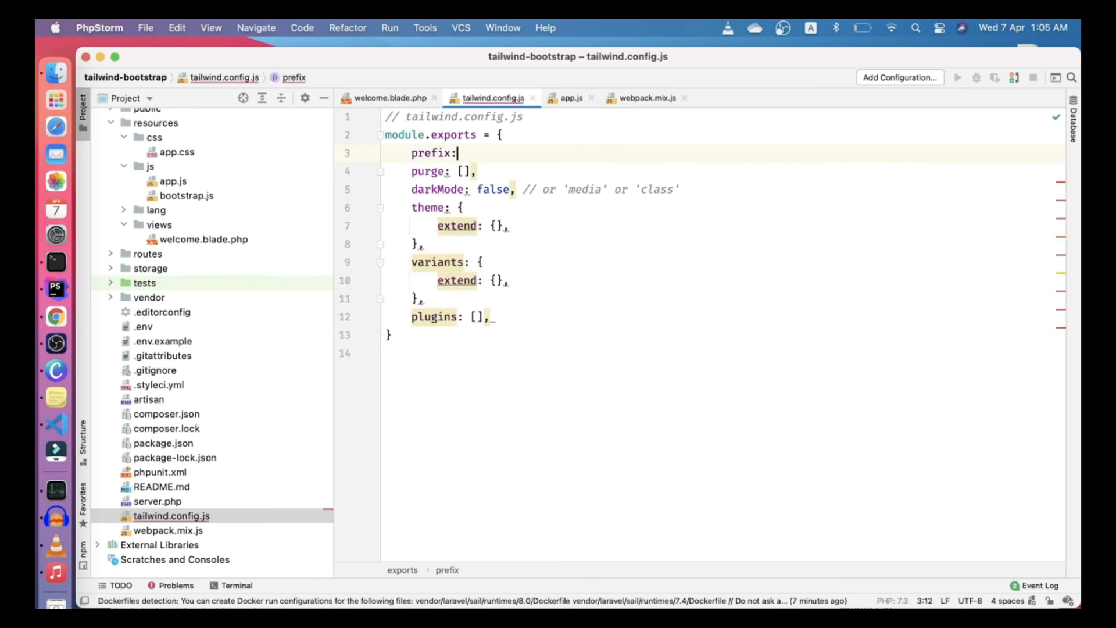
text('tw-',)
text(n)
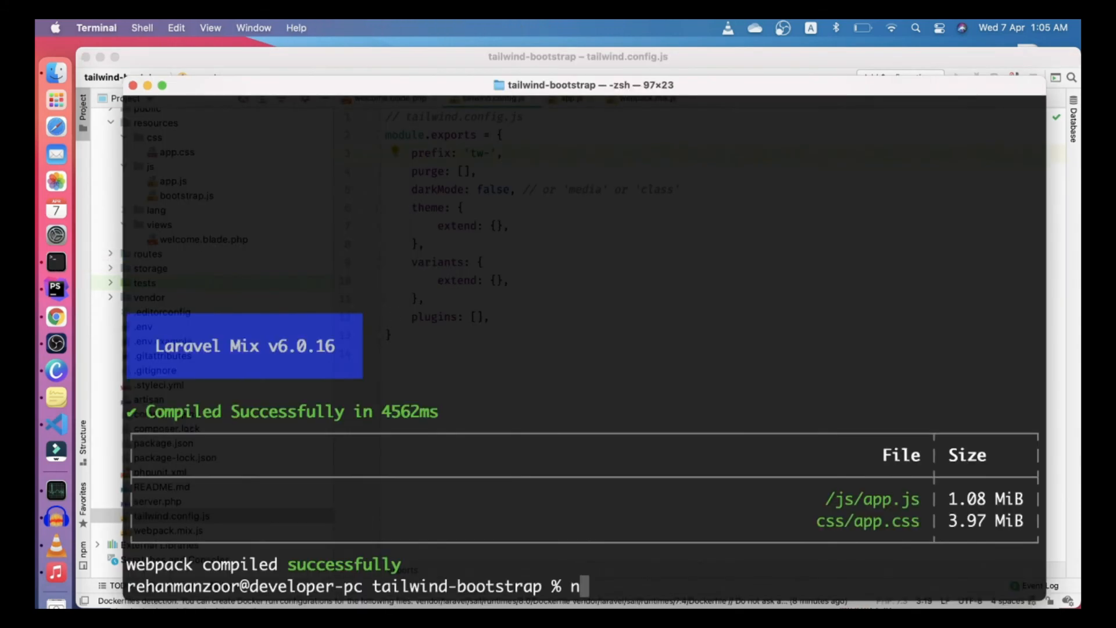
Rebuild with npm run dev and confirm in Chrome that Tailwind Hello is no longer red
text(pm run)
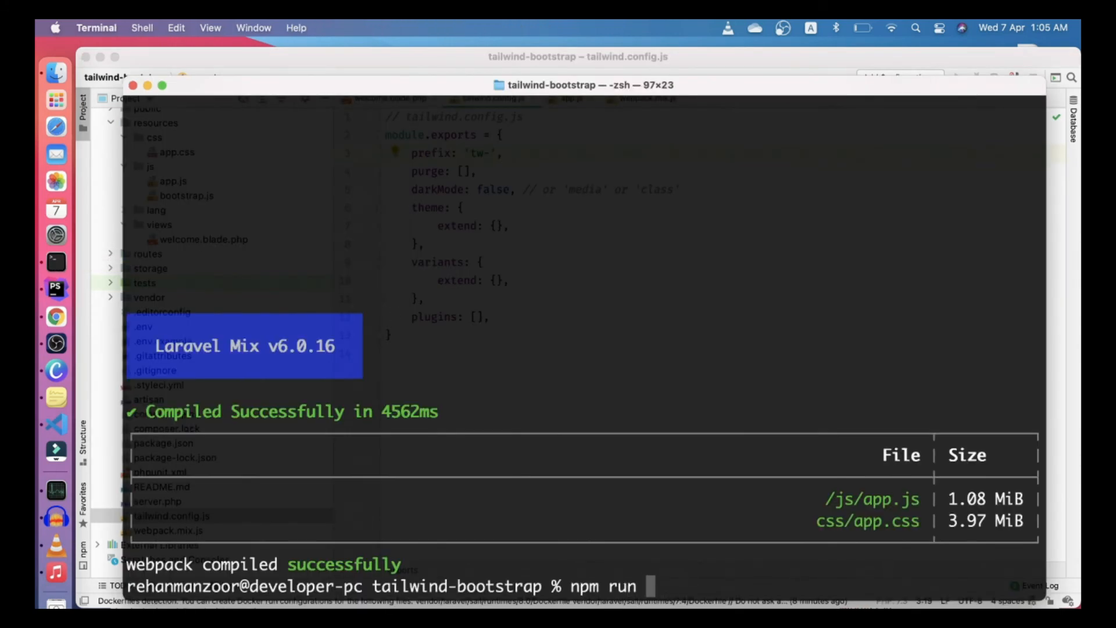
text(dev)
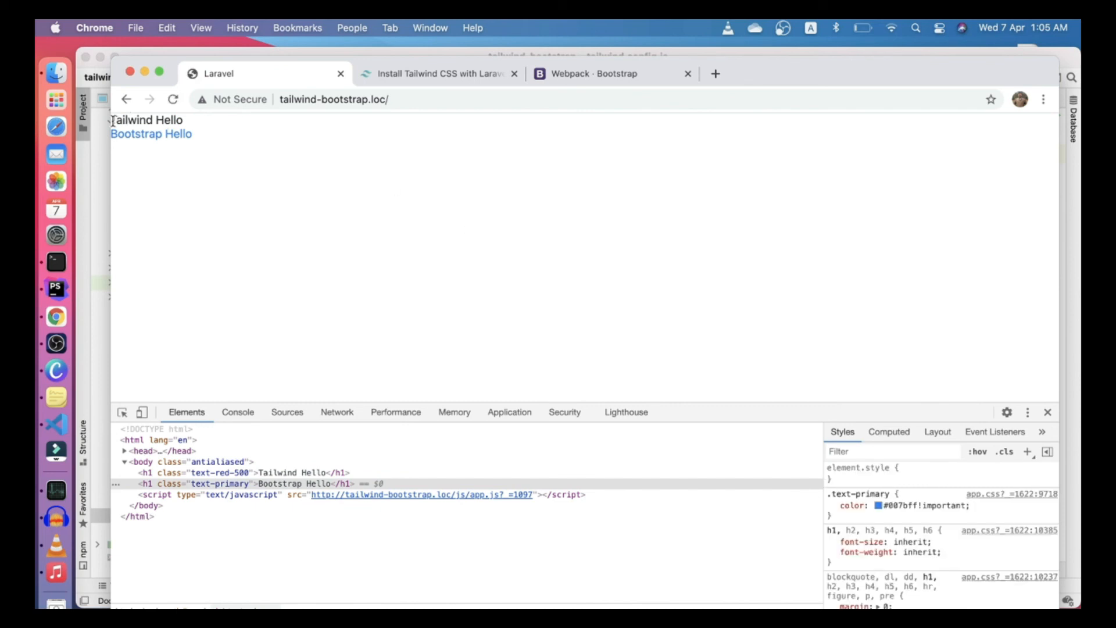
double_click(147, 119)
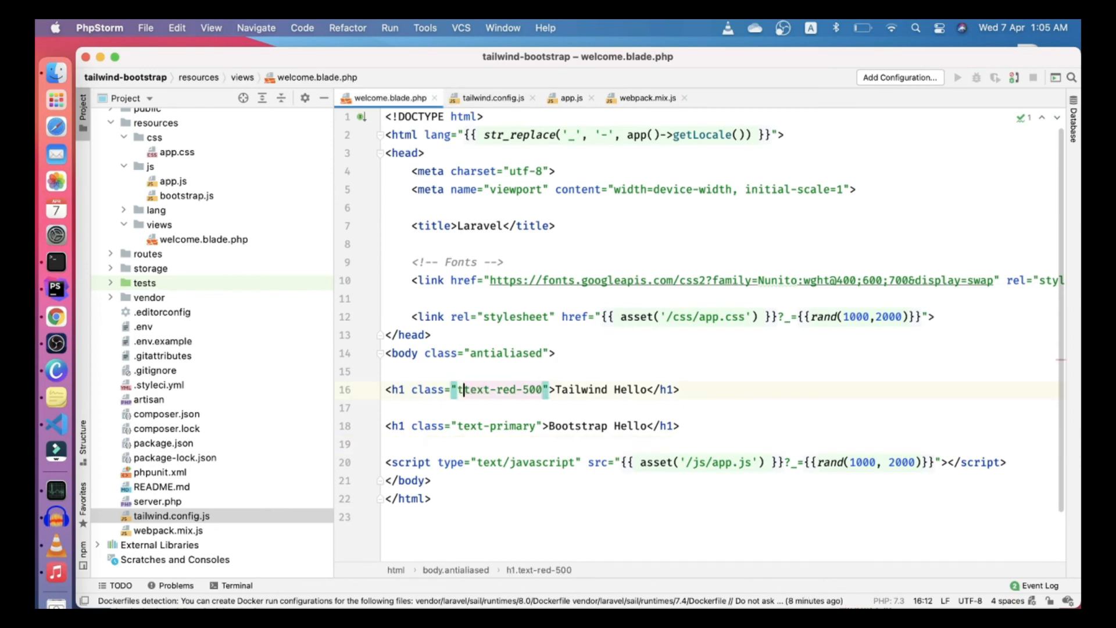
Change the first h1's class to tw-text-red-500 in welcome.blade.php
text(tw-)
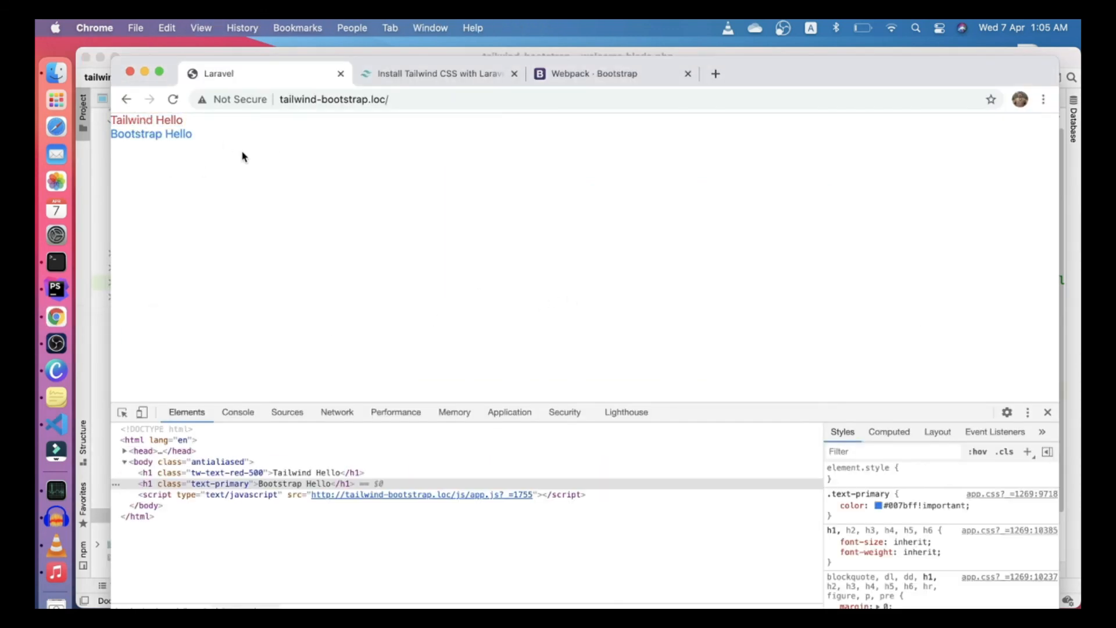
mouse_move(255, 164)
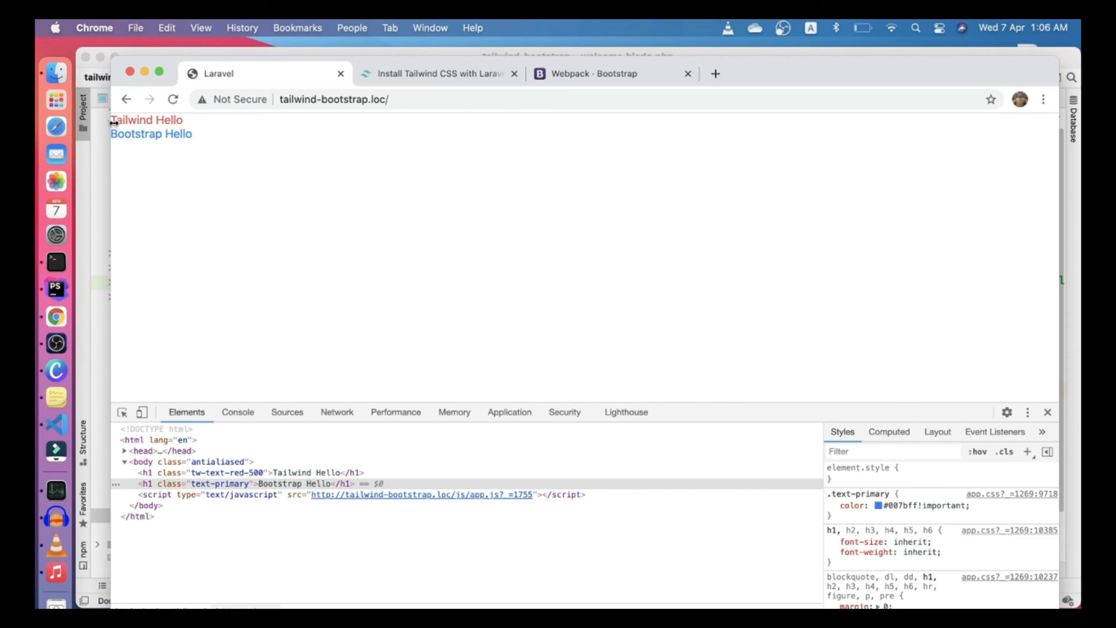
Verify in DevTools that tw-text-red-500 colors the heading red, then show tailwind.config.js
click(56, 288)
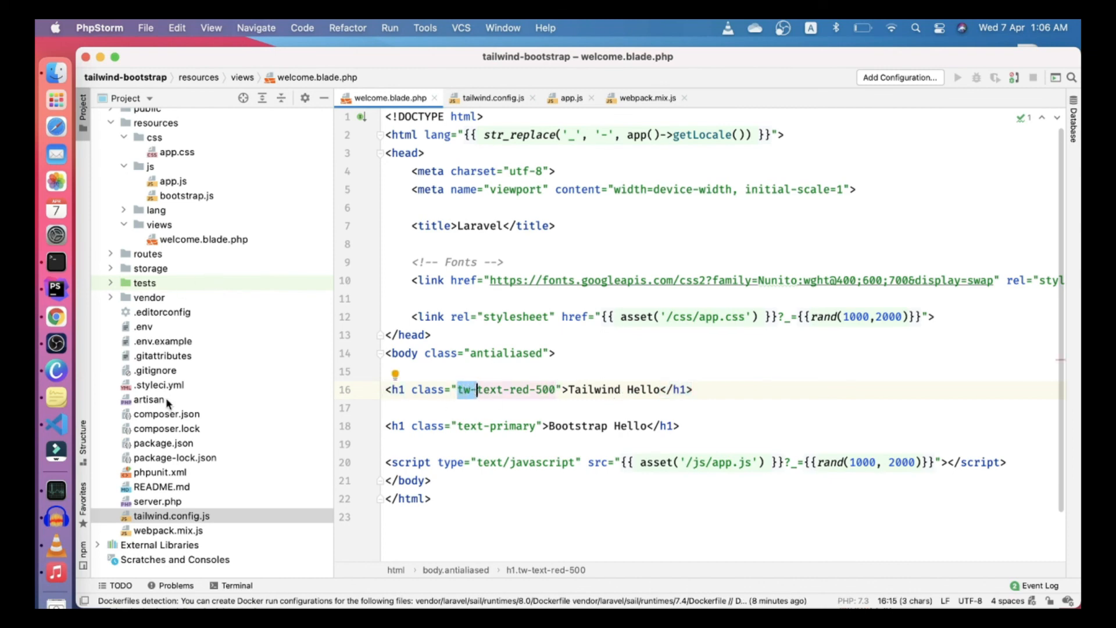
click(491, 98)
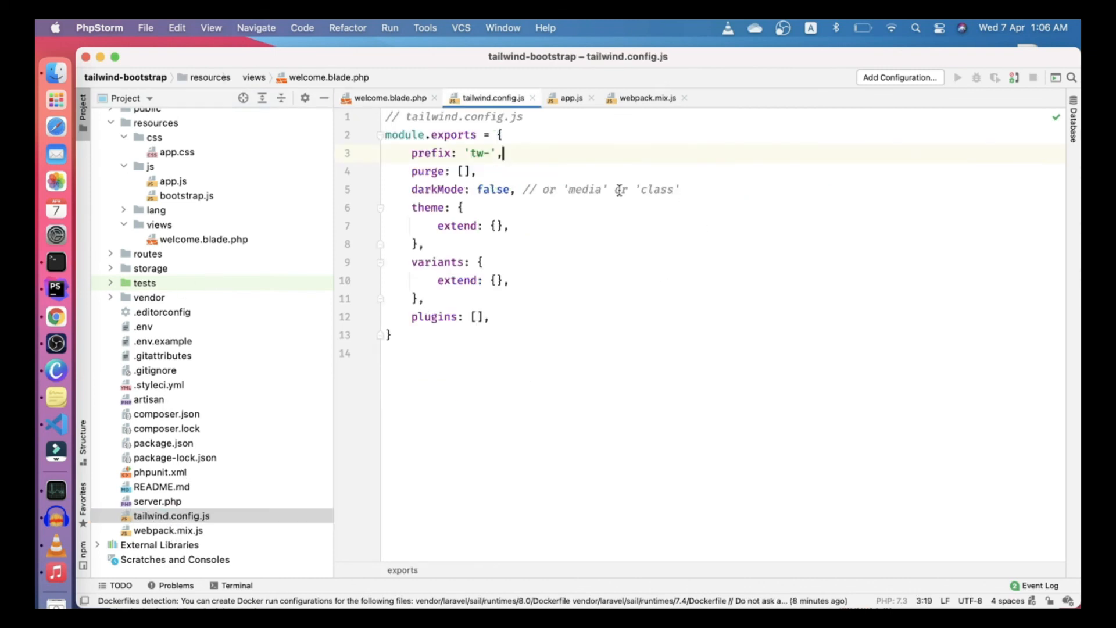